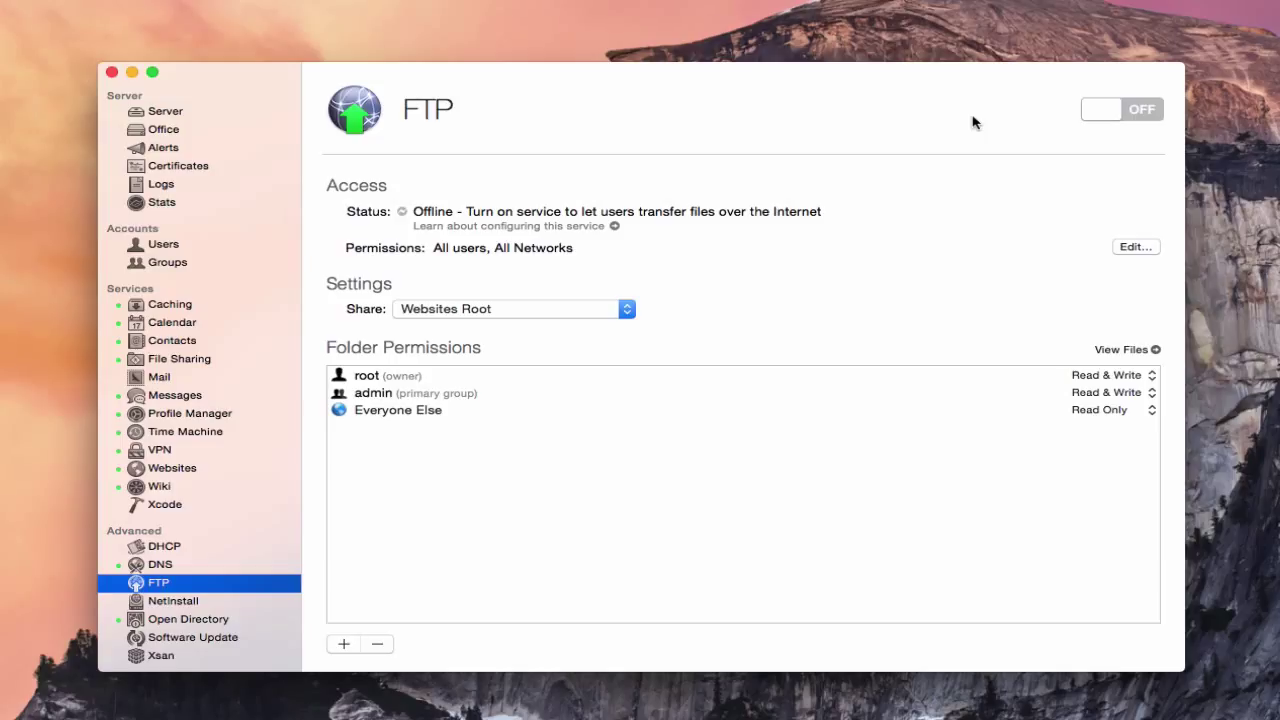
mouse_move(770, 126)
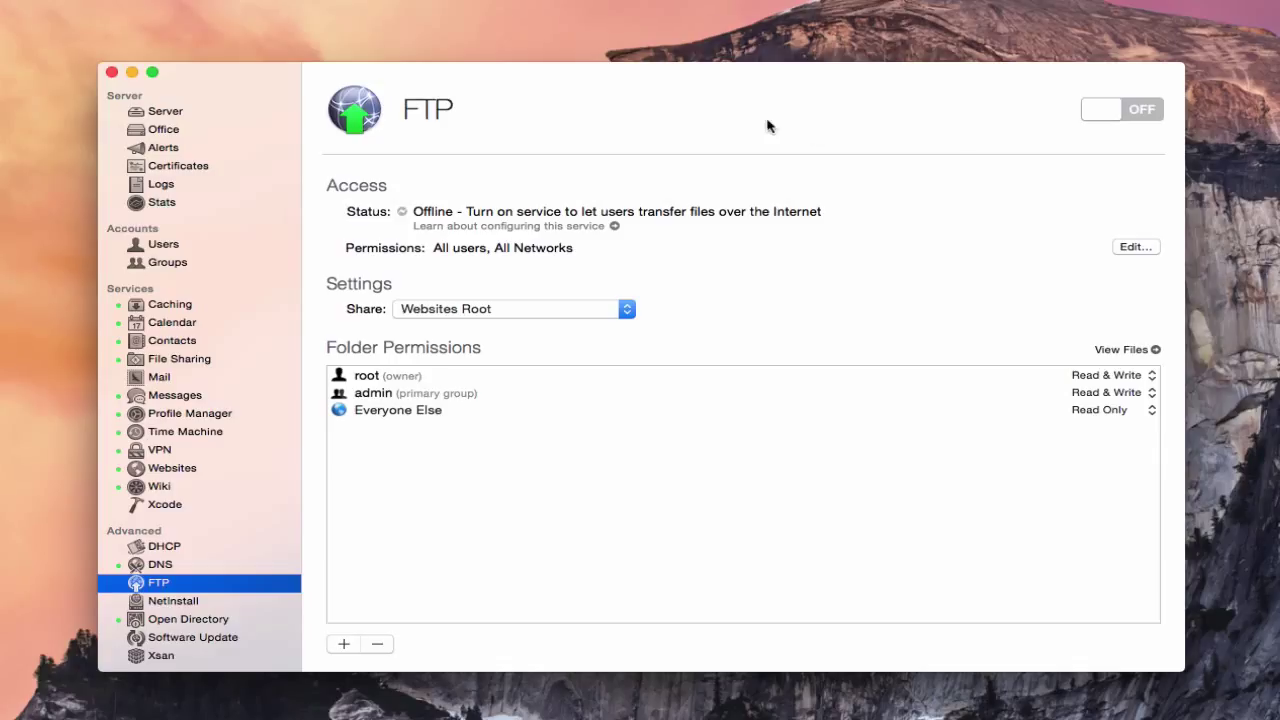
mouse_move(770, 126)
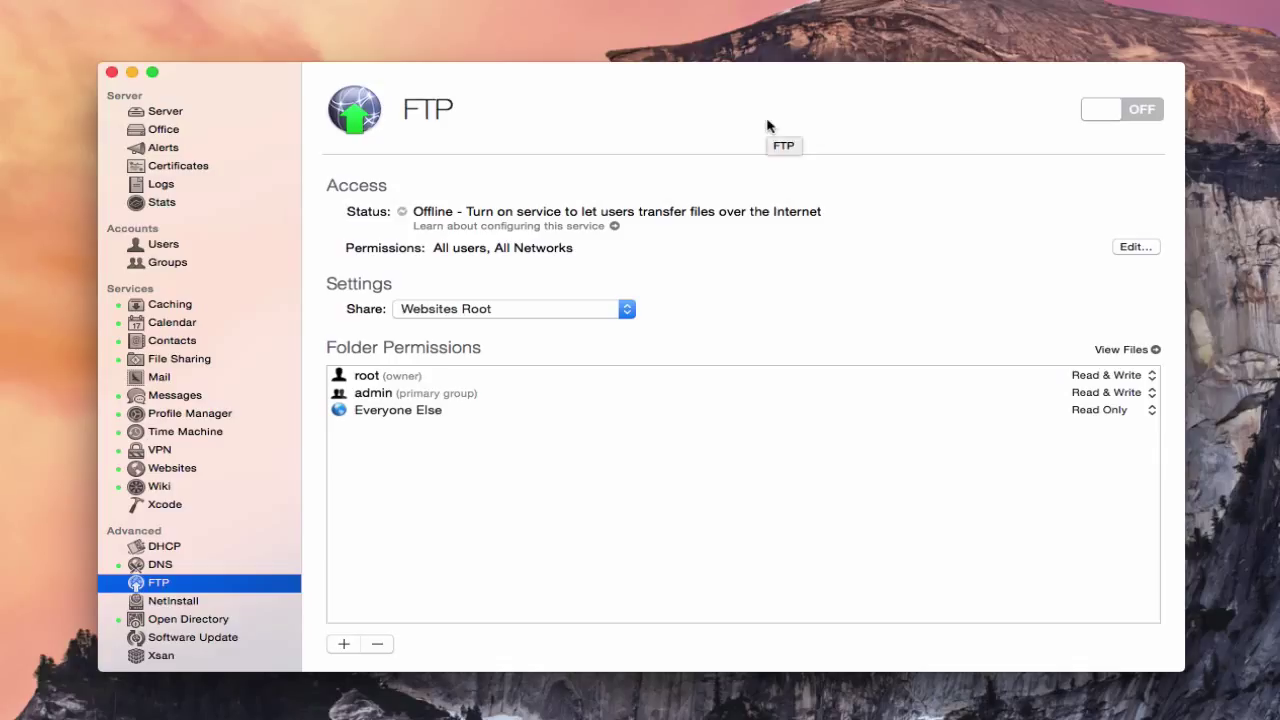
mouse_move(130, 580)
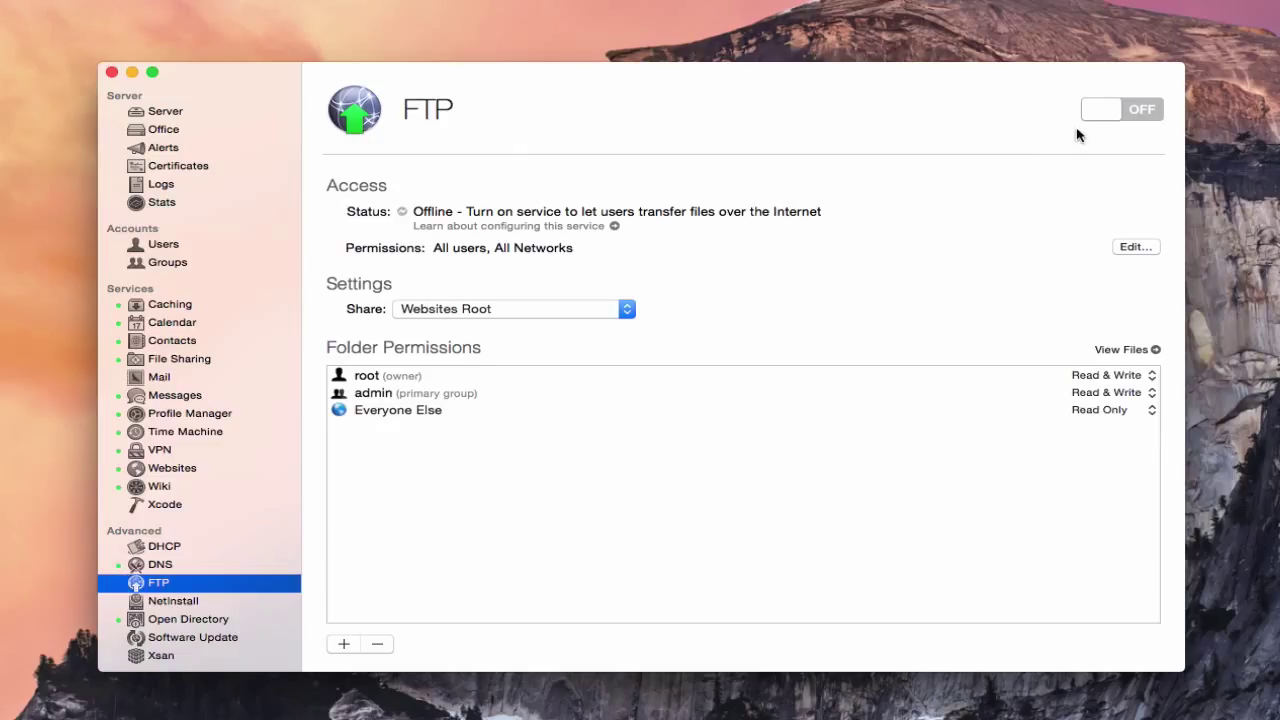
mouse_move(784, 270)
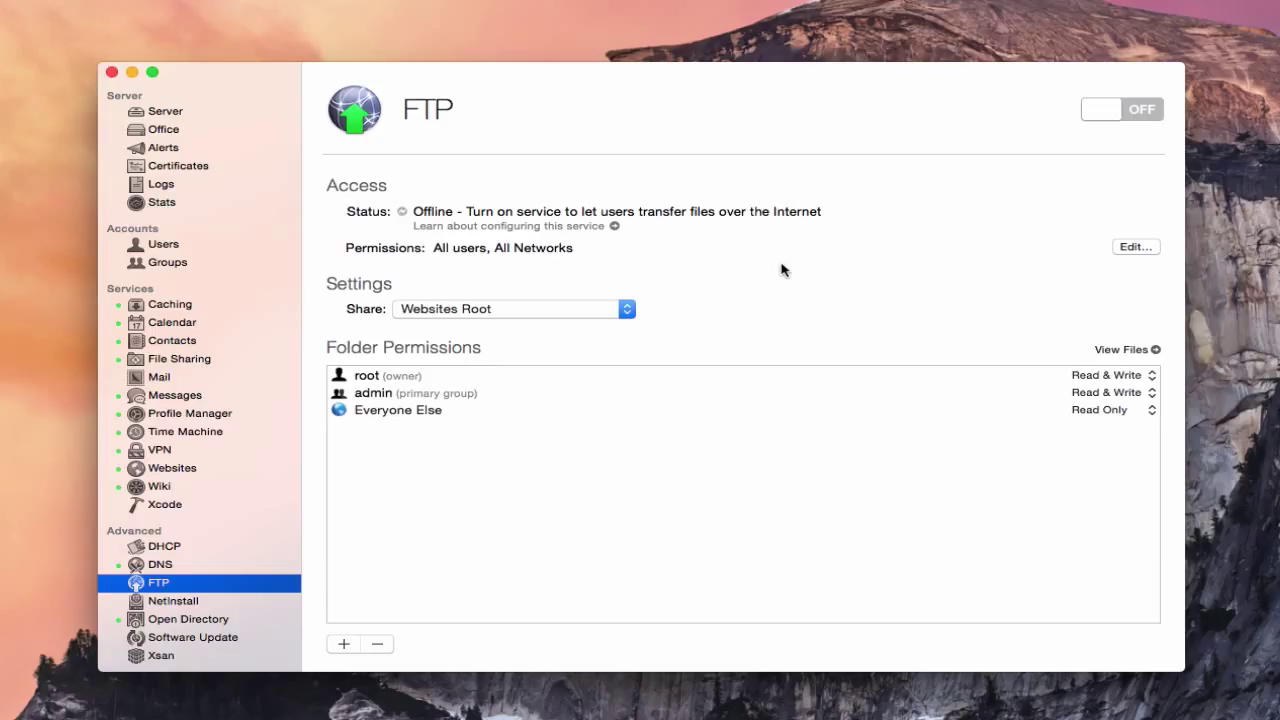
mouse_move(464, 172)
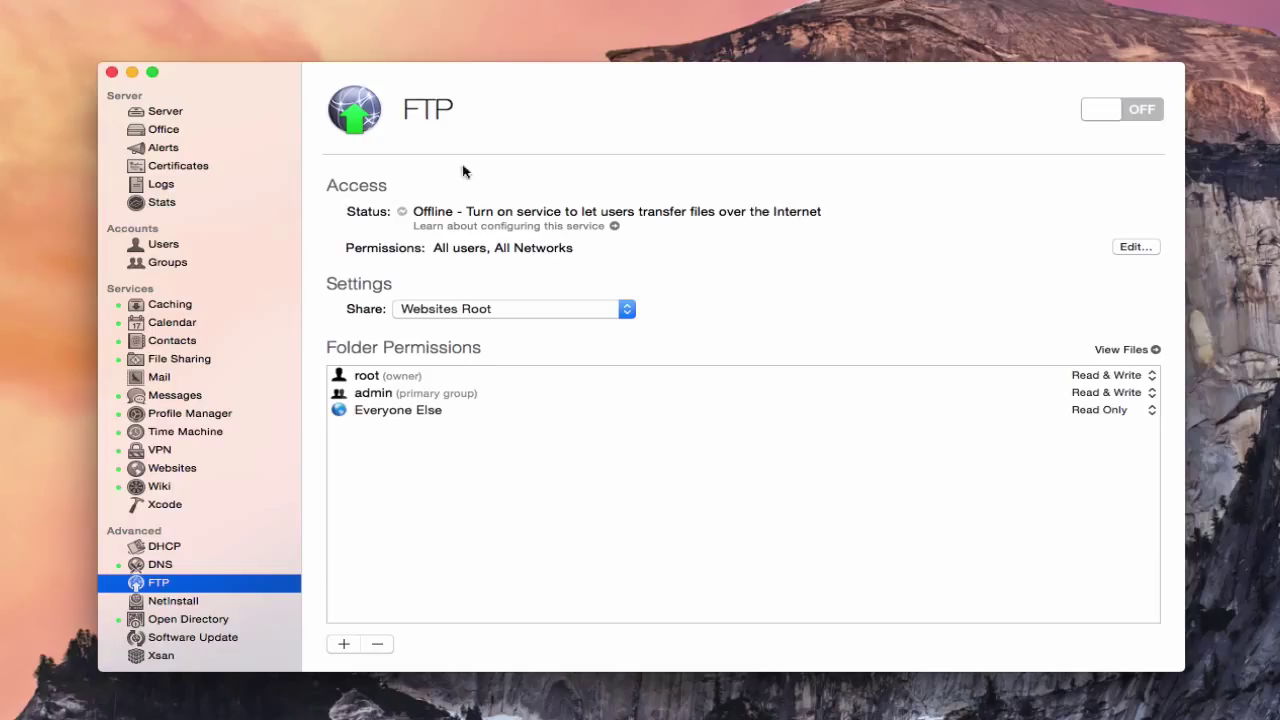
mouse_move(538, 240)
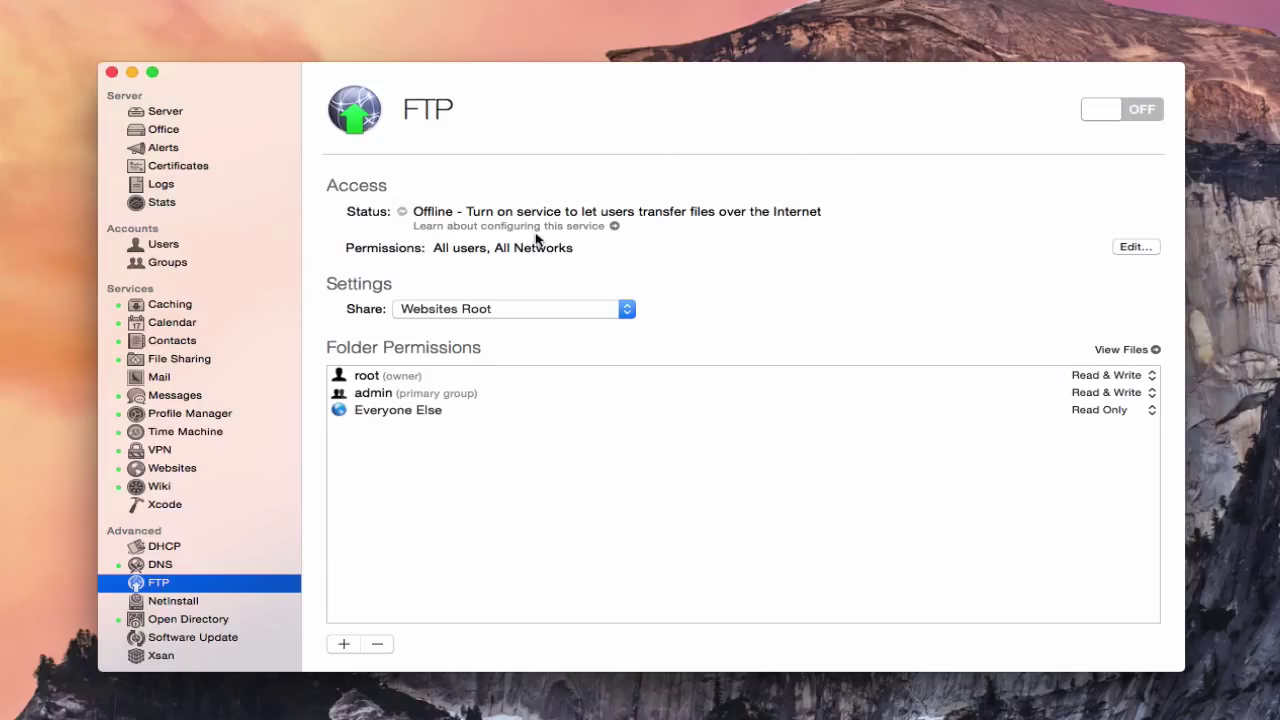
mouse_move(576, 258)
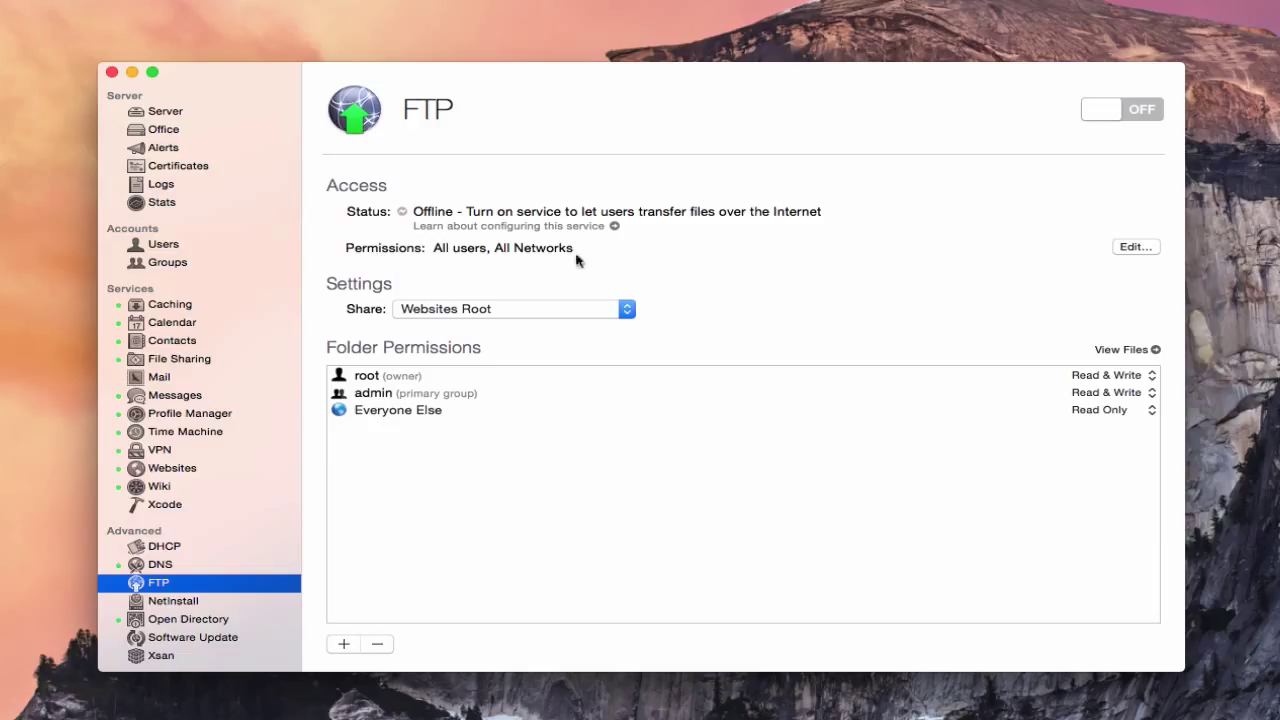
Step: Review the FTP connection permissions and keep connections allowed for all users
click(1136, 246)
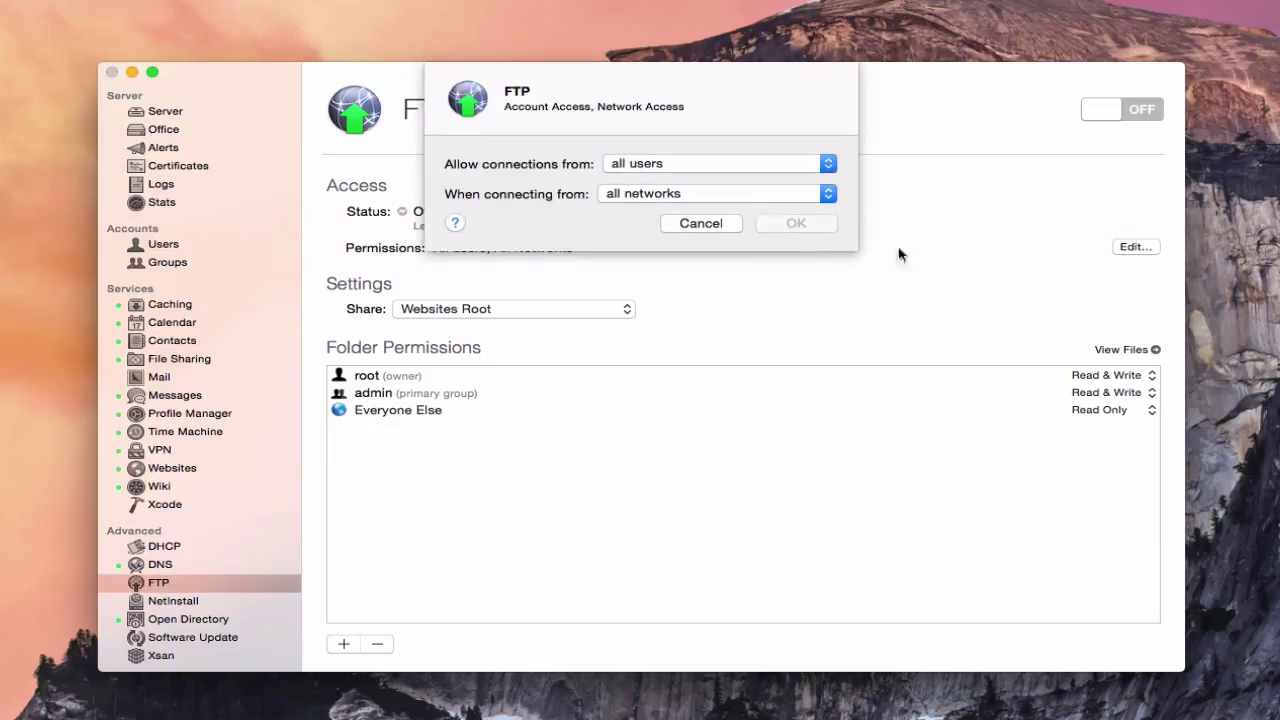
click(828, 164)
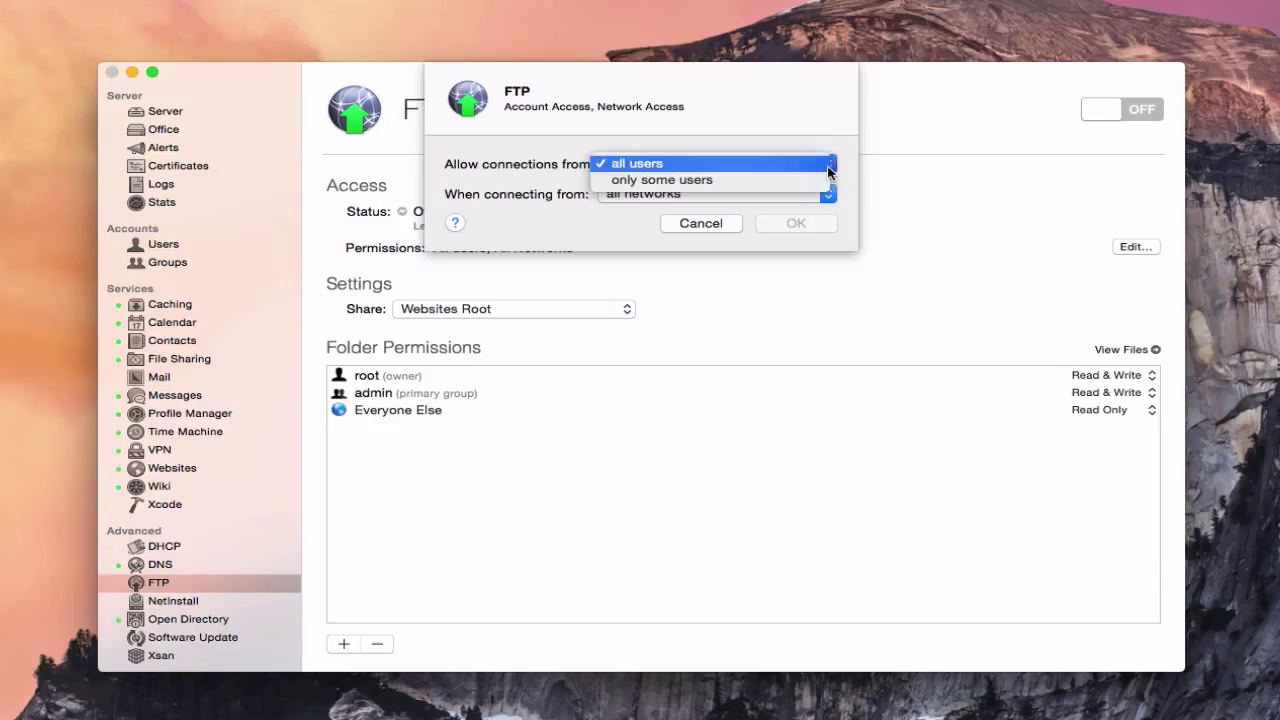
click(636, 164)
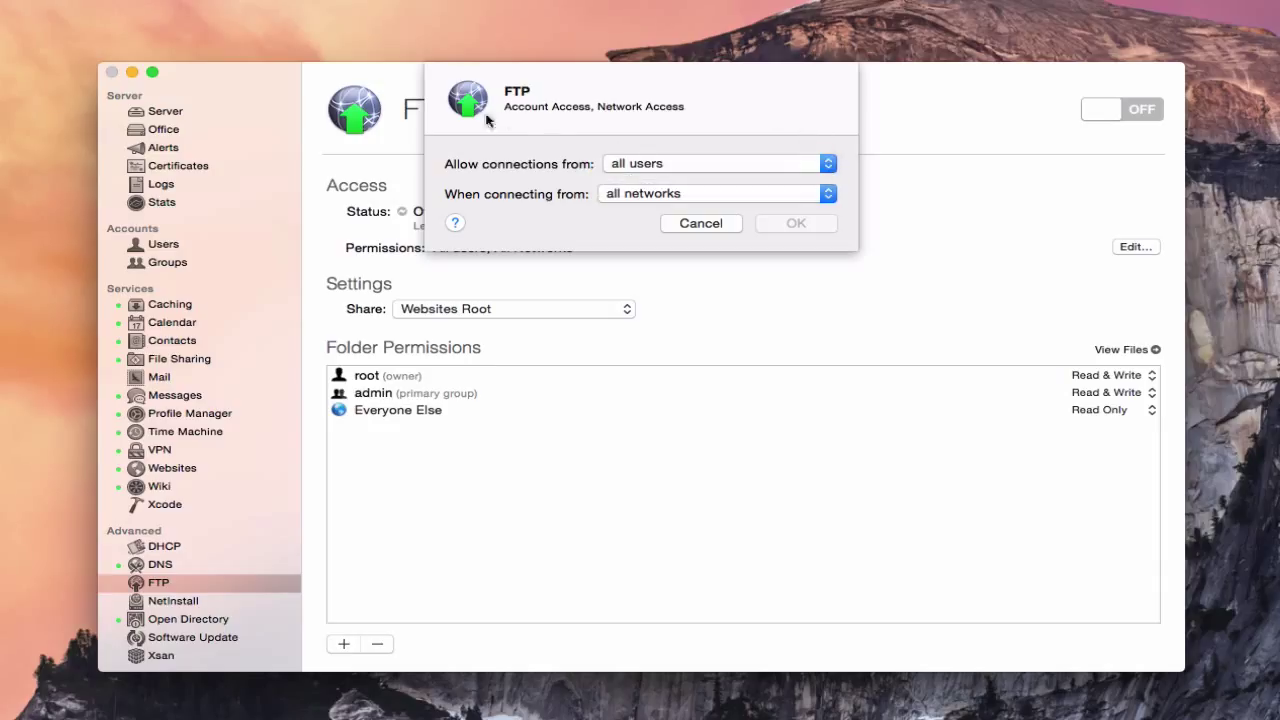
mouse_move(770, 264)
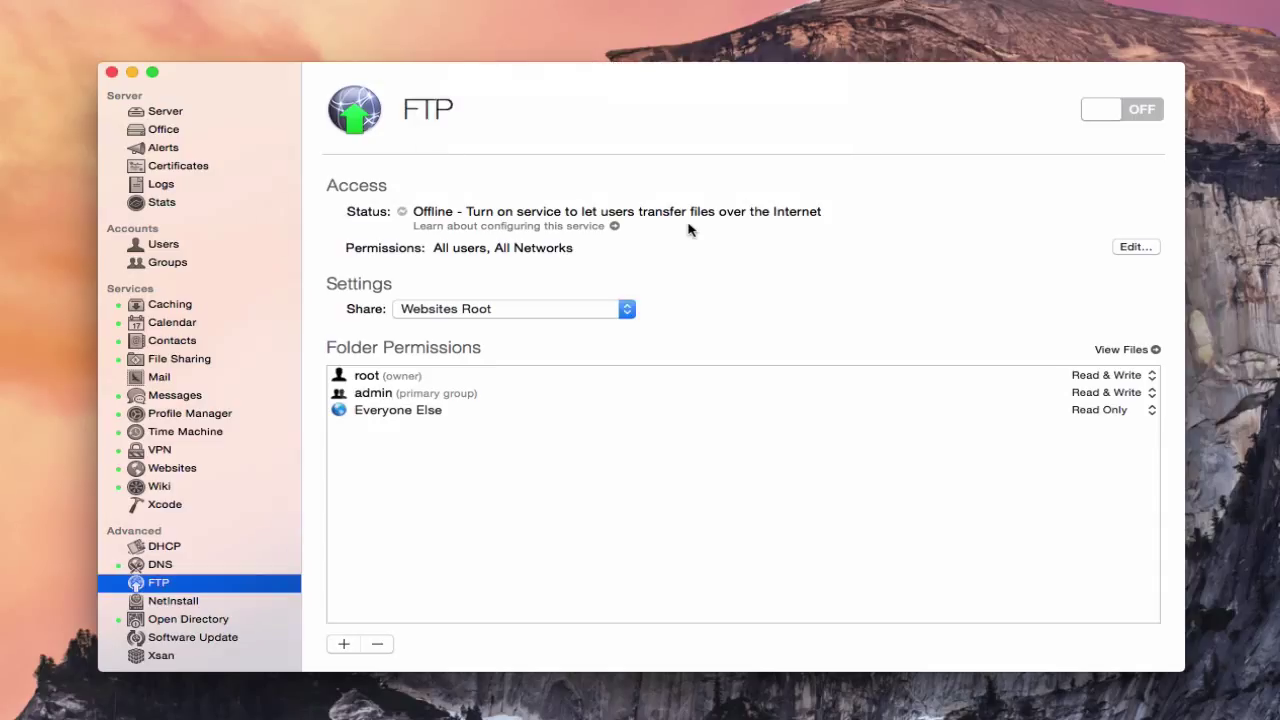
mouse_move(406, 514)
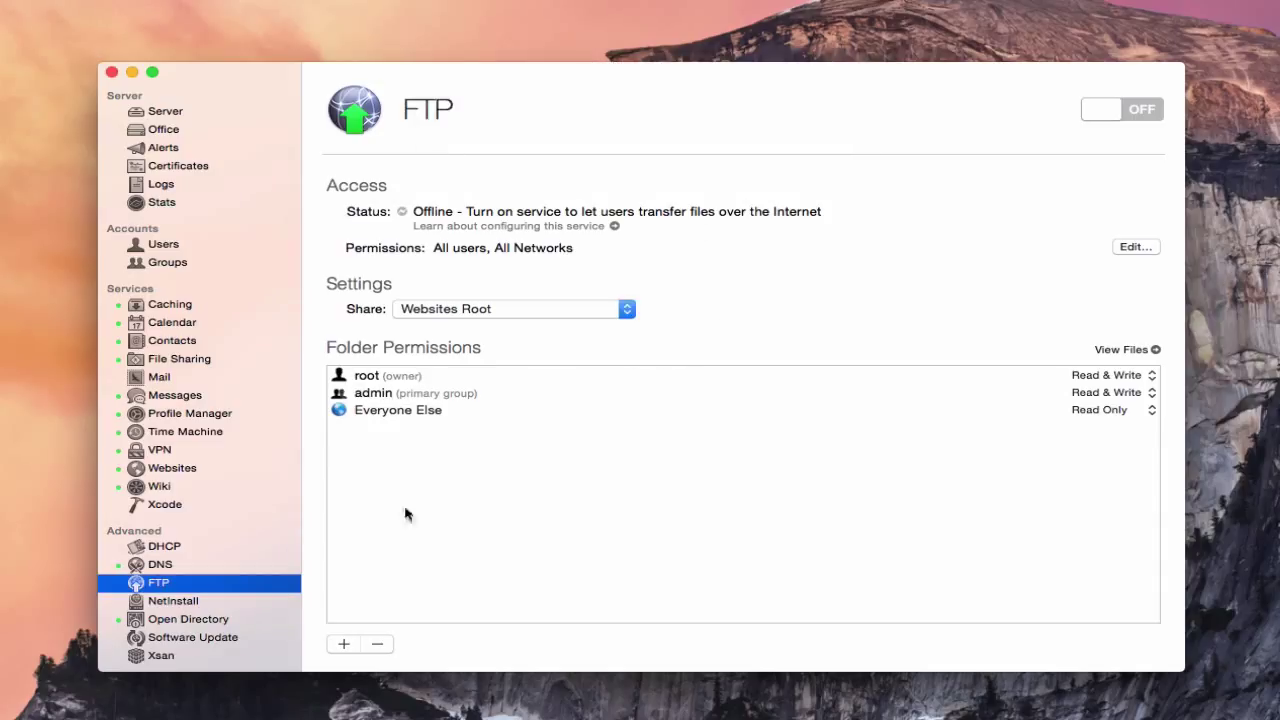
mouse_move(436, 336)
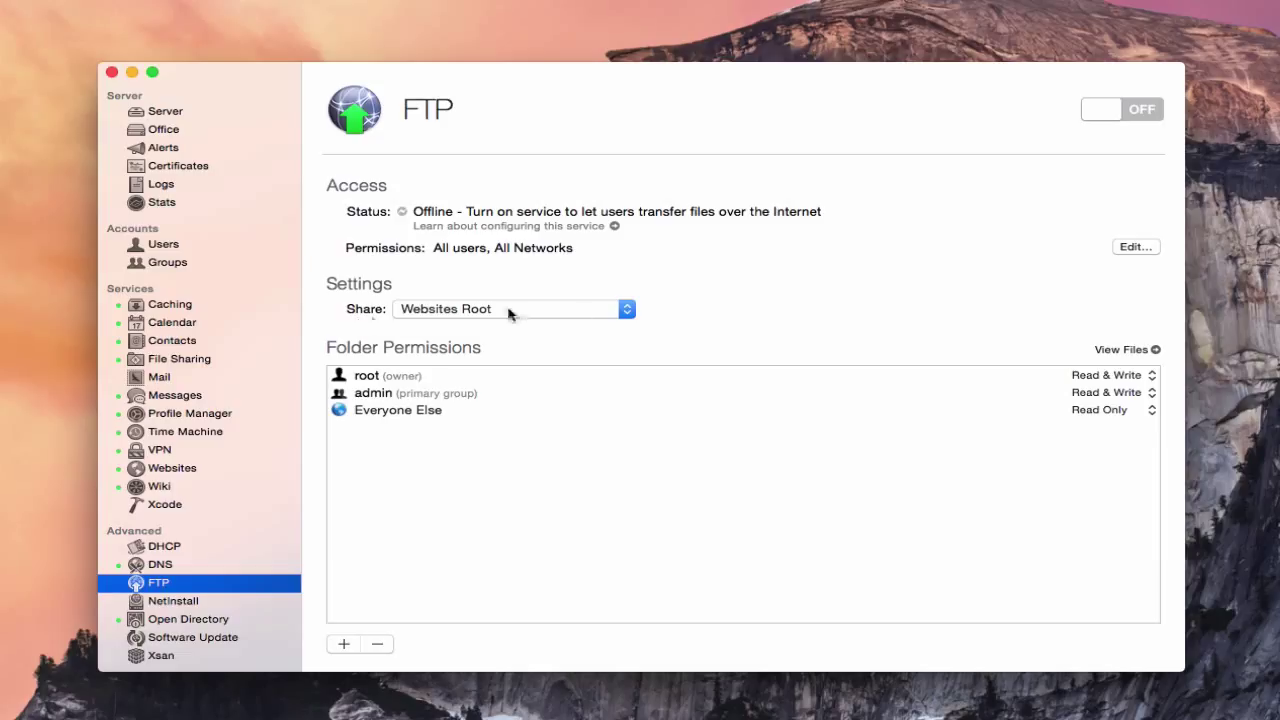
mouse_move(456, 318)
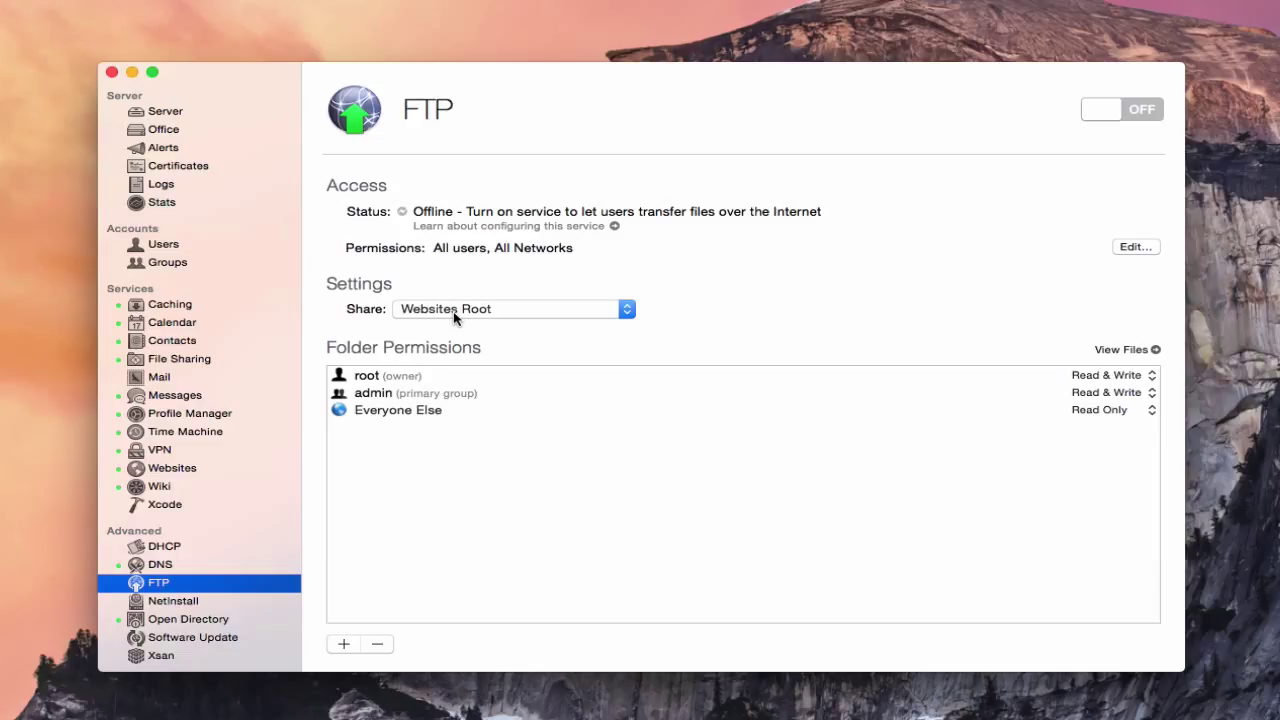
mouse_move(1172, 342)
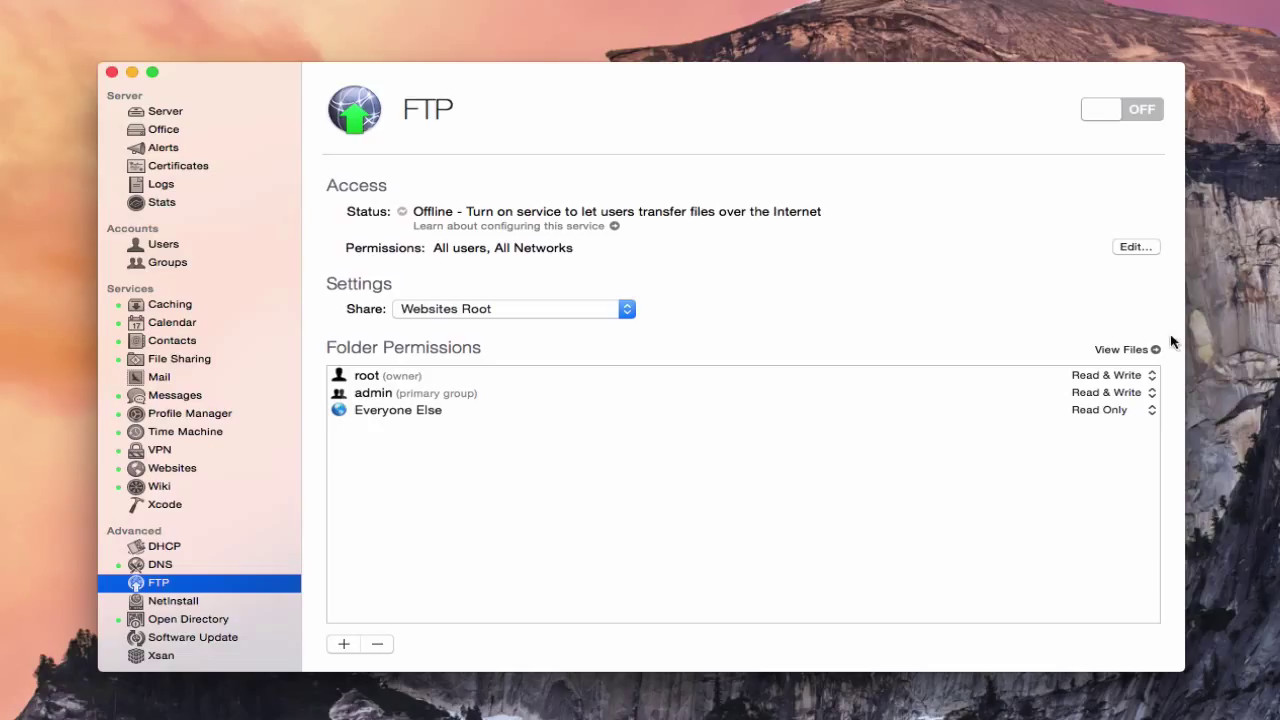
Step: Show the server's Storage browser with Server > Web > Data > Sites revealed
click(164, 112)
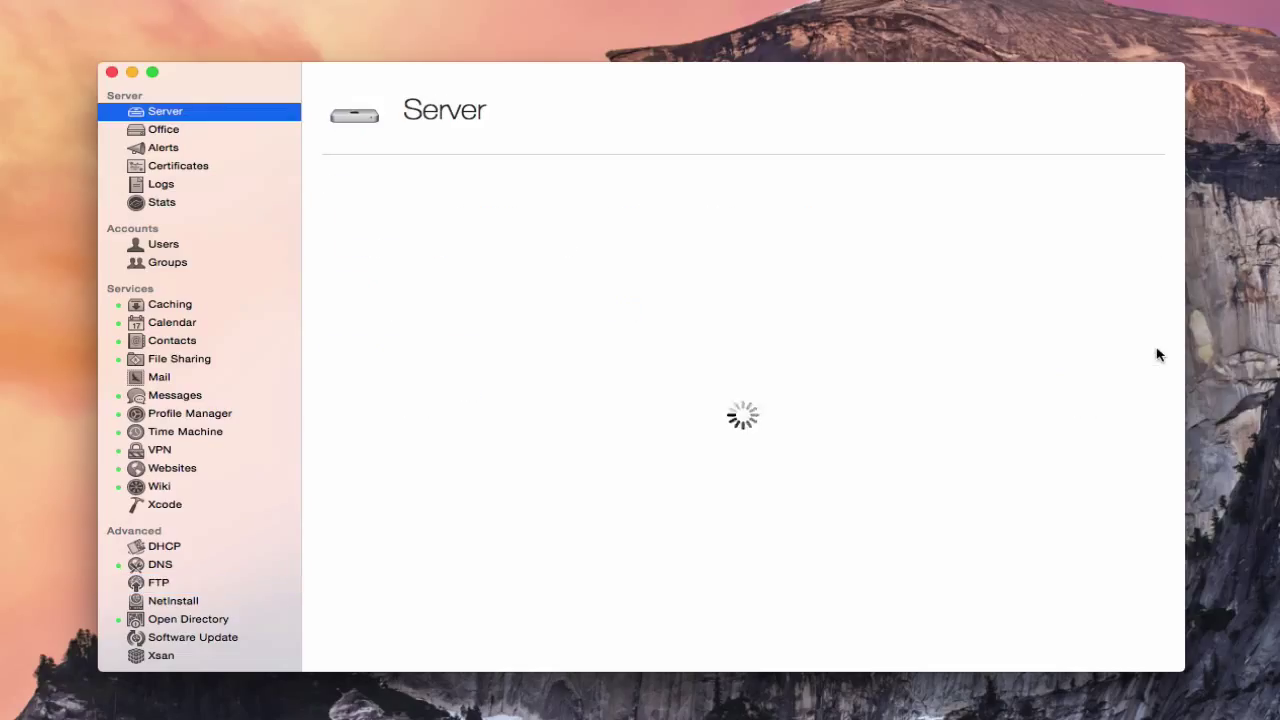
click(786, 152)
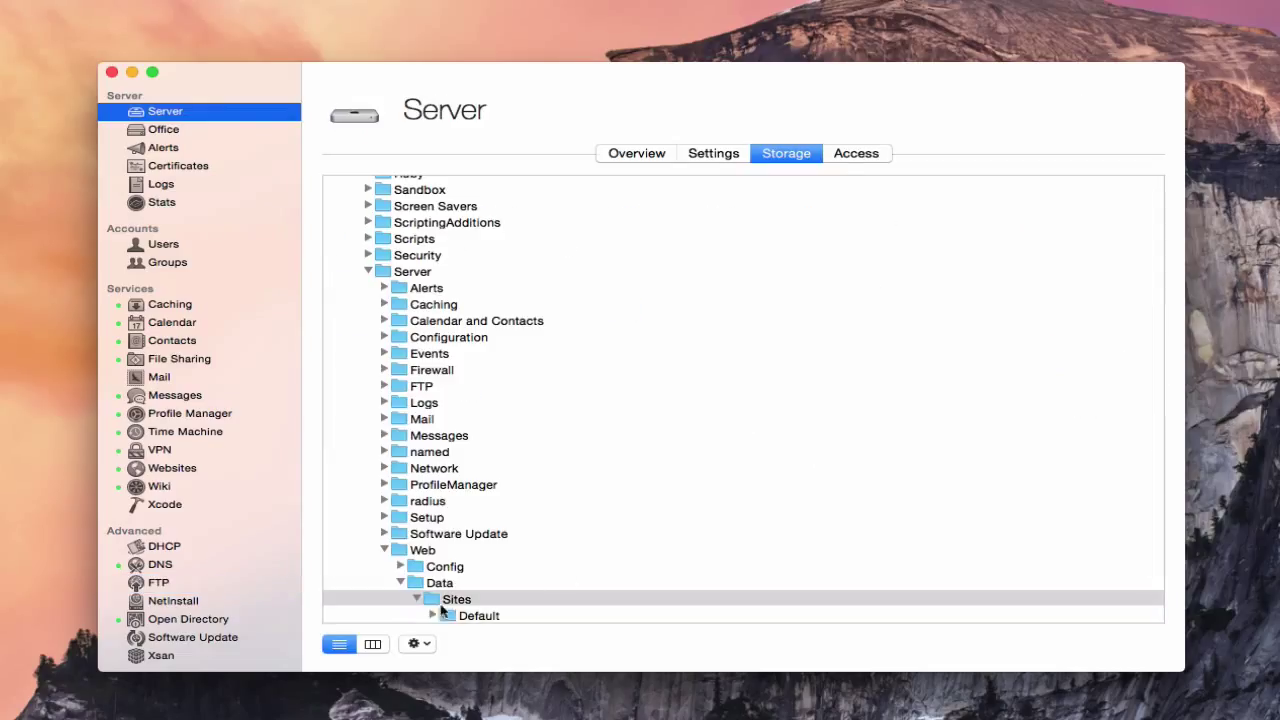
mouse_move(476, 600)
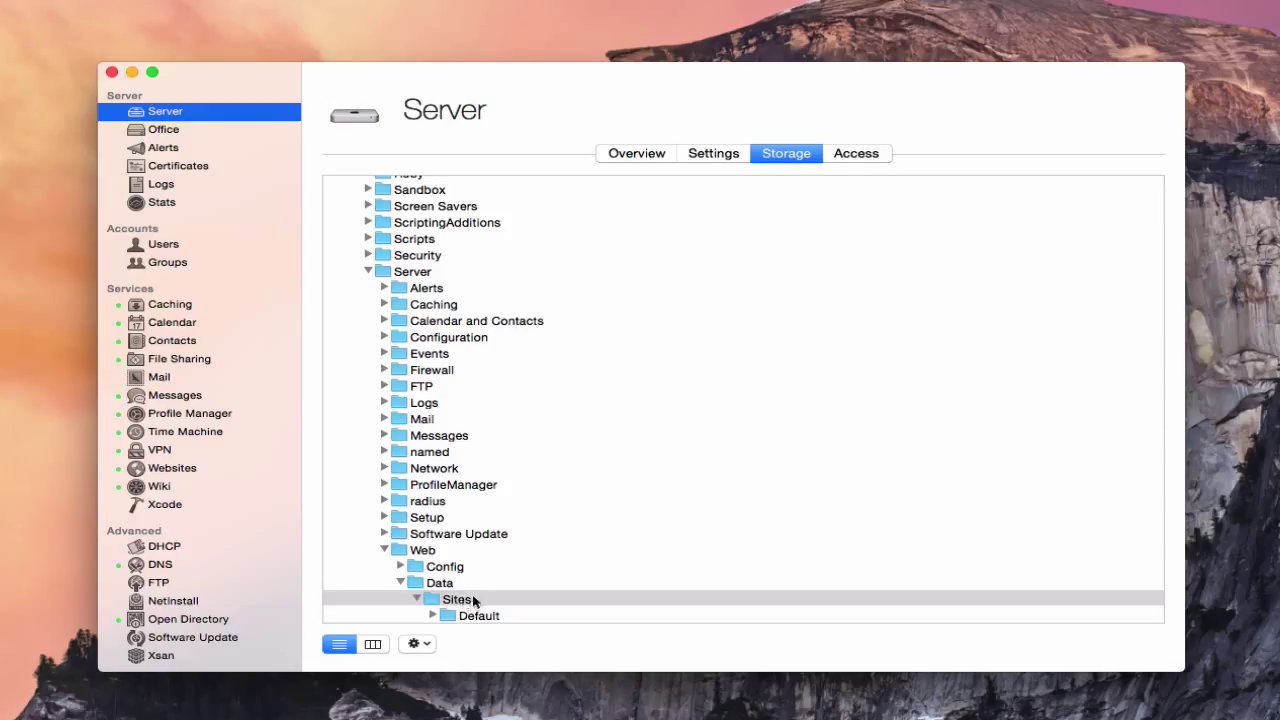
mouse_move(452, 604)
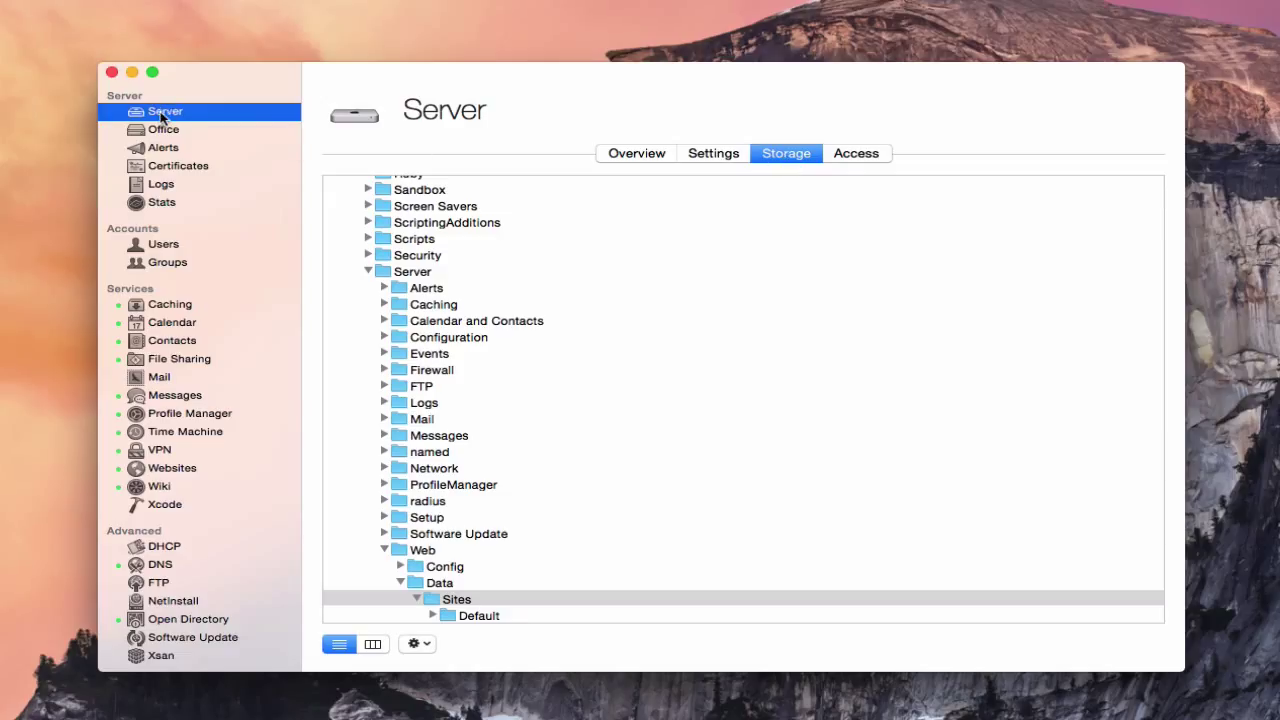
mouse_move(178, 584)
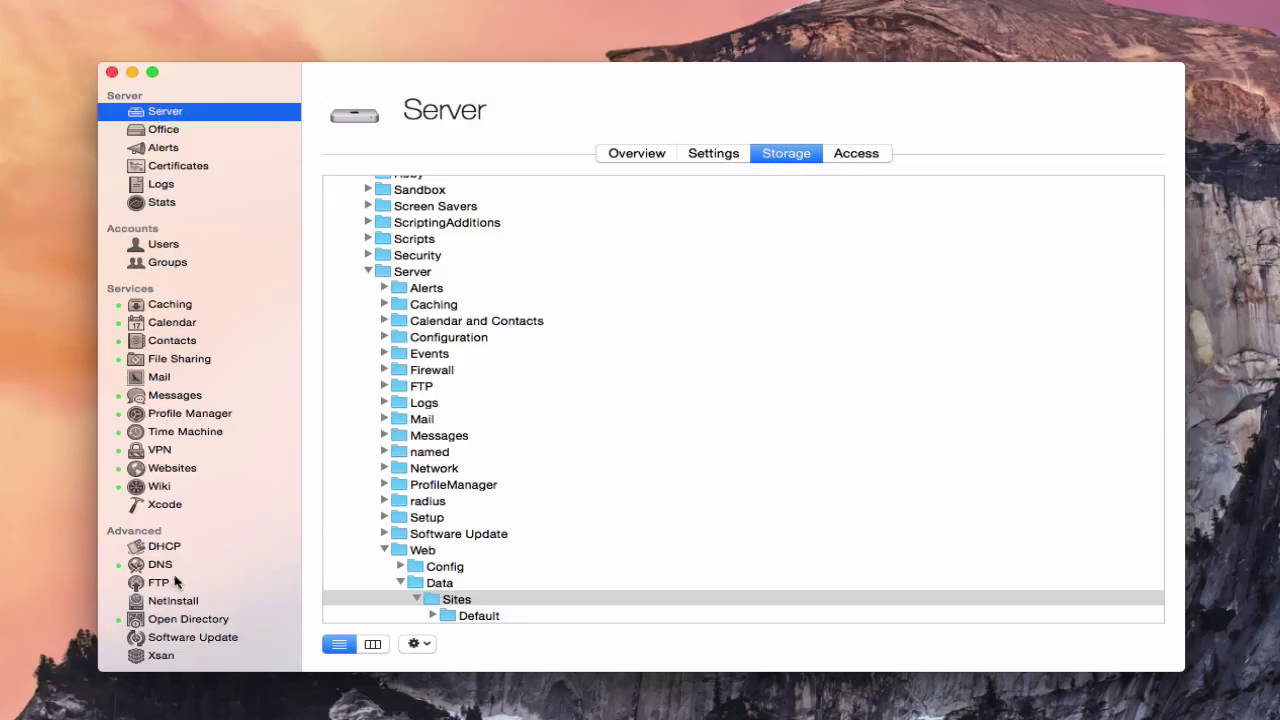
Step: Return to the FTP service and review which folder it shares
click(158, 582)
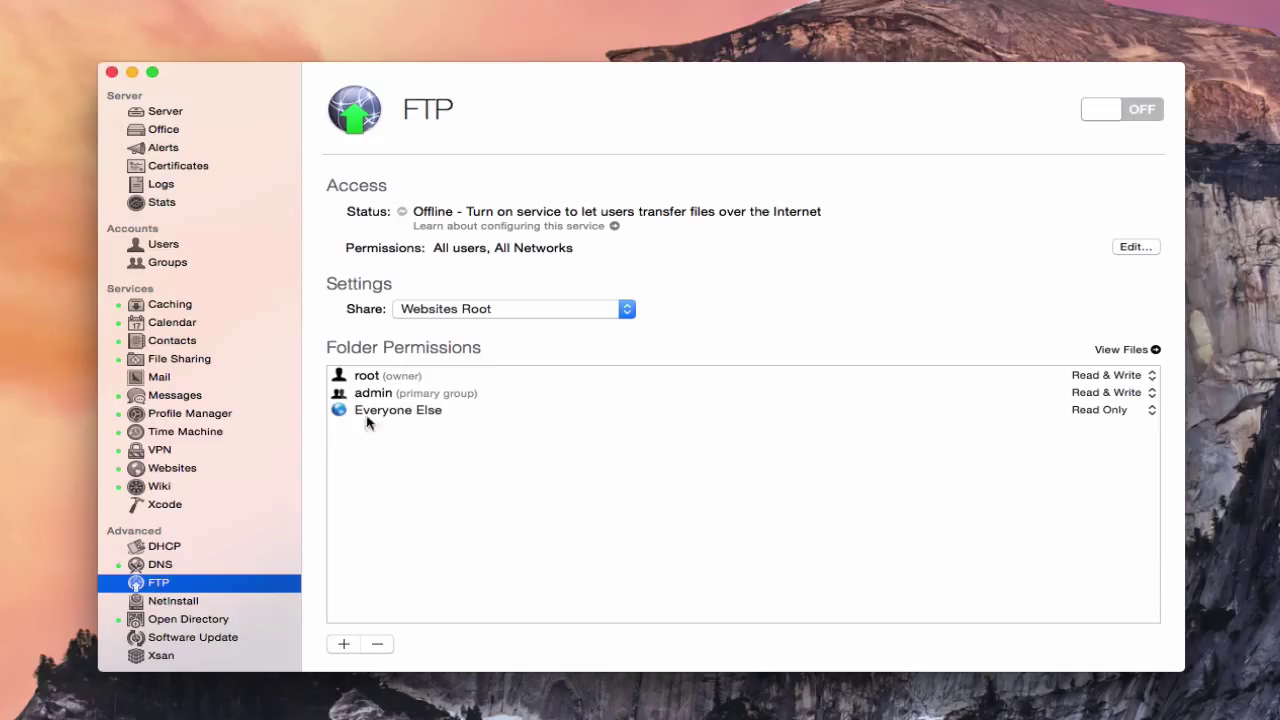
click(624, 308)
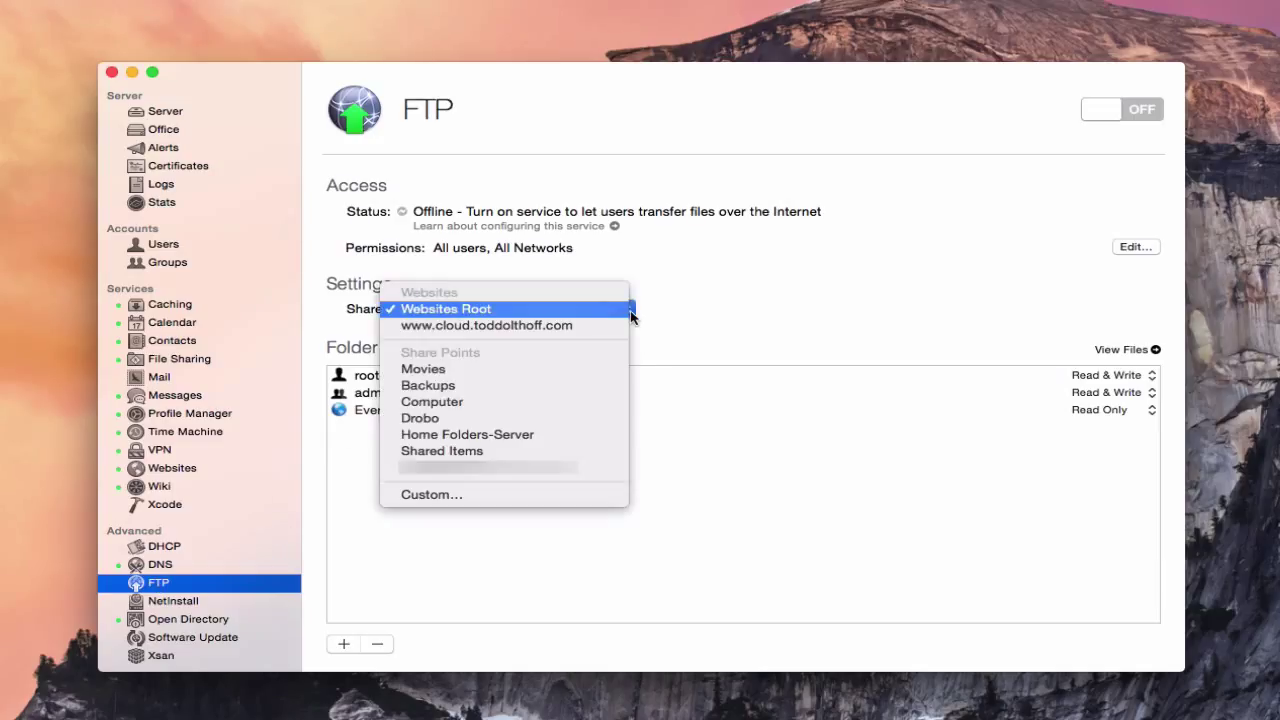
mouse_move(568, 468)
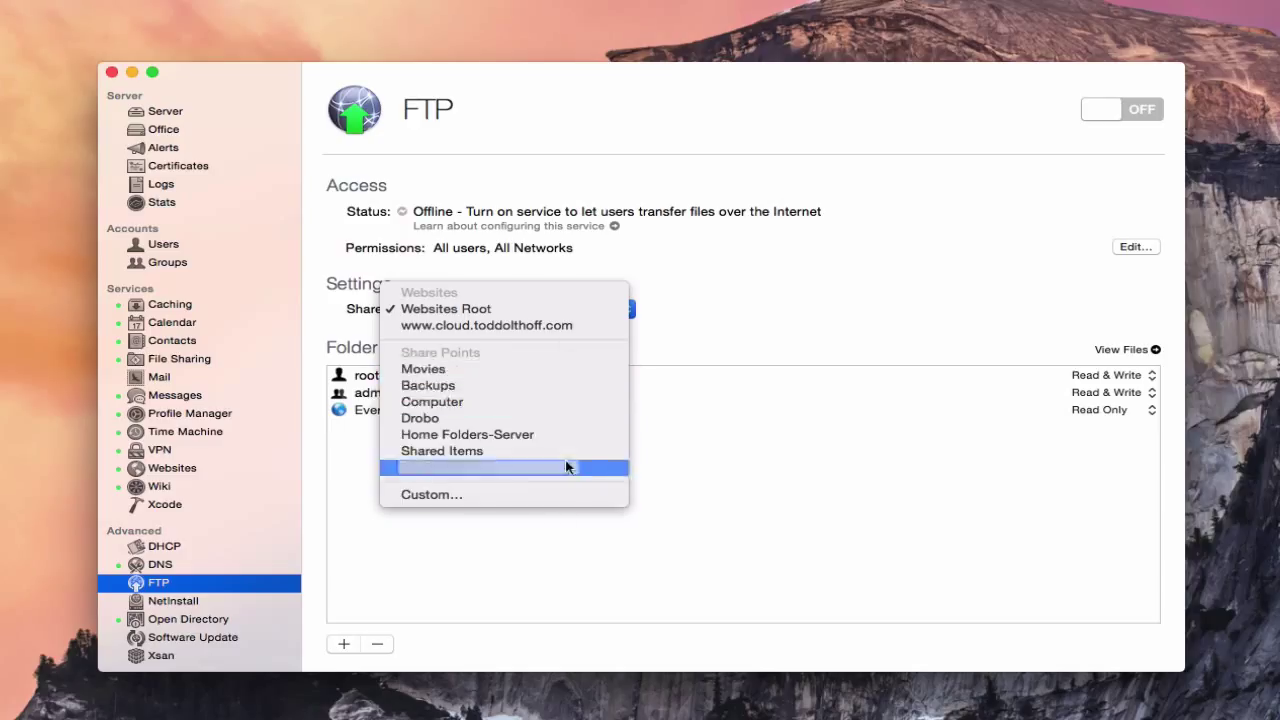
mouse_move(488, 324)
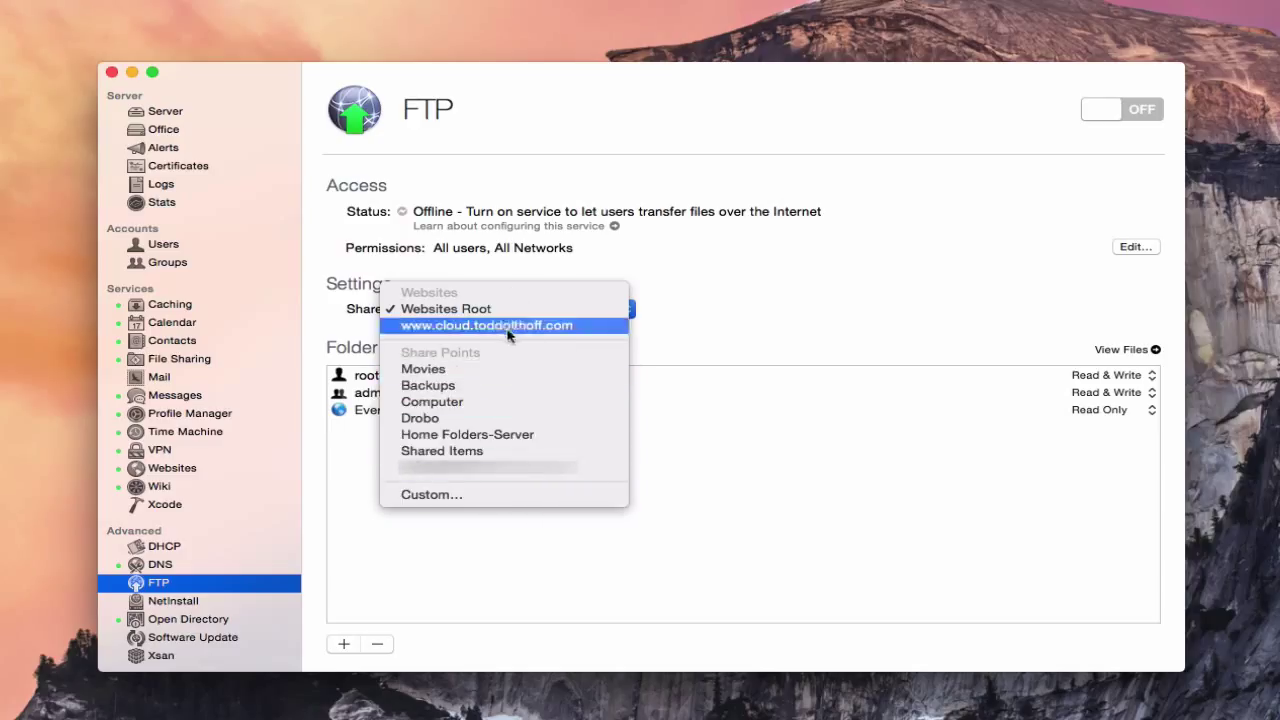
mouse_move(424, 368)
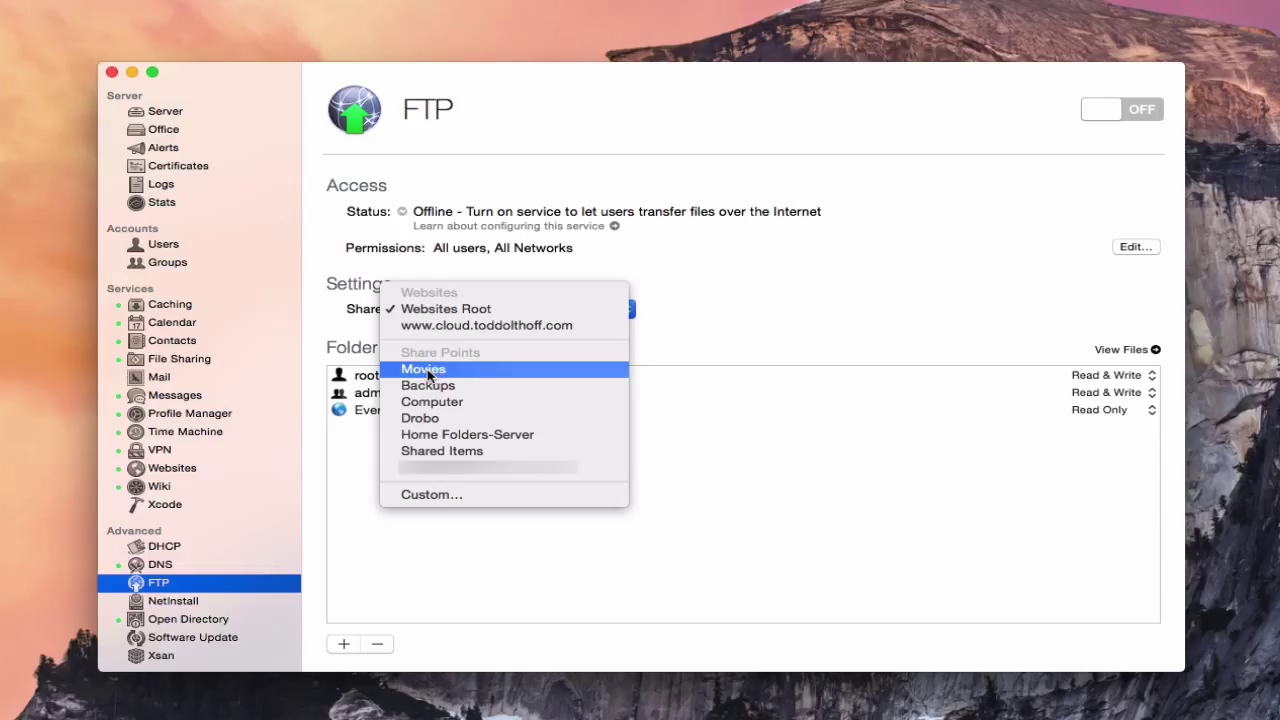
click(422, 368)
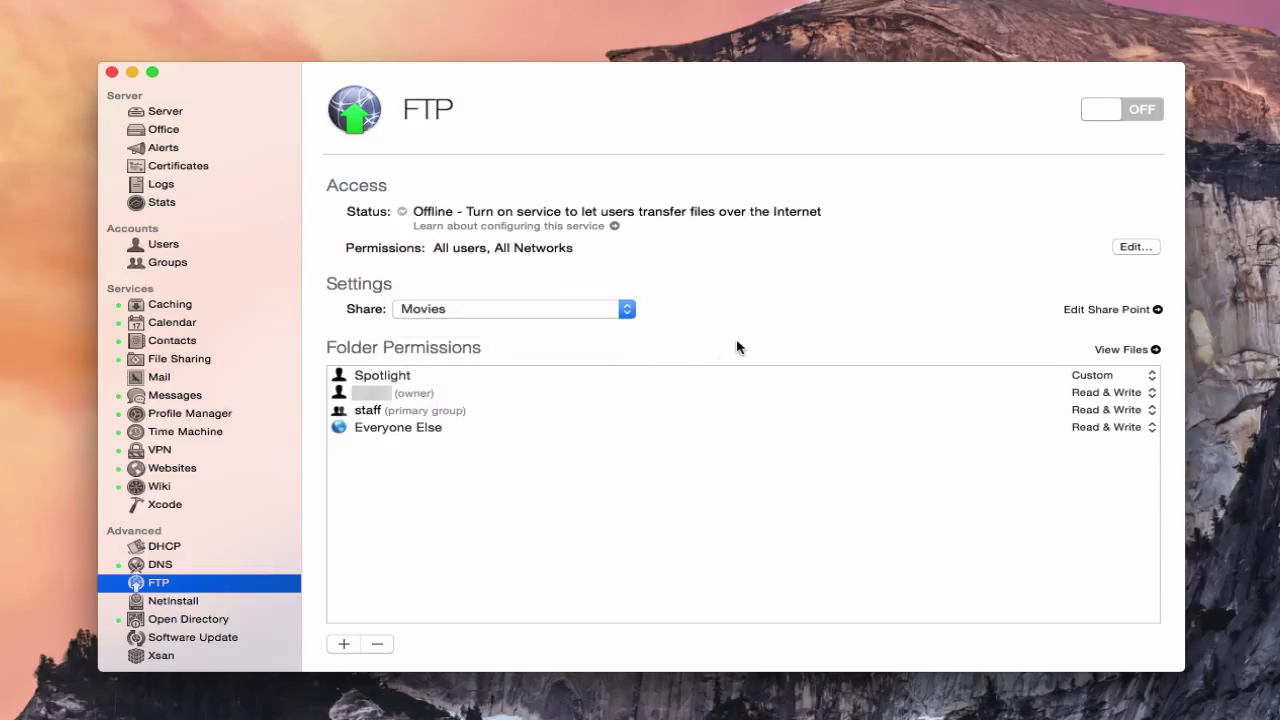
mouse_move(438, 420)
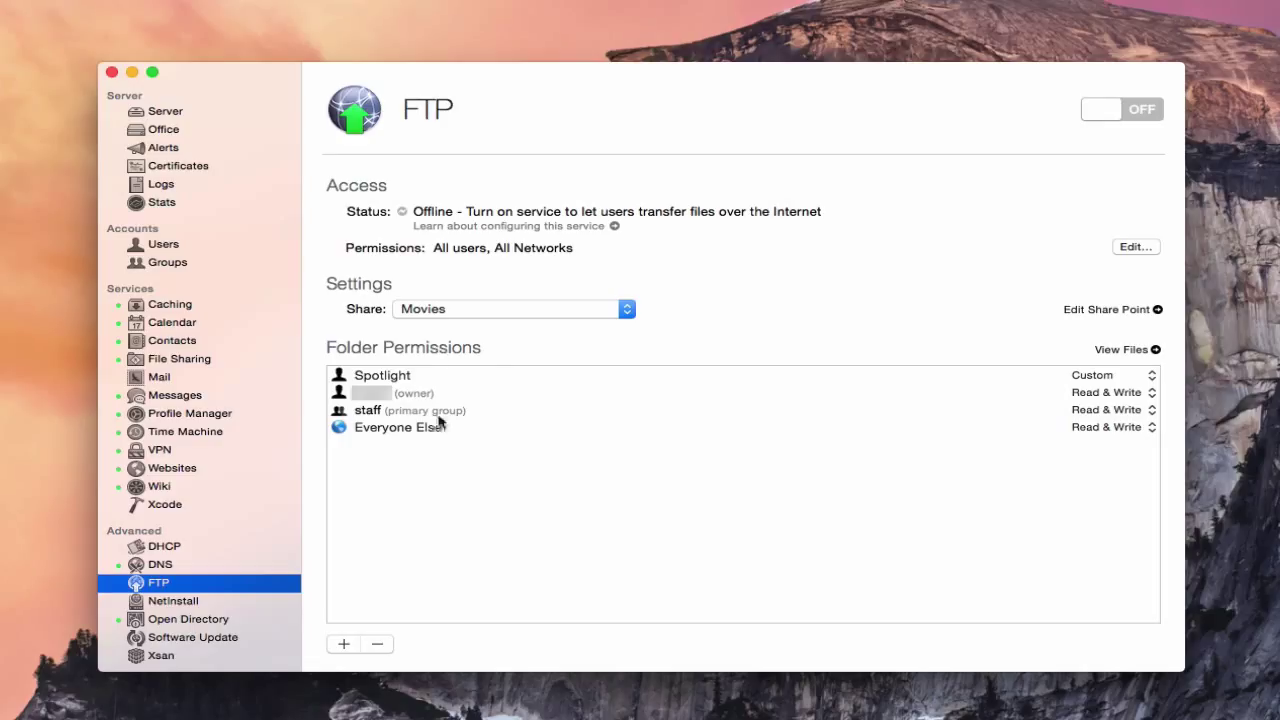
mouse_move(940, 306)
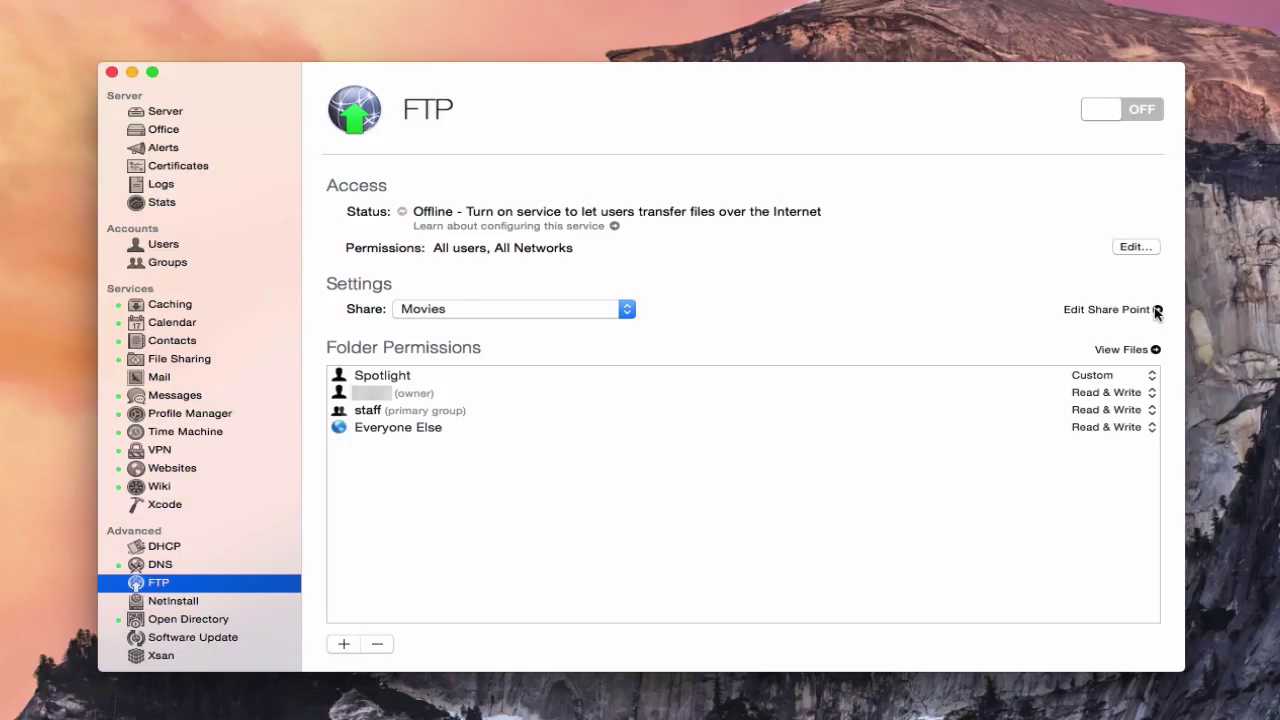
Step: Review the Movies share point's settings and cancel without changes
click(1108, 308)
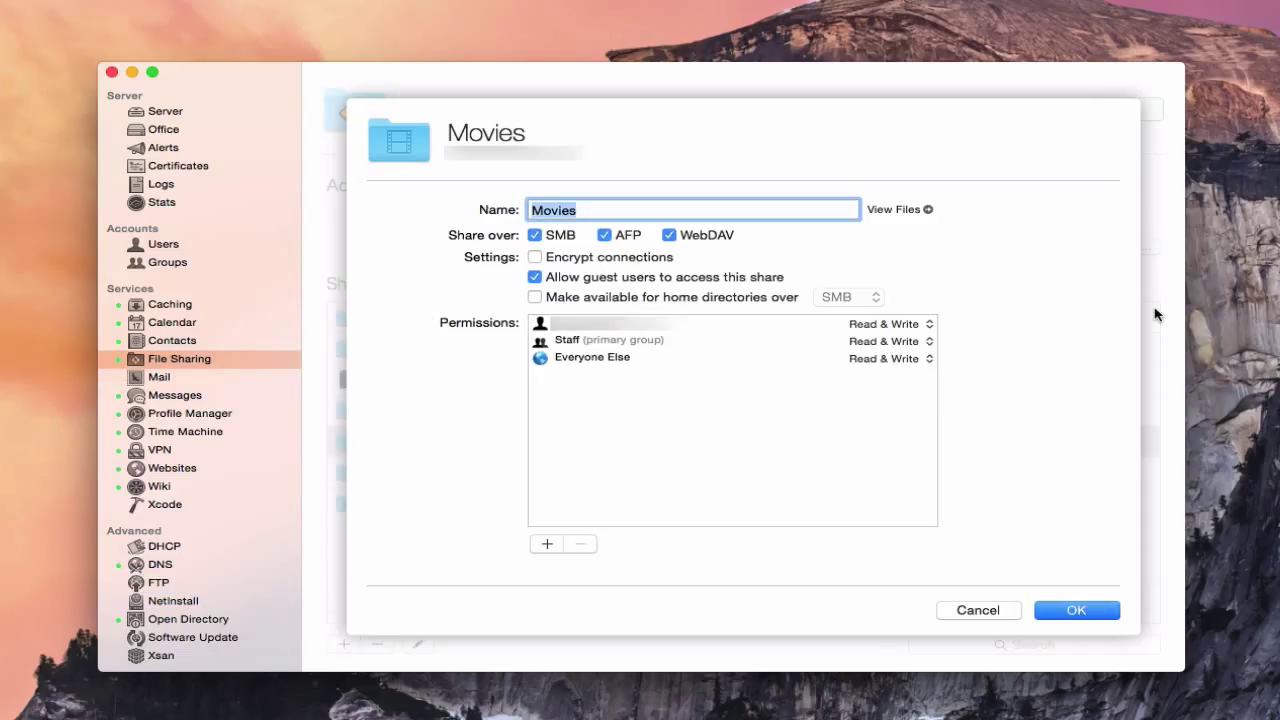
mouse_move(700, 440)
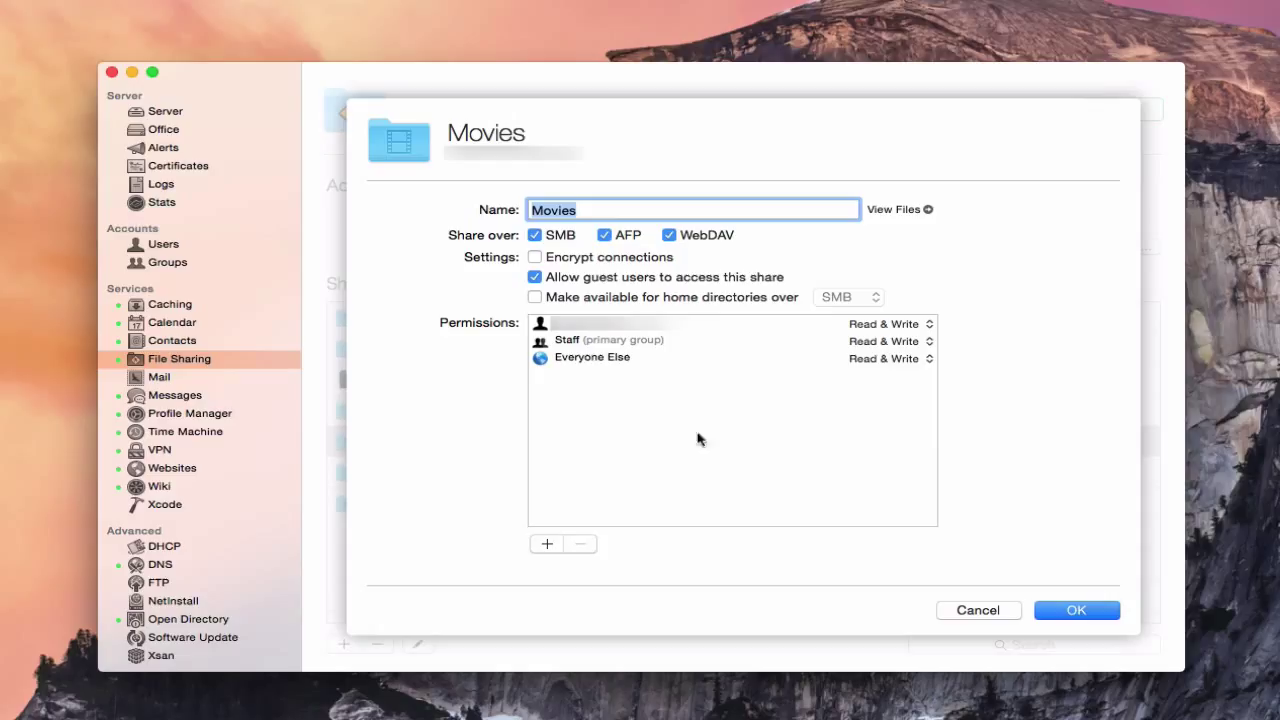
mouse_move(740, 368)
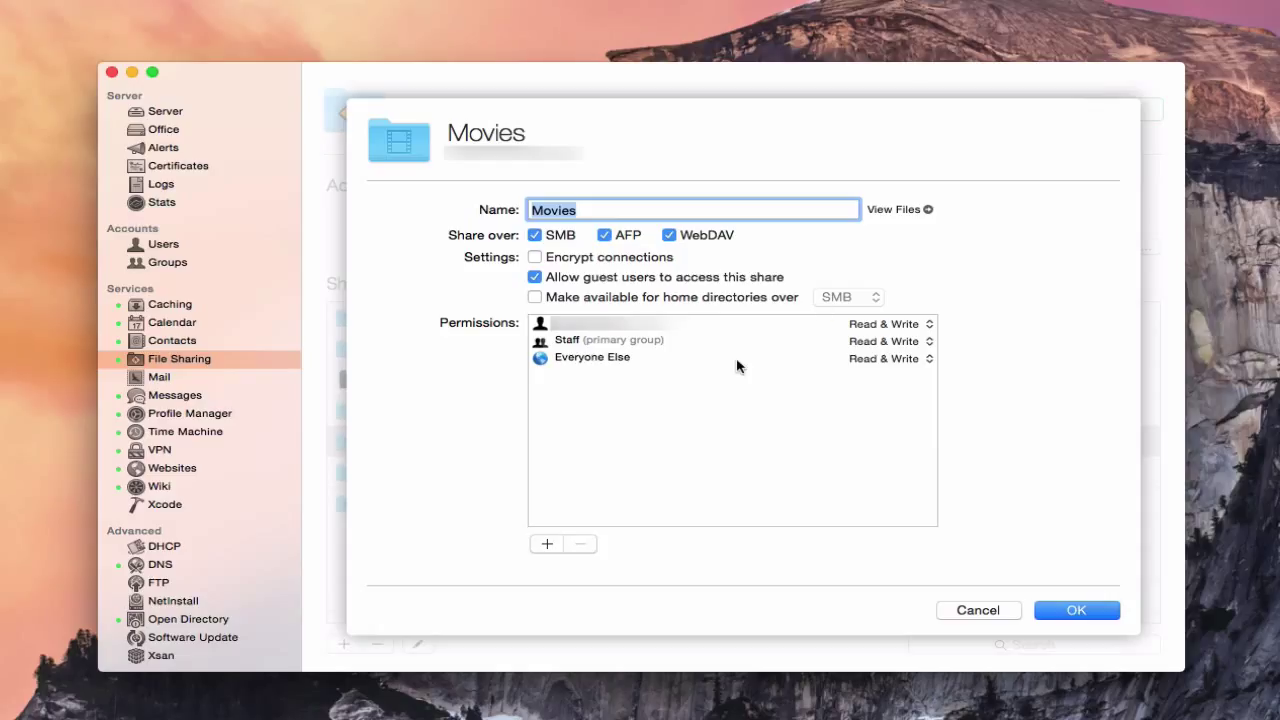
mouse_move(672, 340)
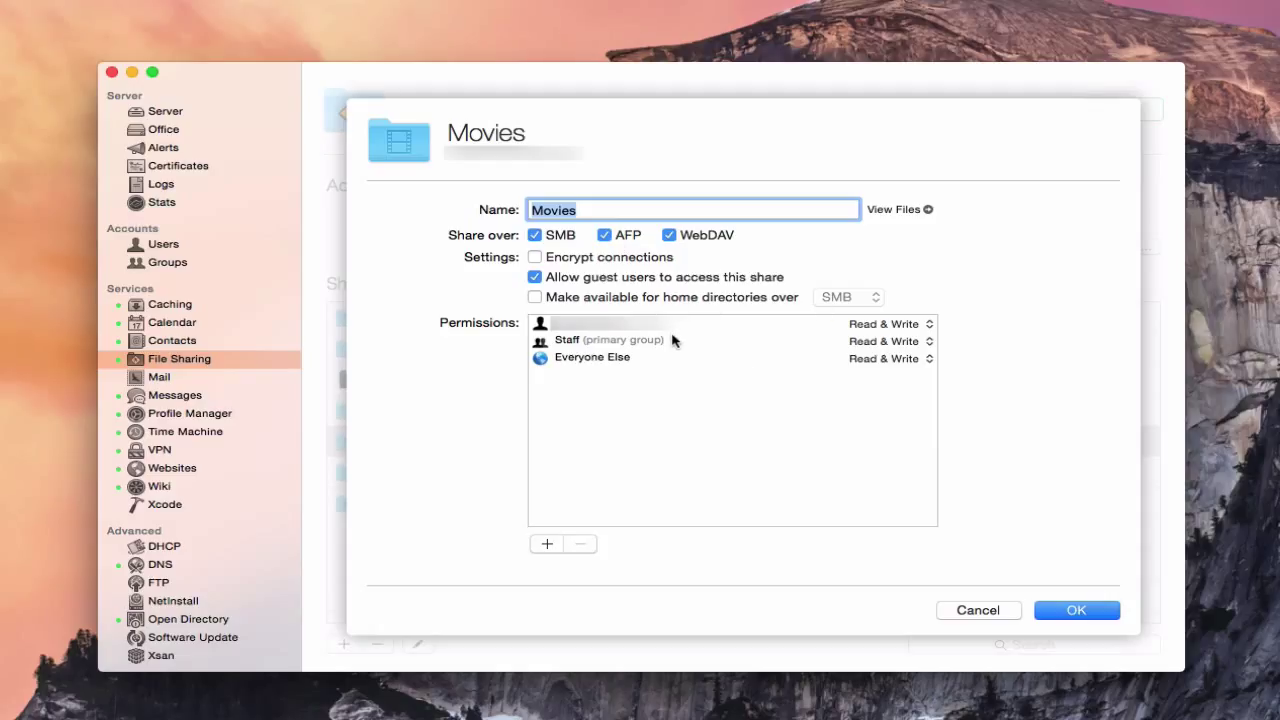
mouse_move(1032, 580)
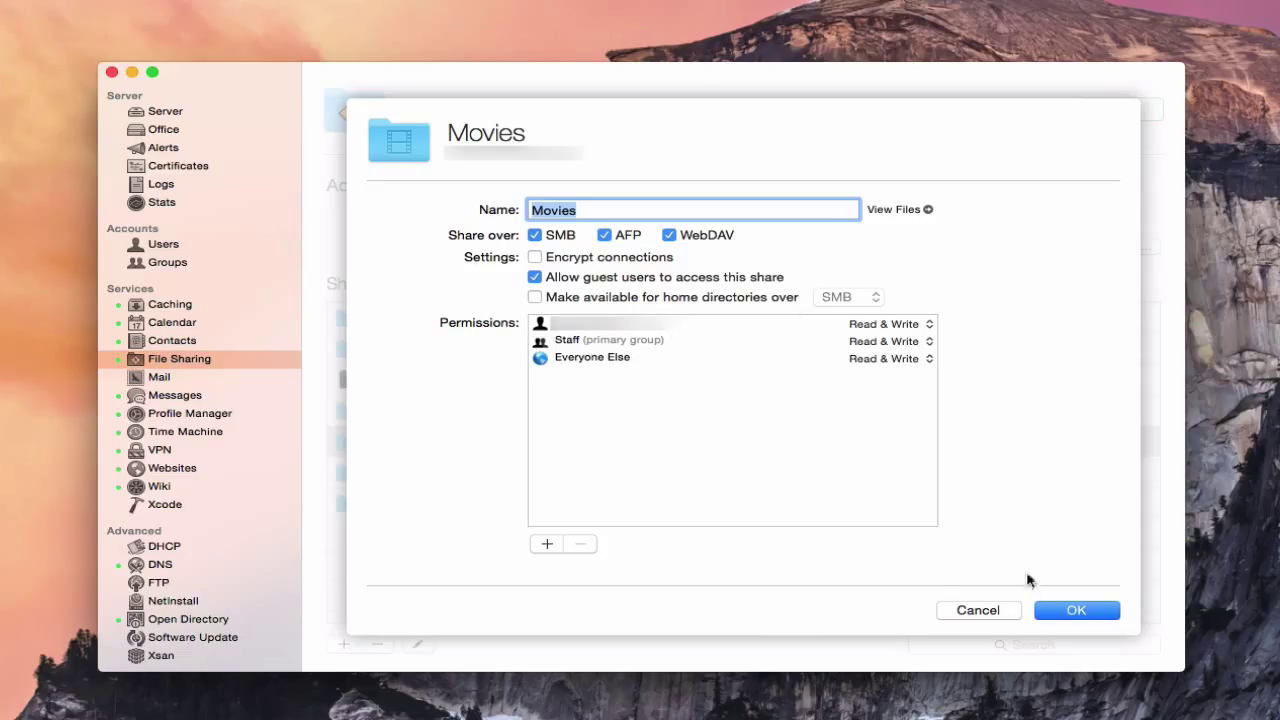
click(1076, 610)
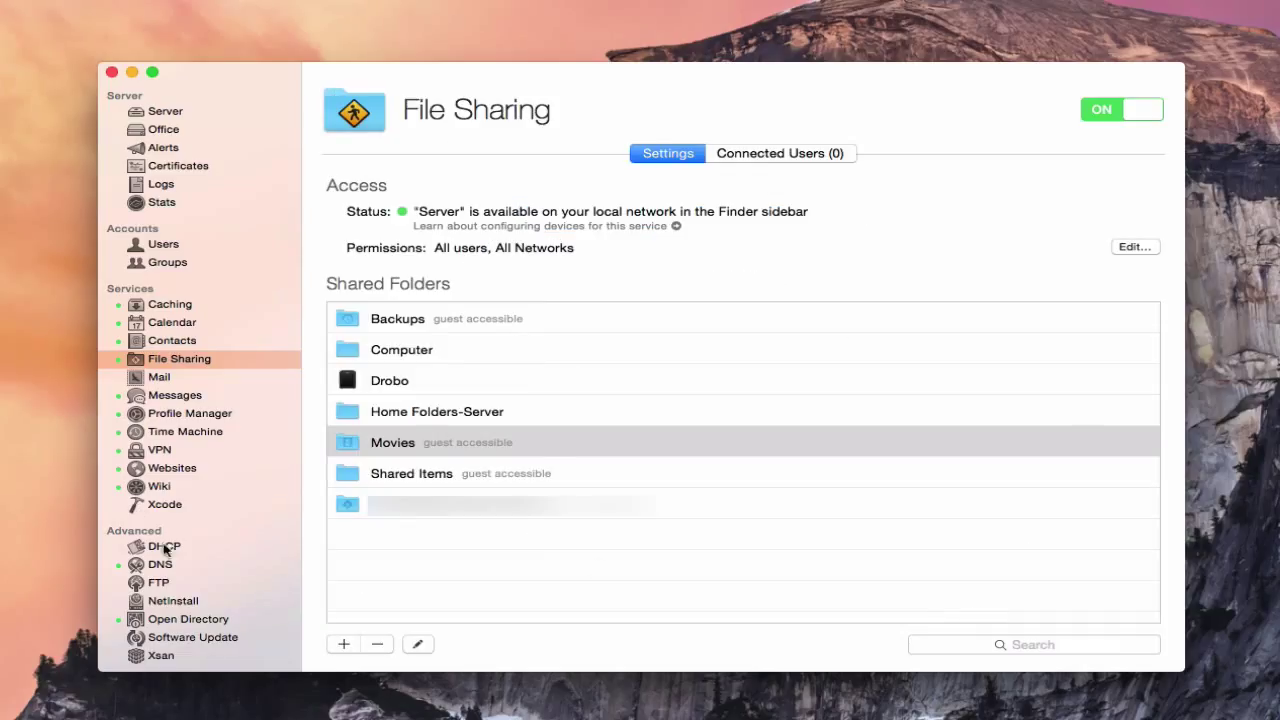
Step: Locate Movies in the server's storage and return to the FTP service settings
click(158, 582)
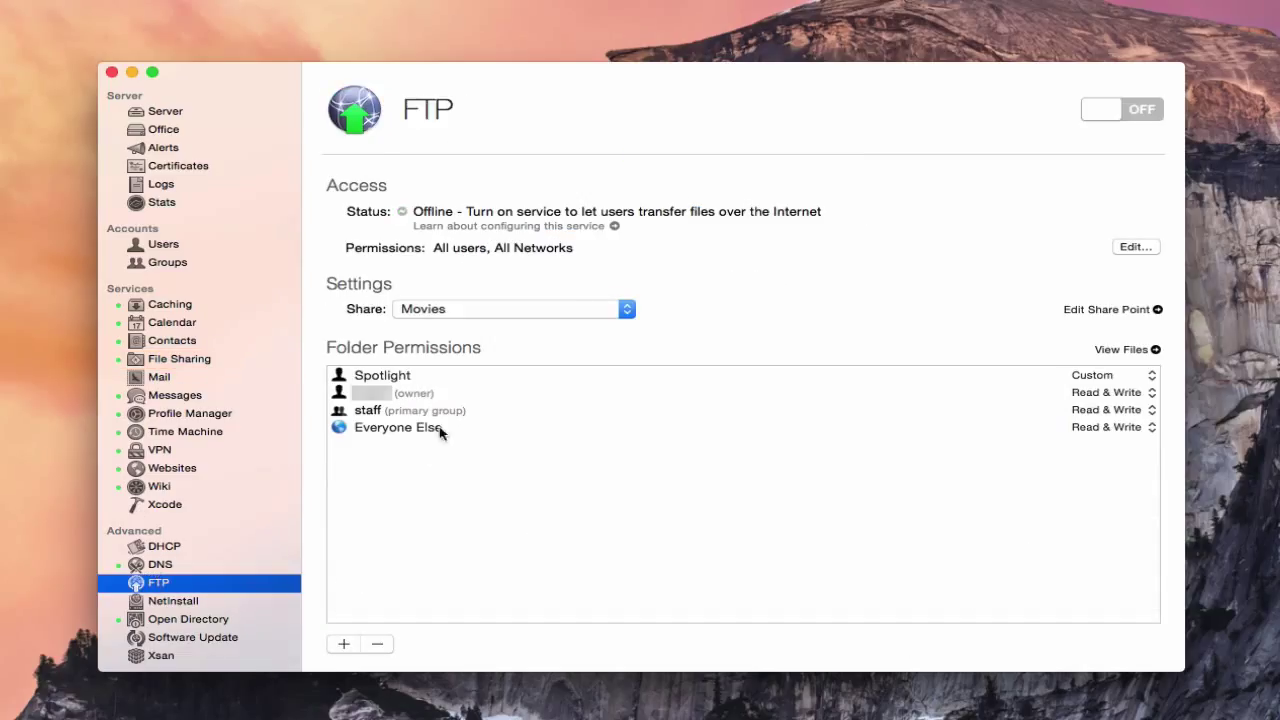
mouse_move(556, 352)
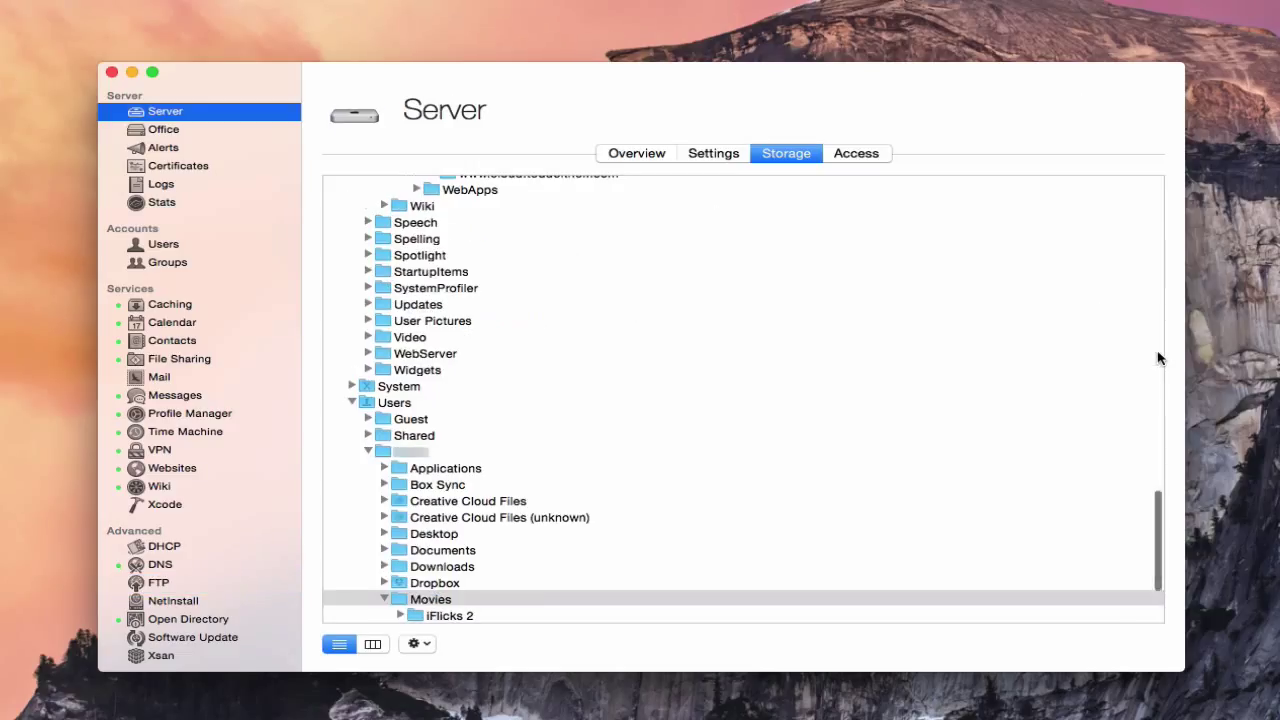
mouse_move(448, 608)
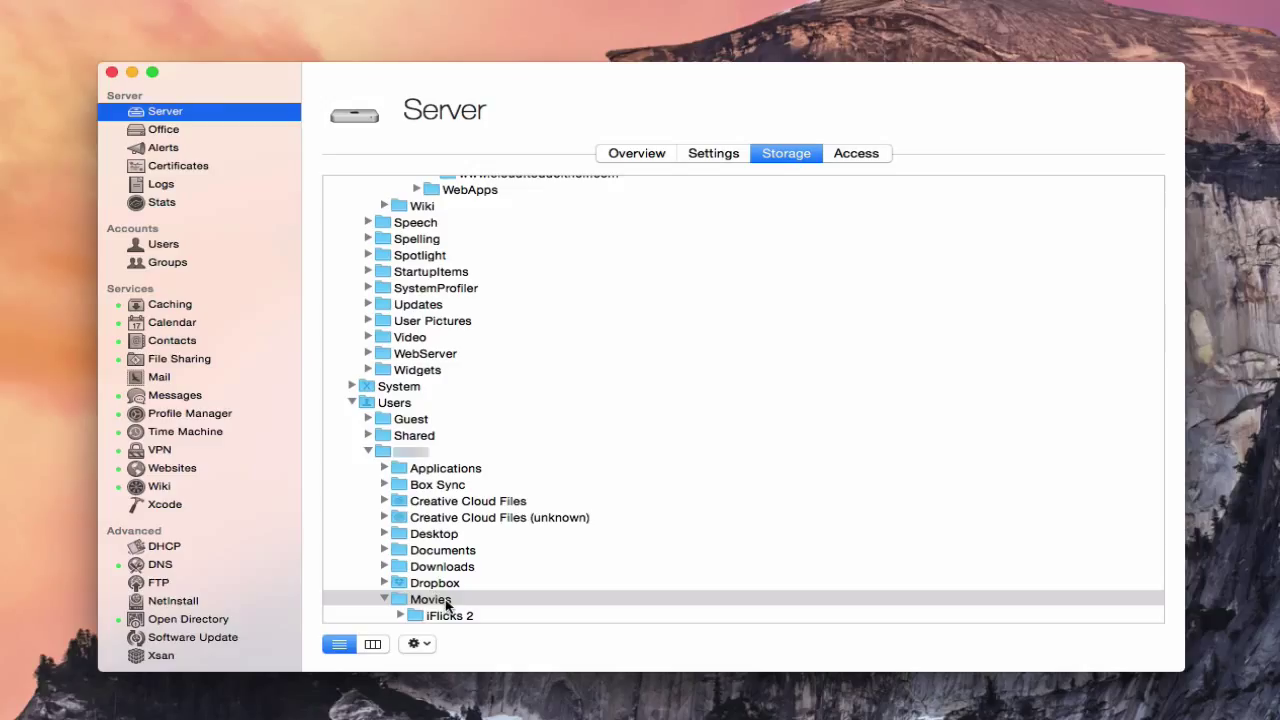
click(160, 582)
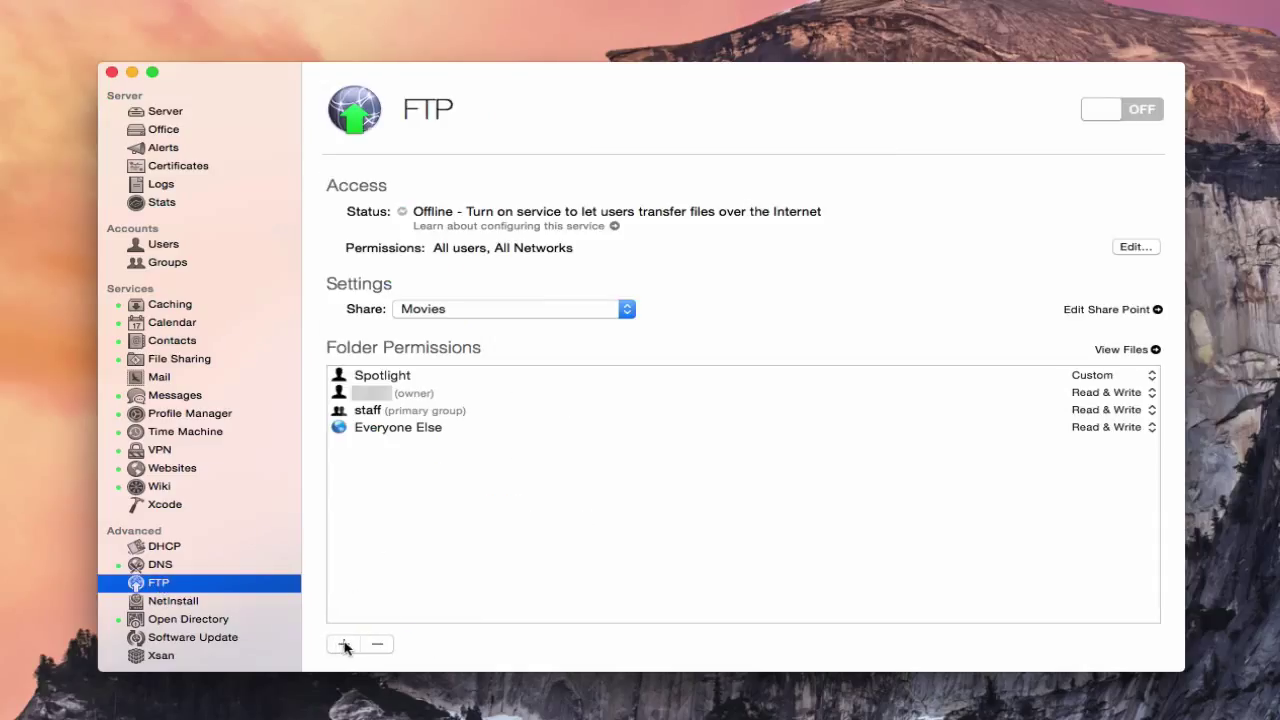
click(344, 644)
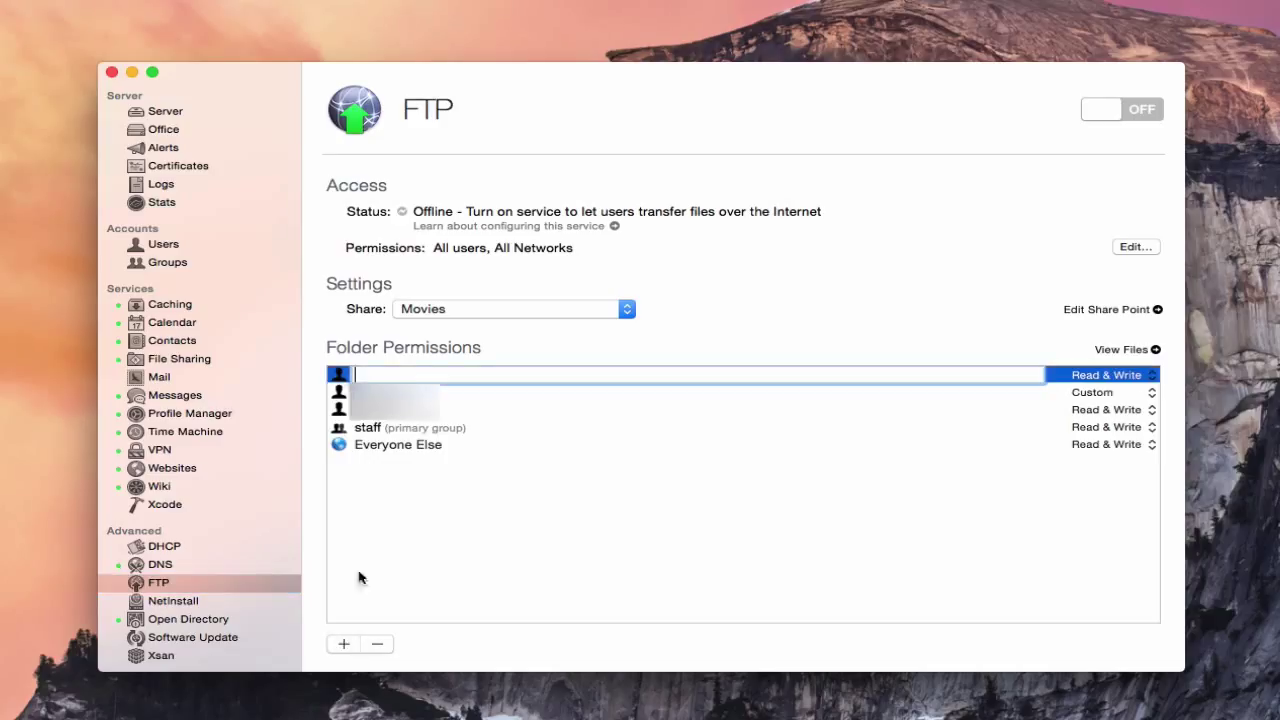
mouse_move(376, 644)
text(Spotlight)
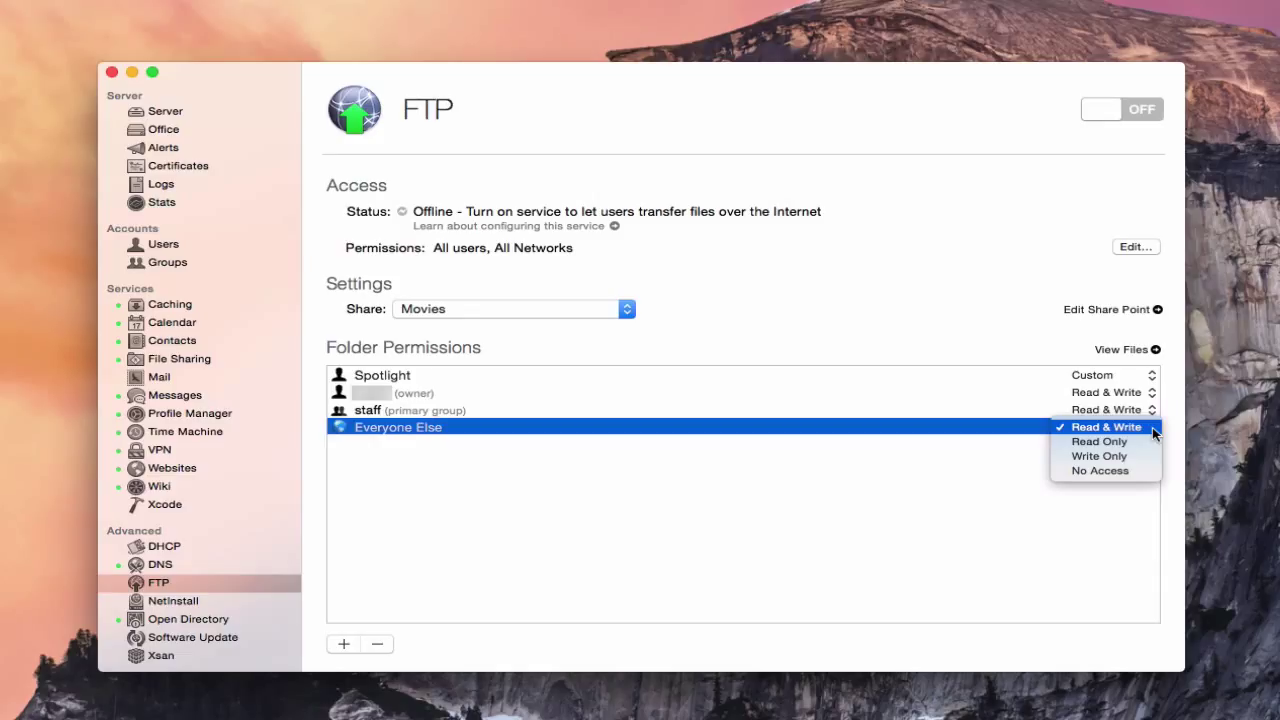
click(1104, 428)
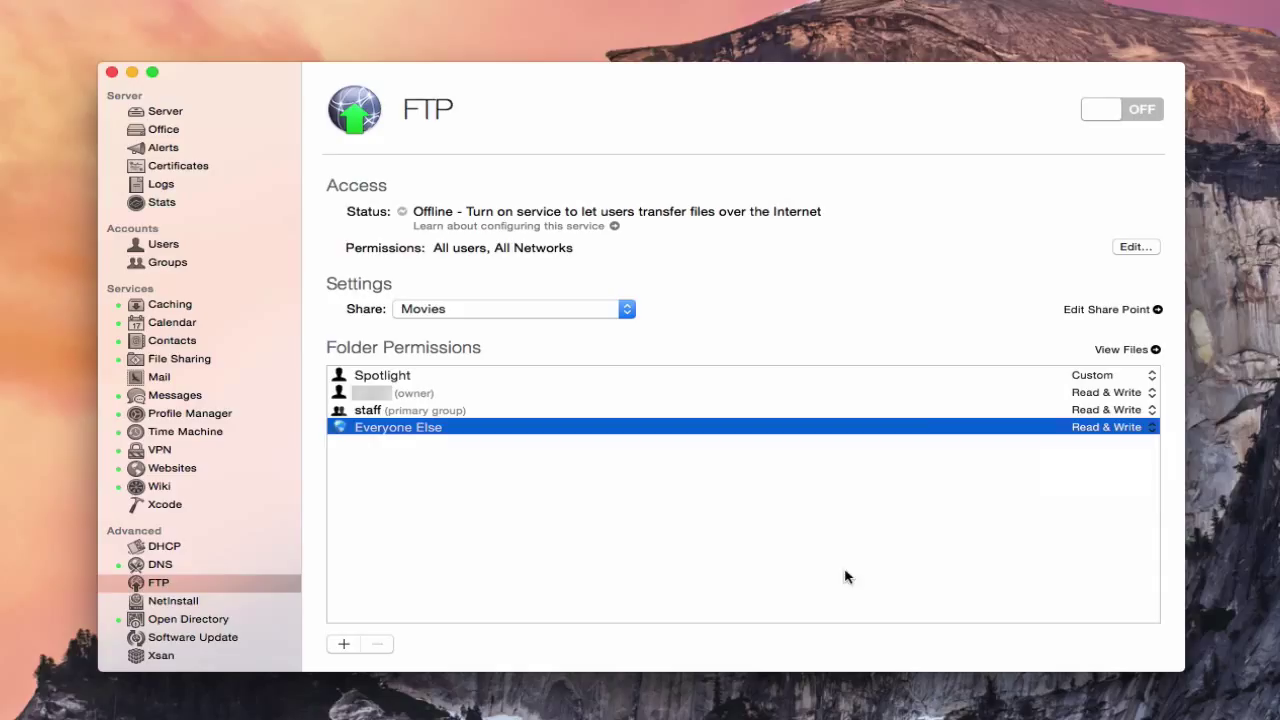
mouse_move(1056, 390)
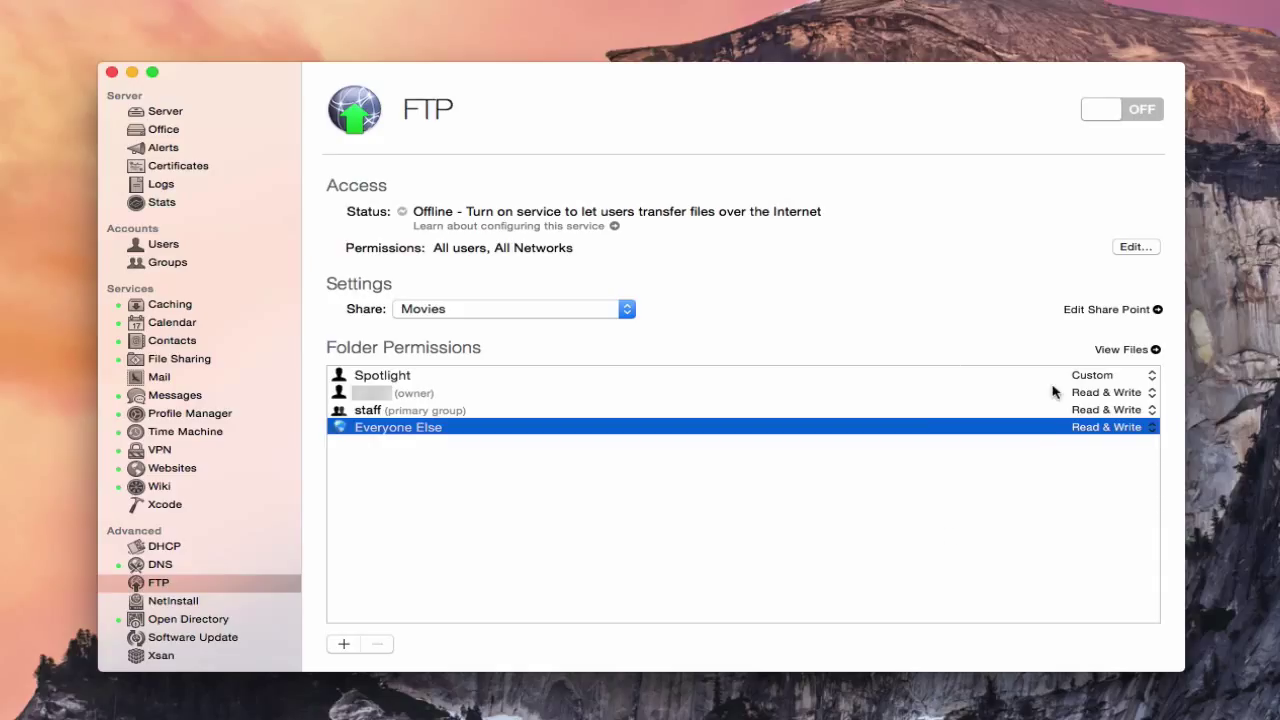
mouse_move(1018, 520)
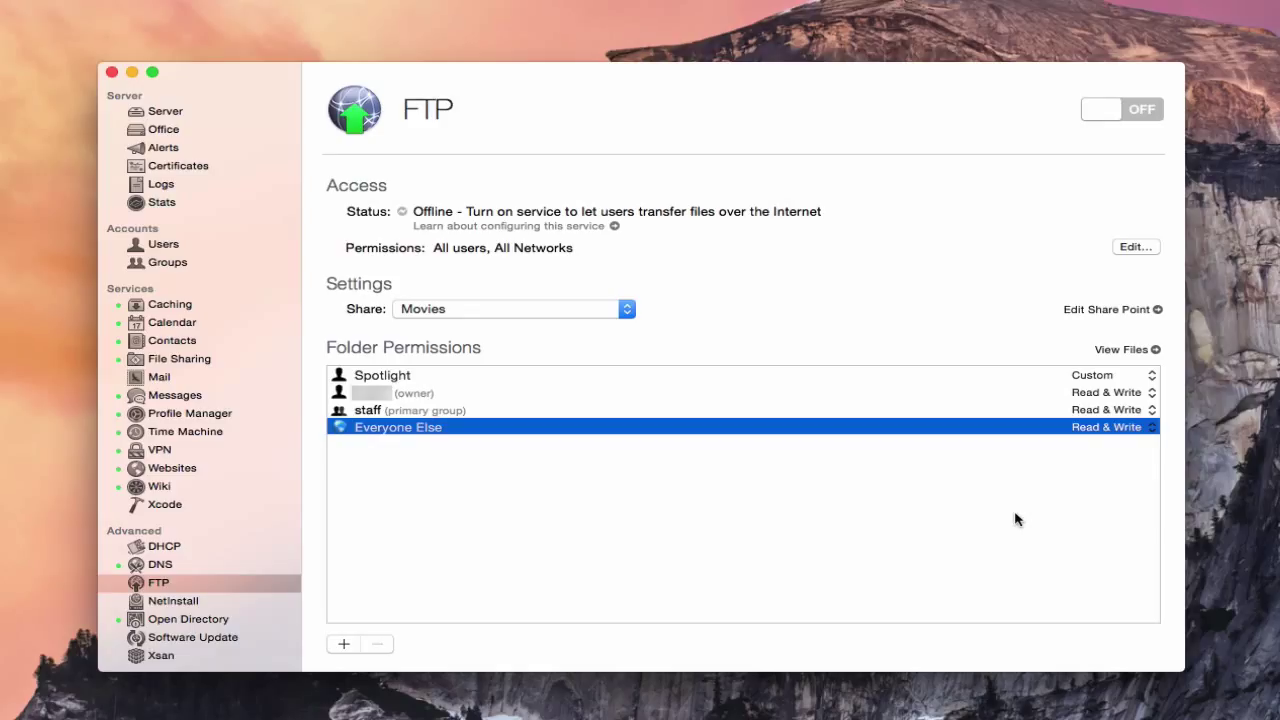
mouse_move(696, 428)
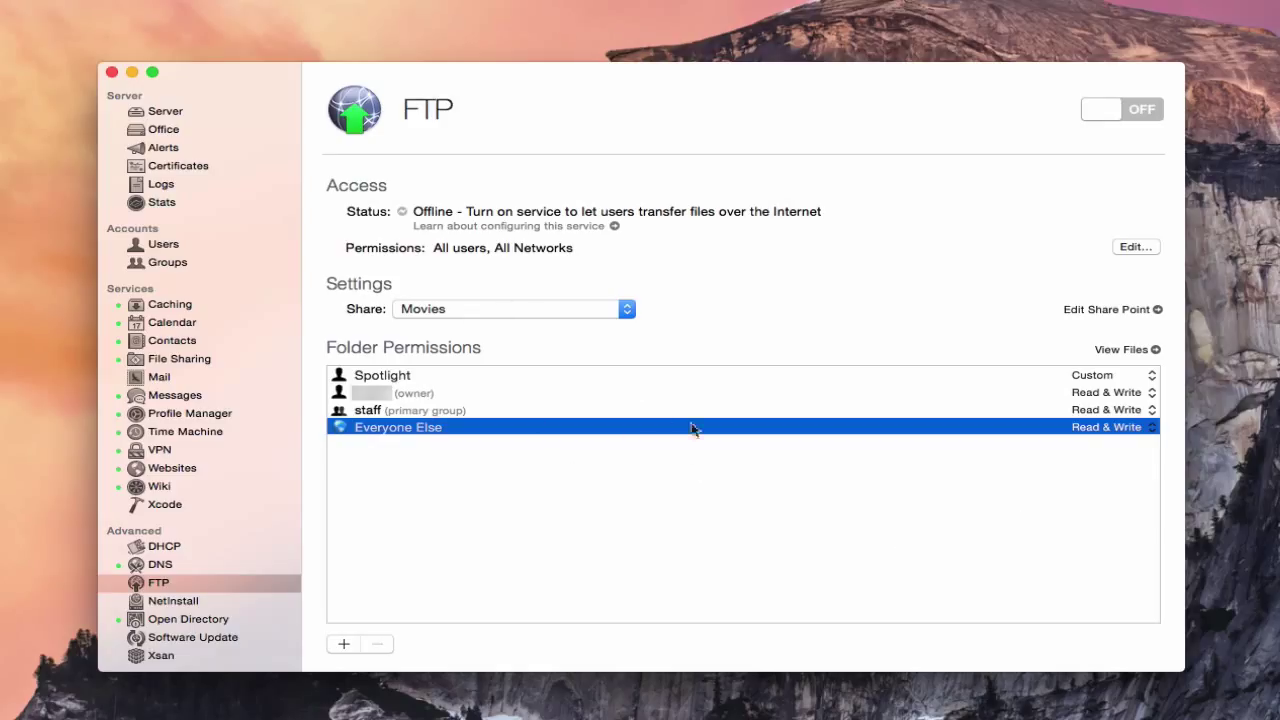
Step: Switch the FTP service on so it is available at Server-2.local
click(1120, 108)
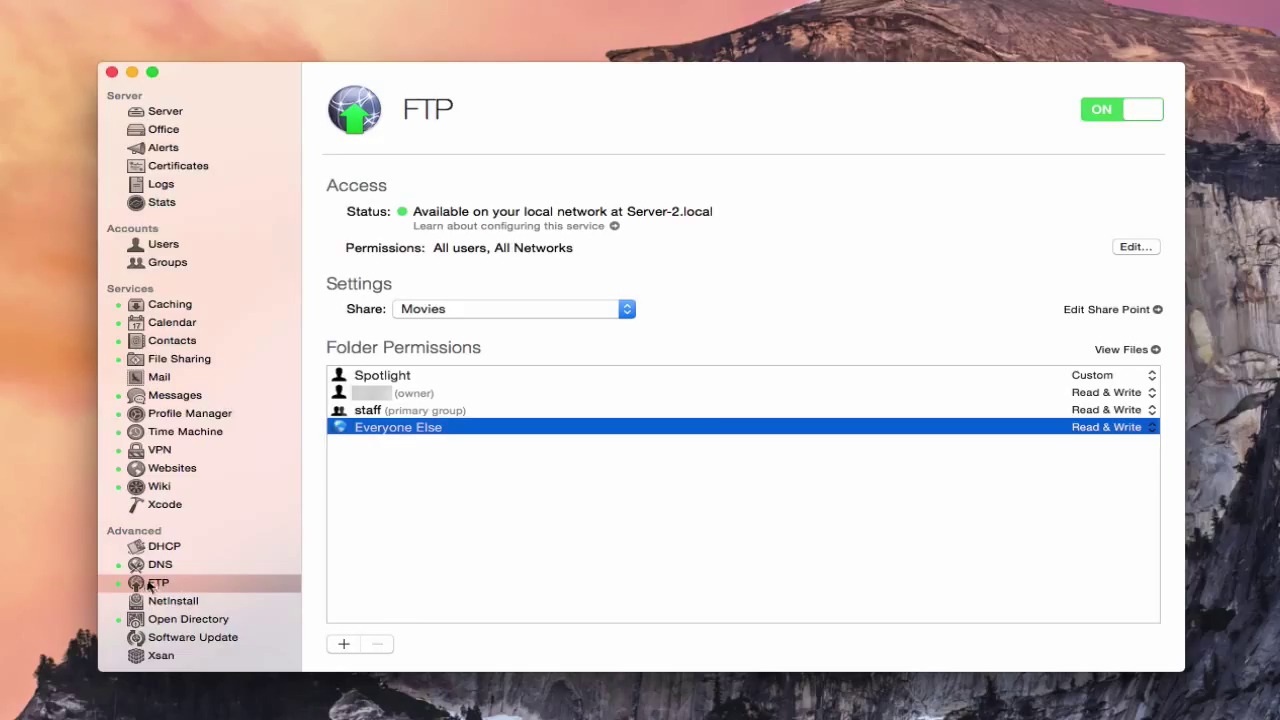
mouse_move(1108, 128)
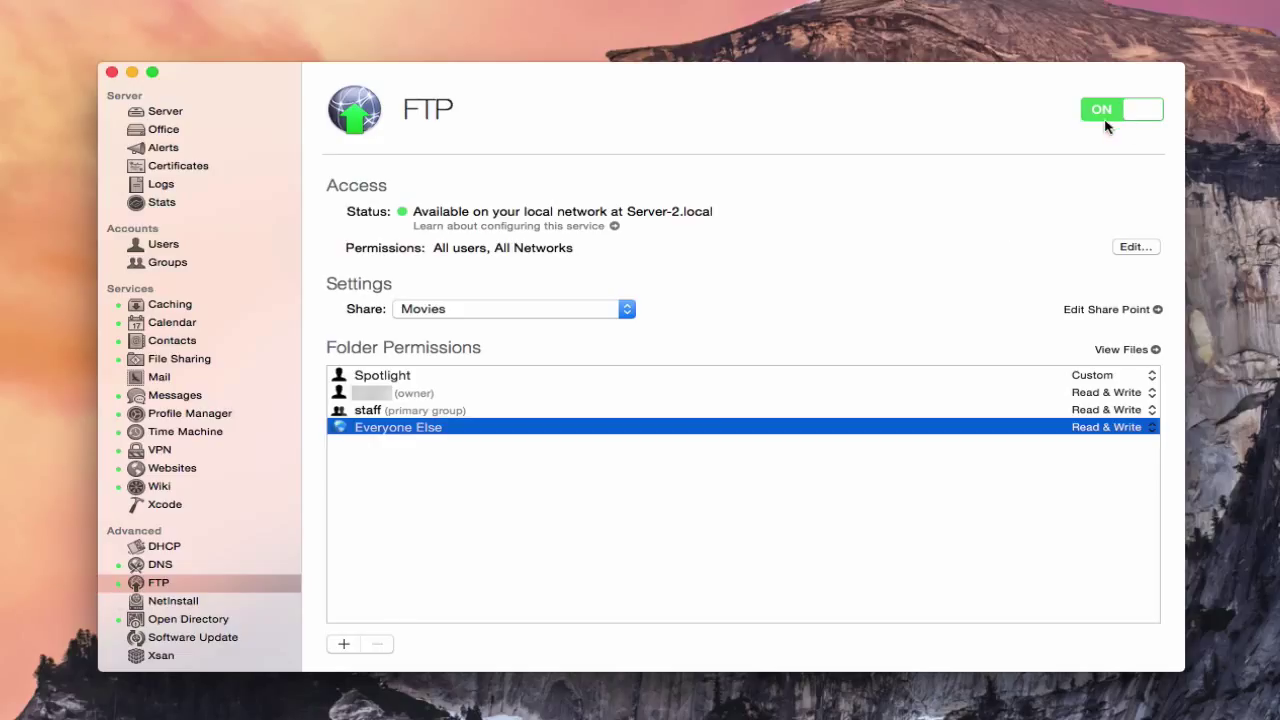
mouse_move(792, 244)
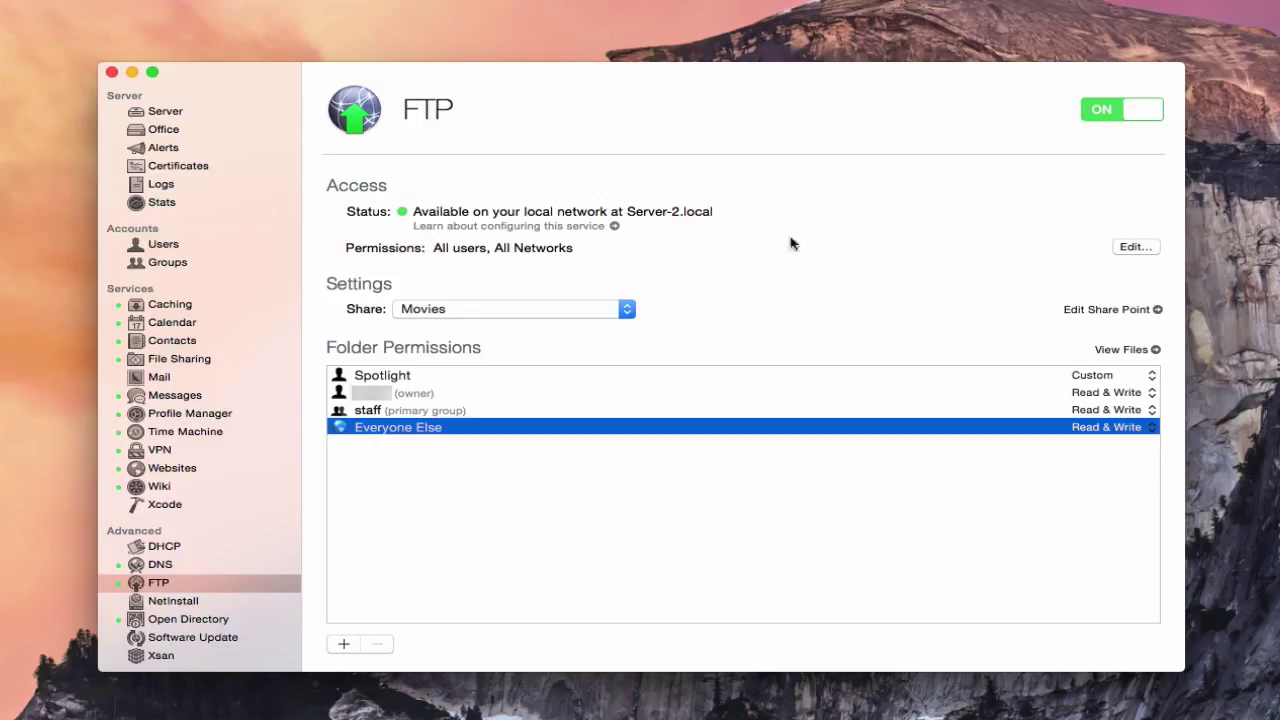
mouse_move(742, 240)
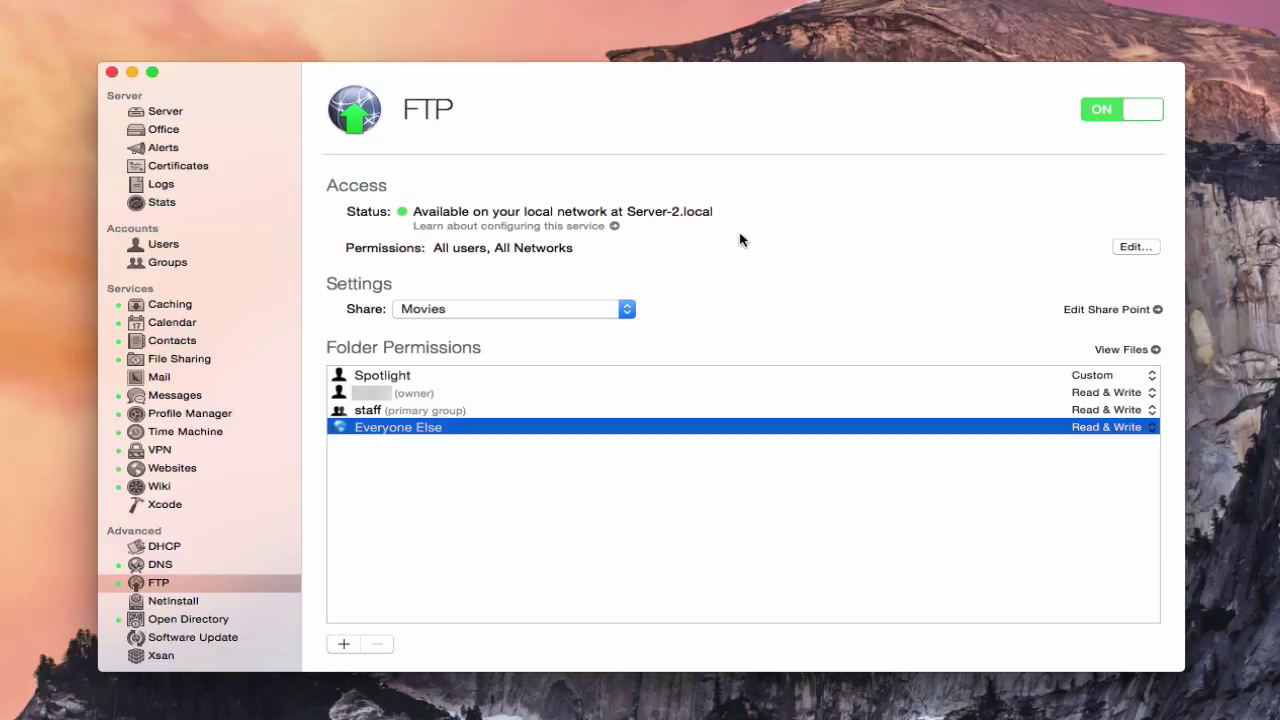
mouse_move(696, 246)
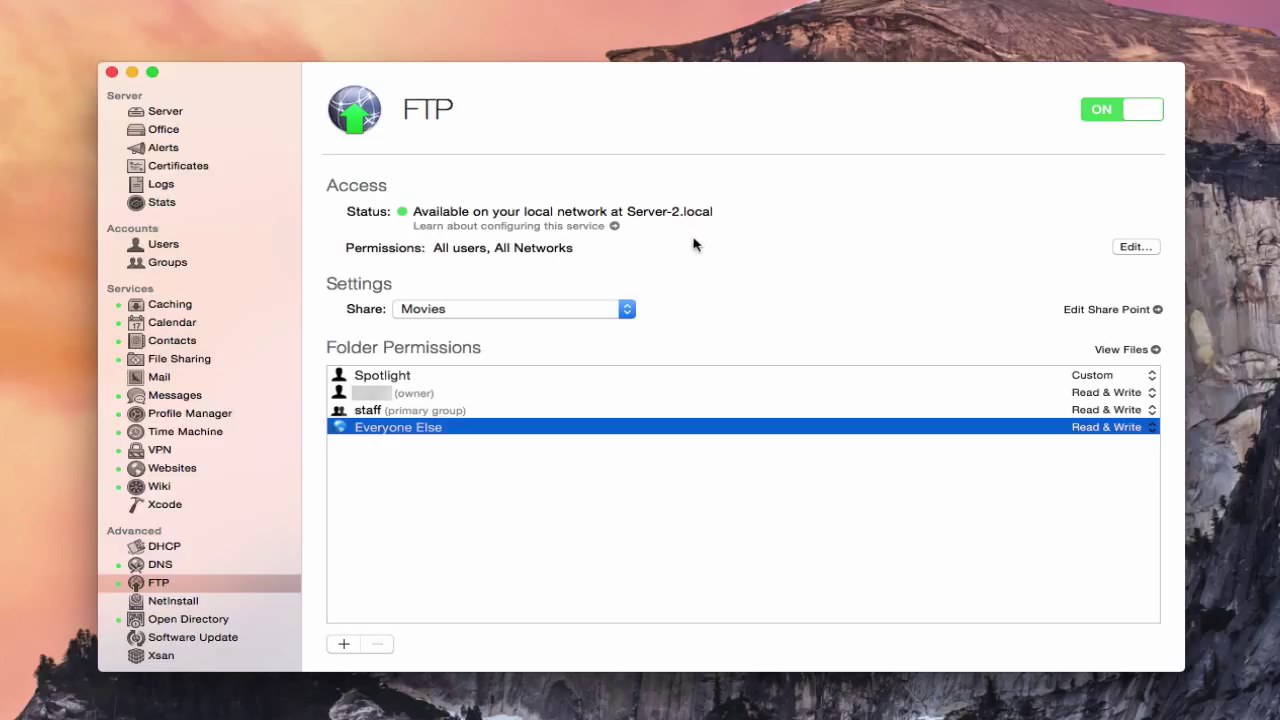
mouse_move(224, 192)
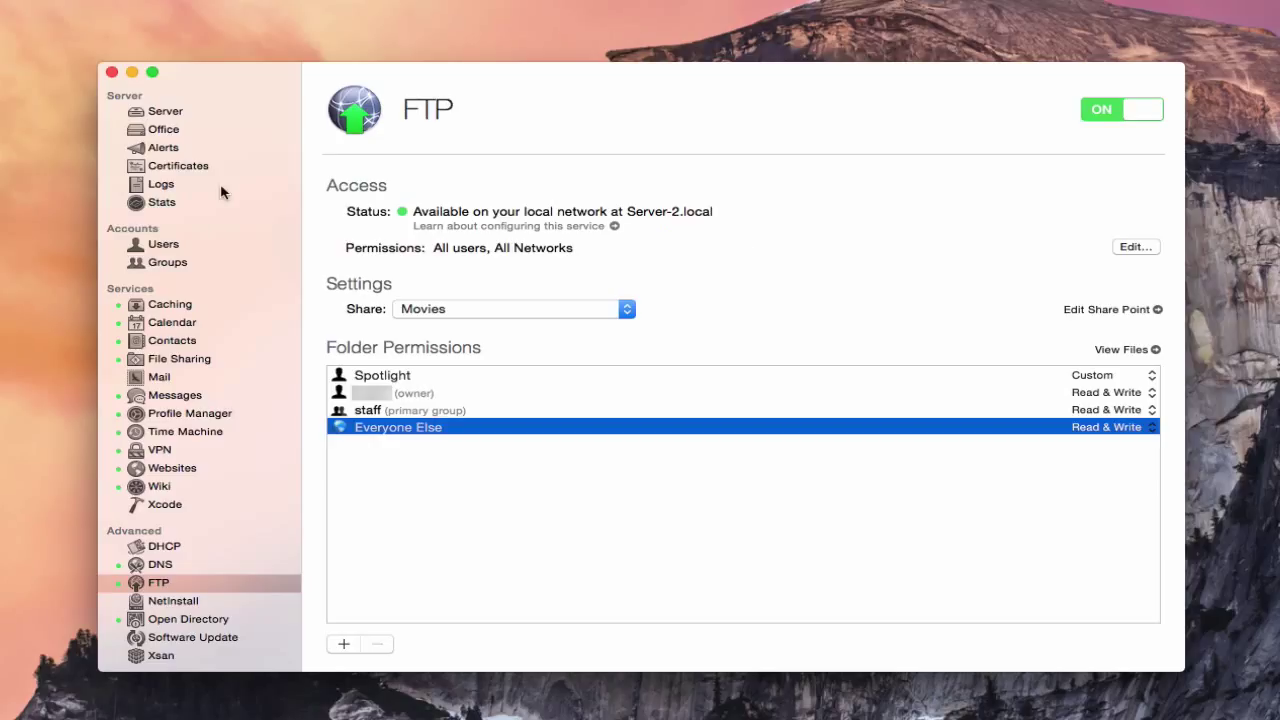
mouse_move(160, 132)
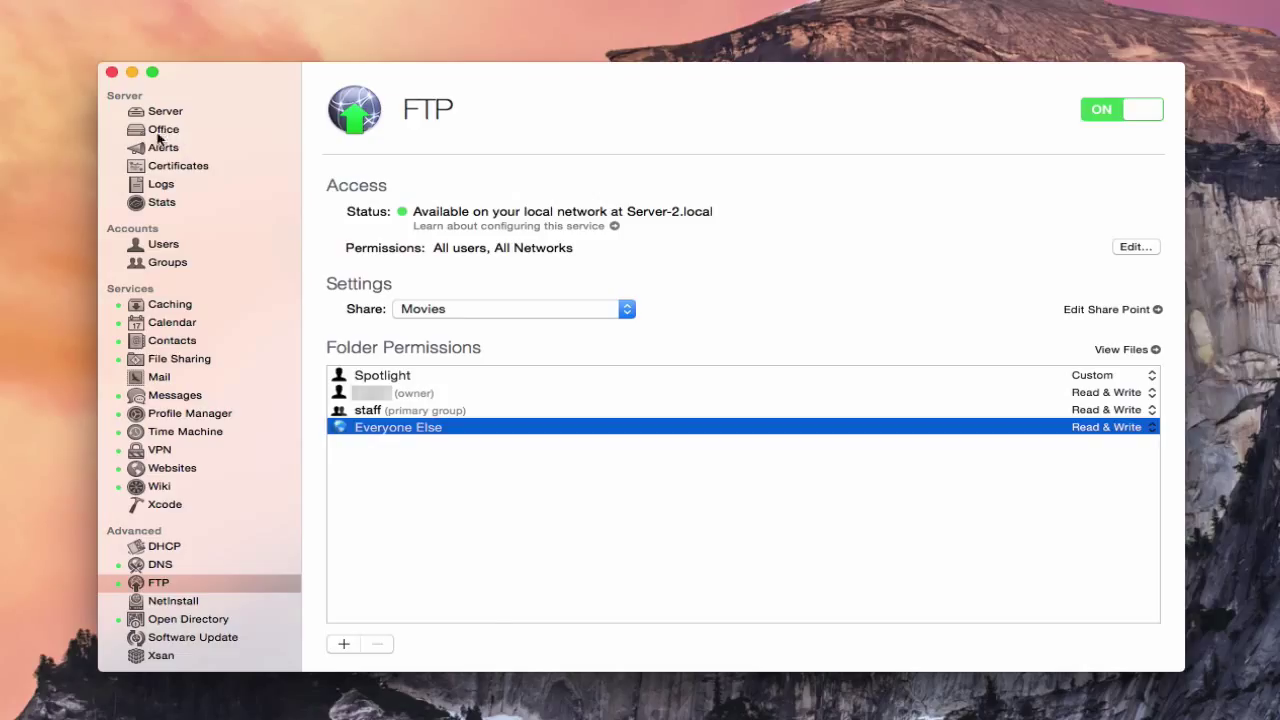
Step: Show the server's Office overview listing its public services
click(164, 128)
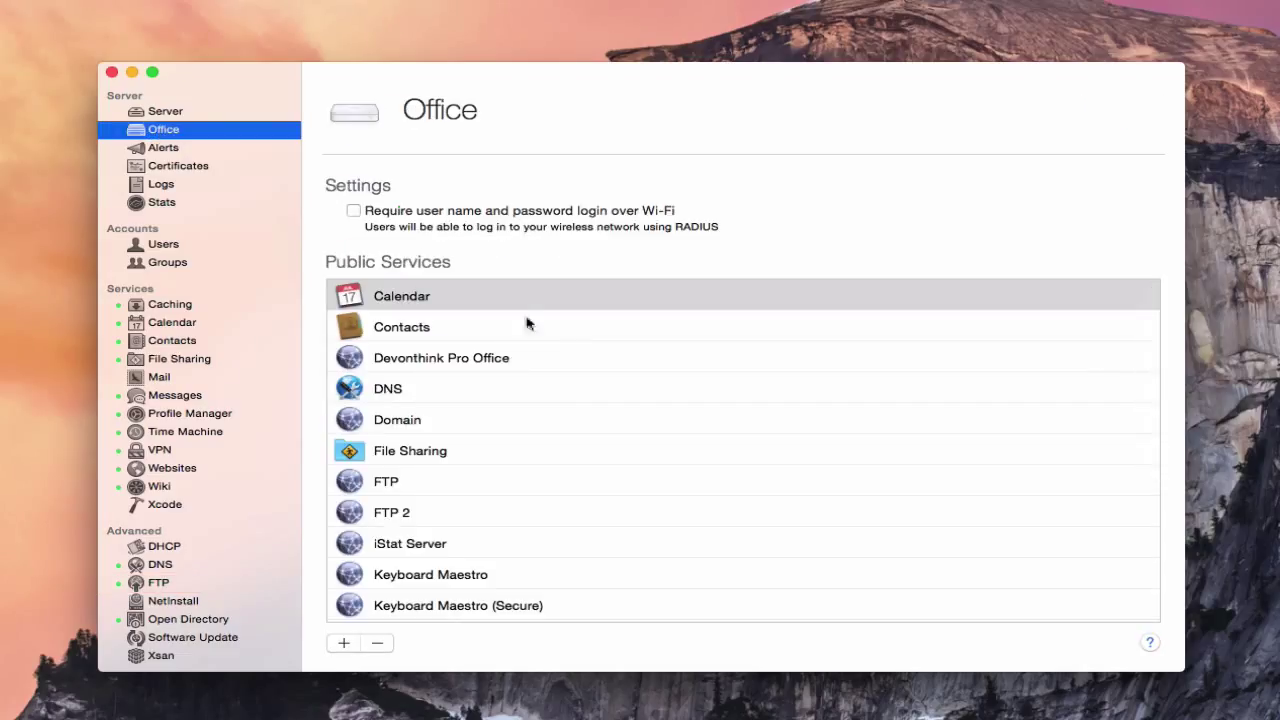
mouse_move(430, 488)
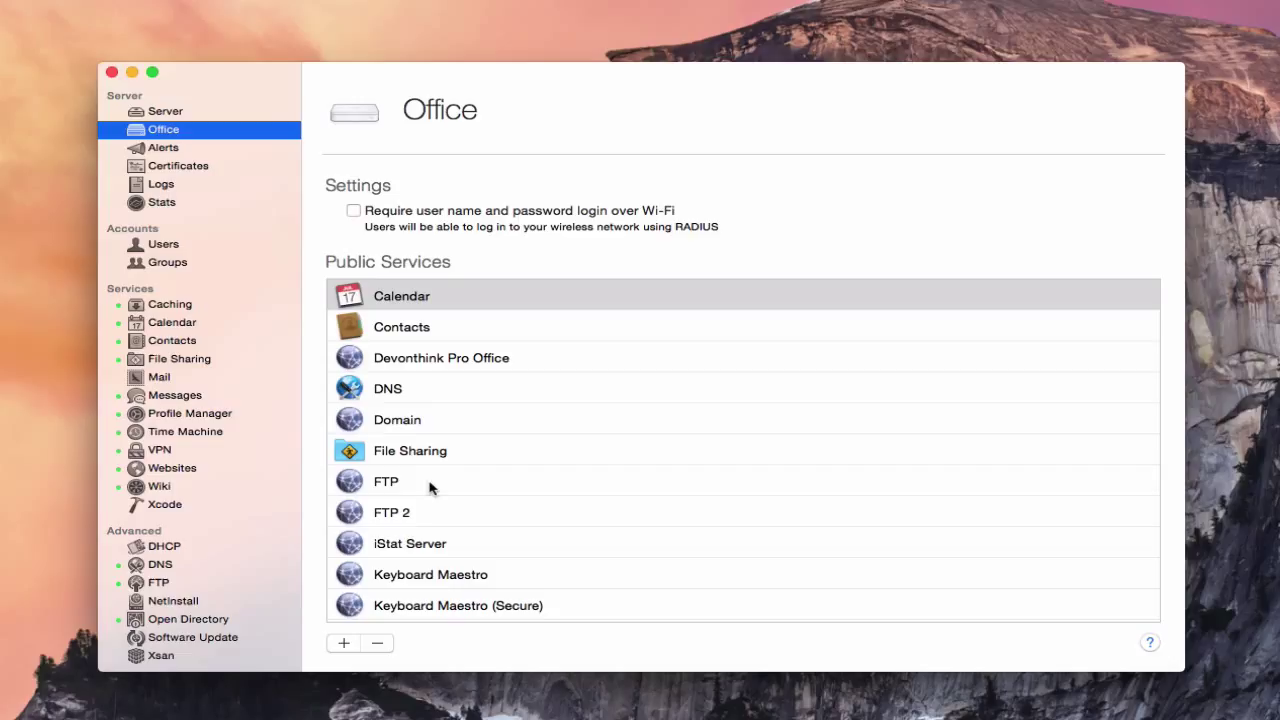
mouse_move(434, 502)
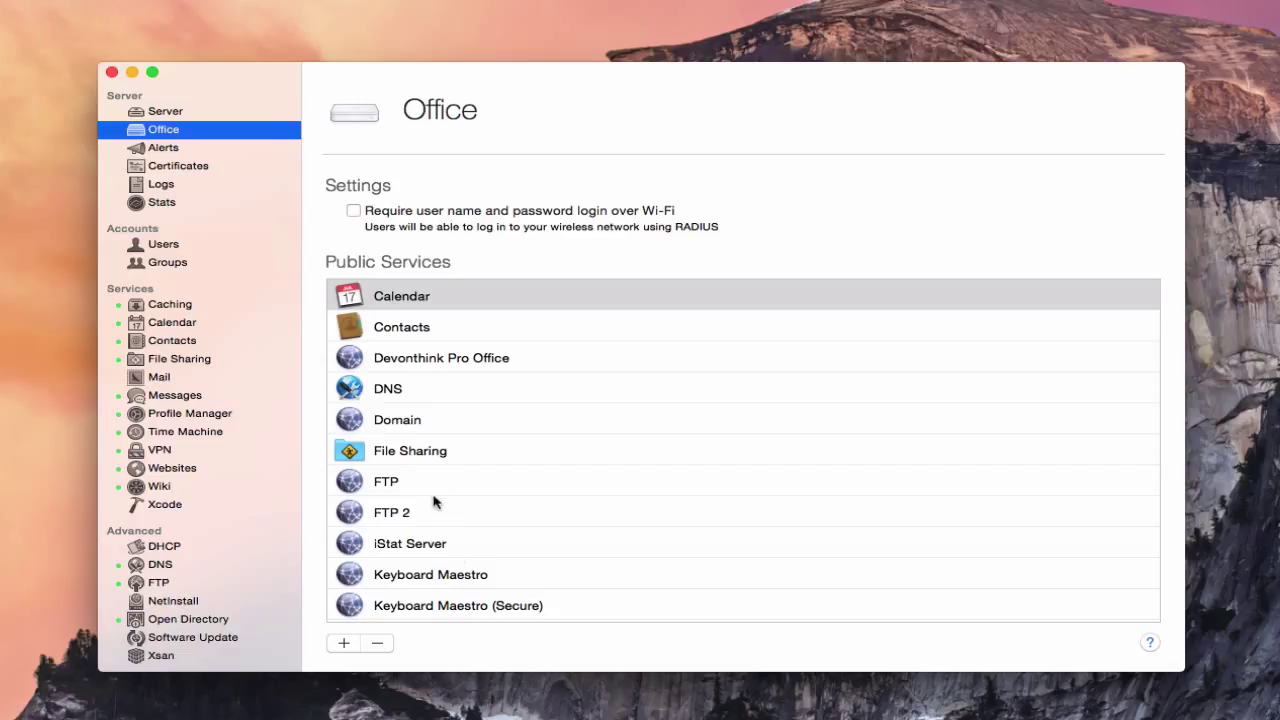
mouse_move(428, 496)
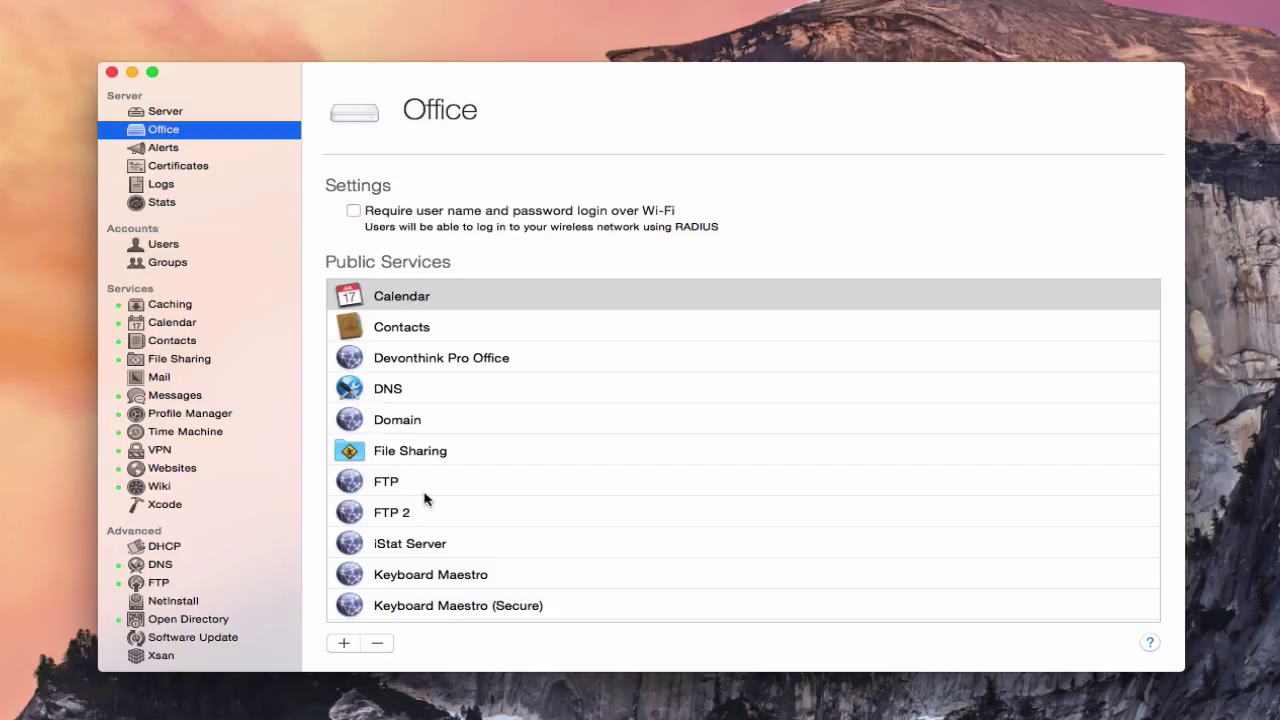
mouse_move(424, 532)
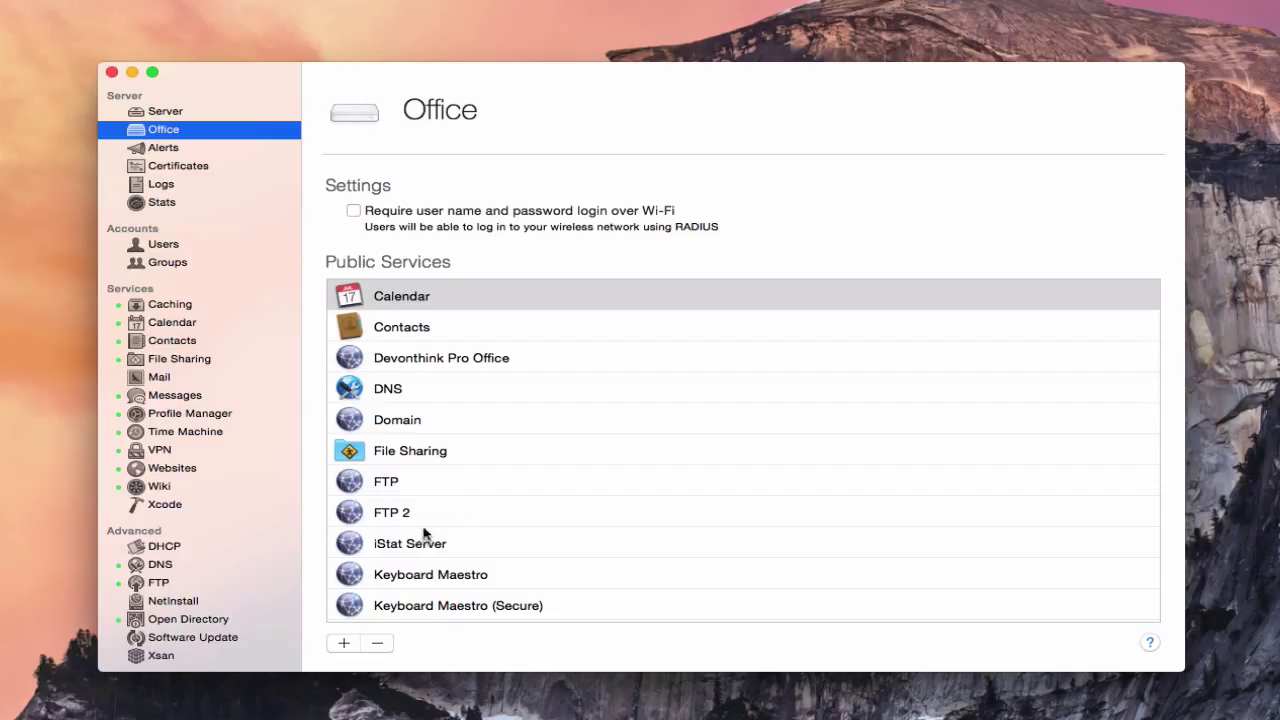
mouse_move(428, 512)
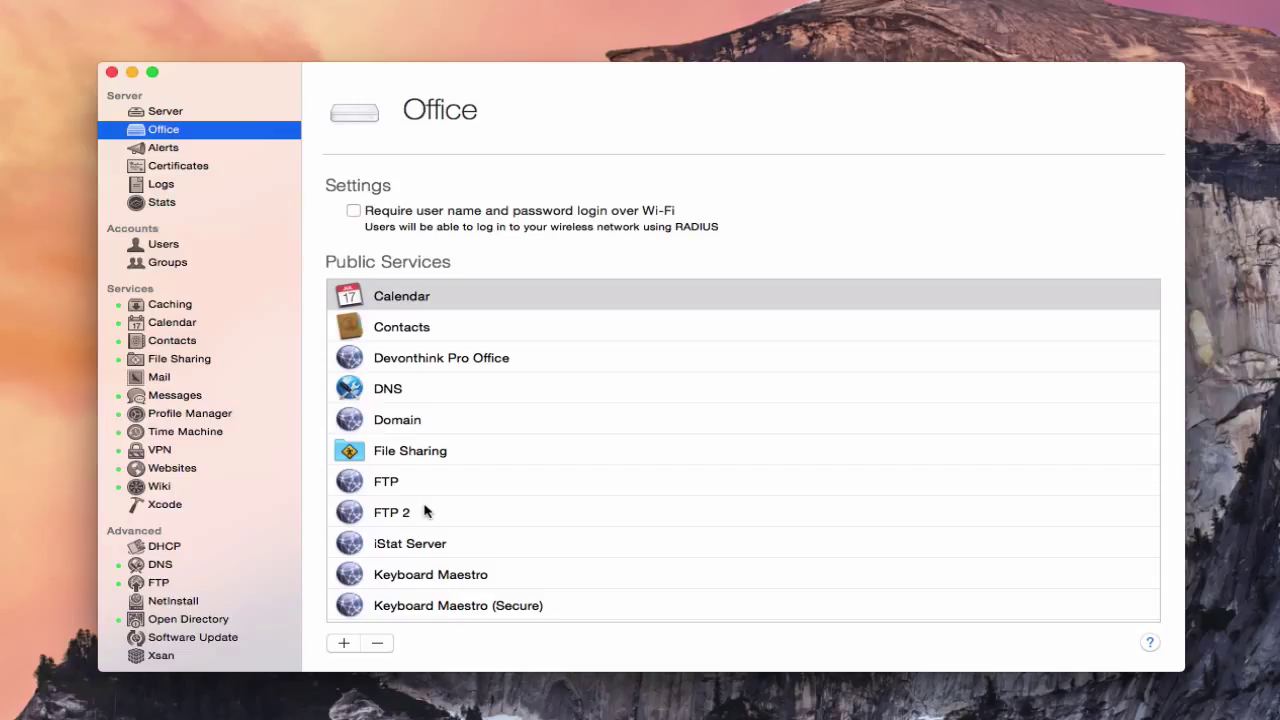
mouse_move(480, 514)
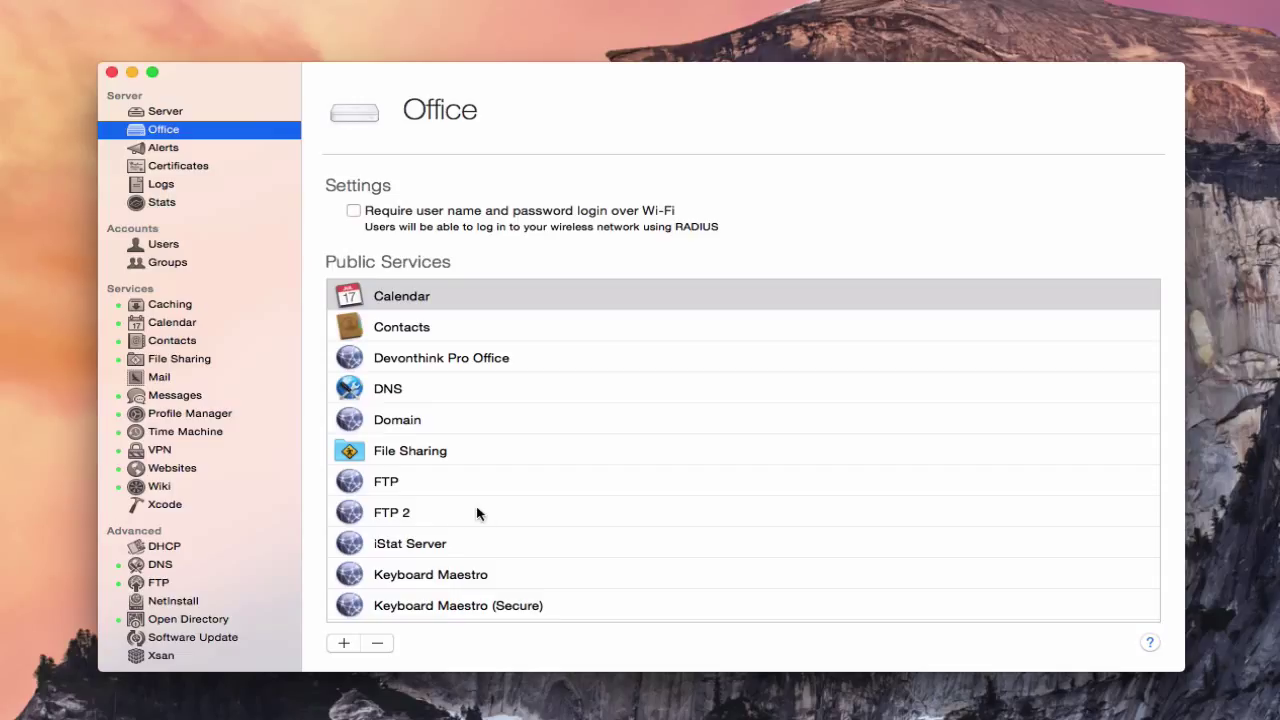
mouse_move(470, 524)
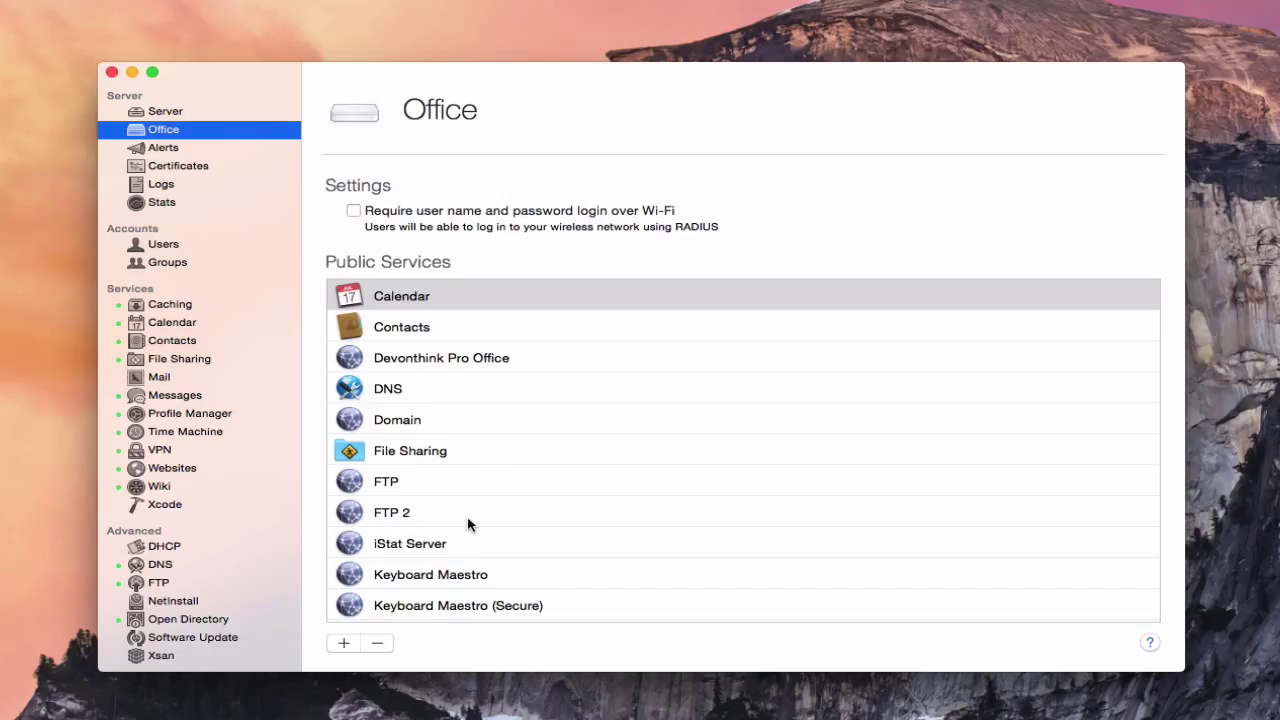
mouse_move(472, 528)
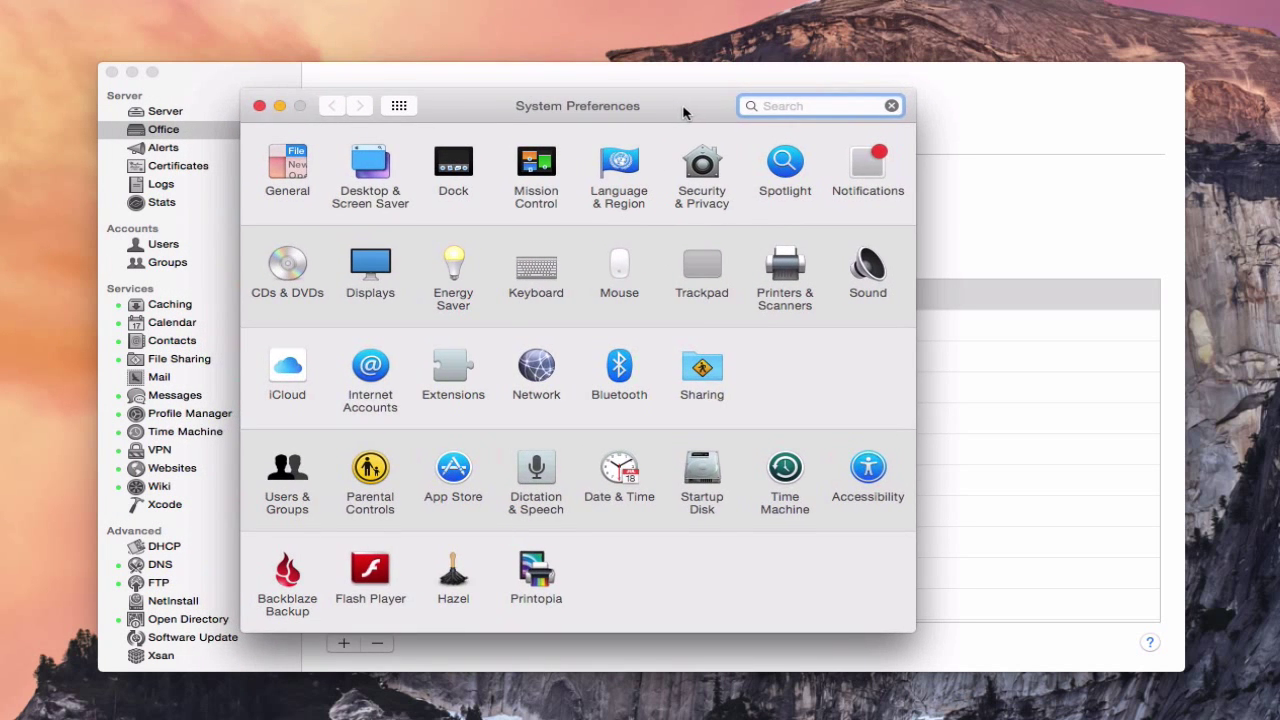
Step: Check in Sharing preferences that Remote Login (SSH/SFTP) is off
click(700, 364)
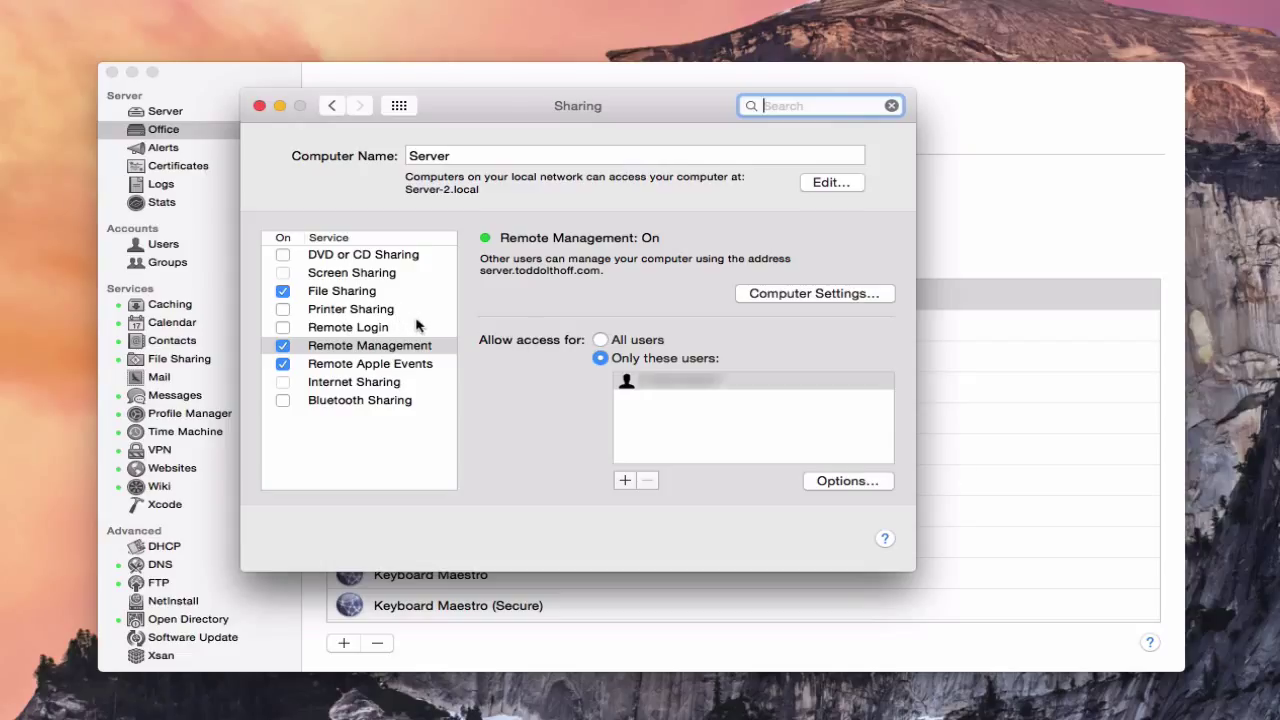
mouse_move(368, 328)
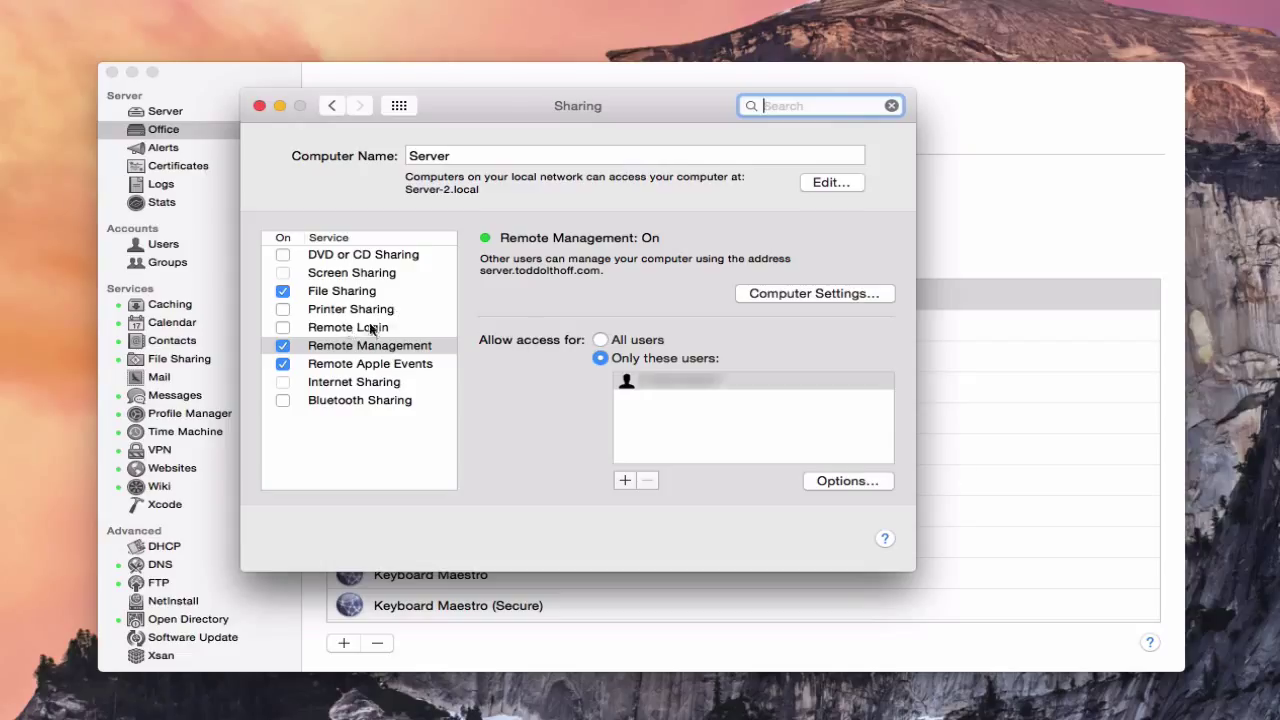
click(348, 328)
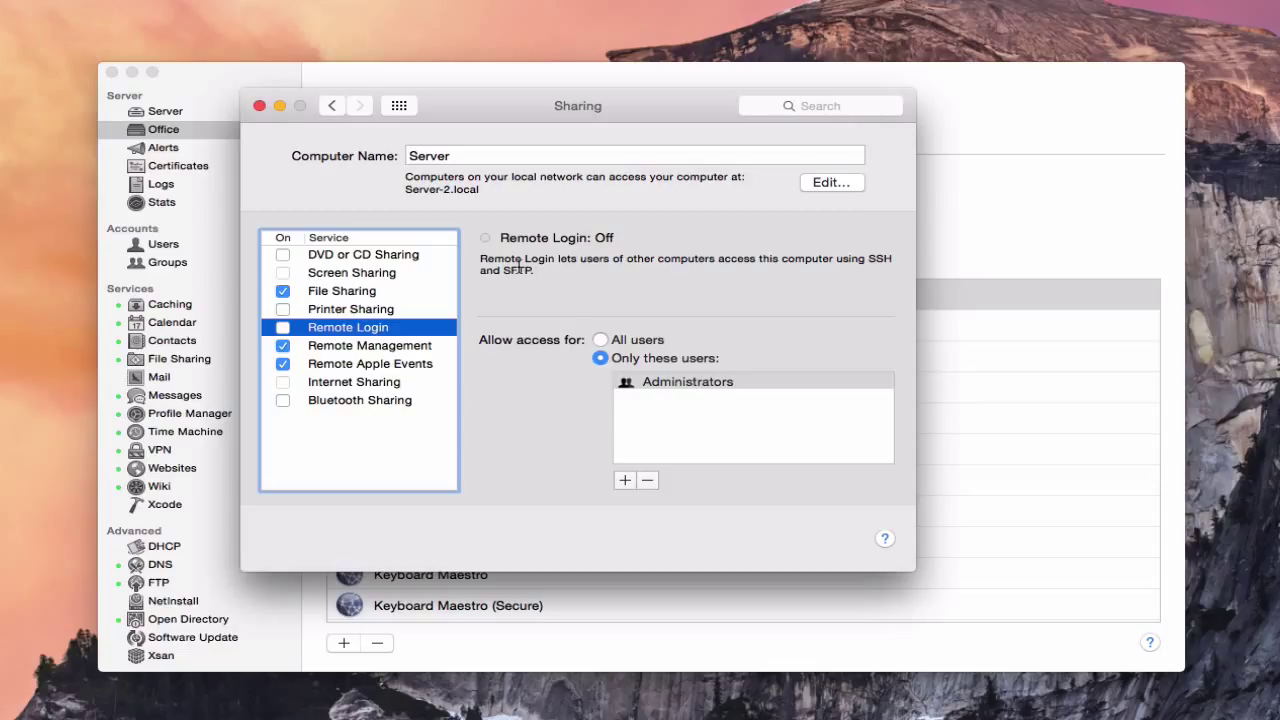
mouse_move(156, 348)
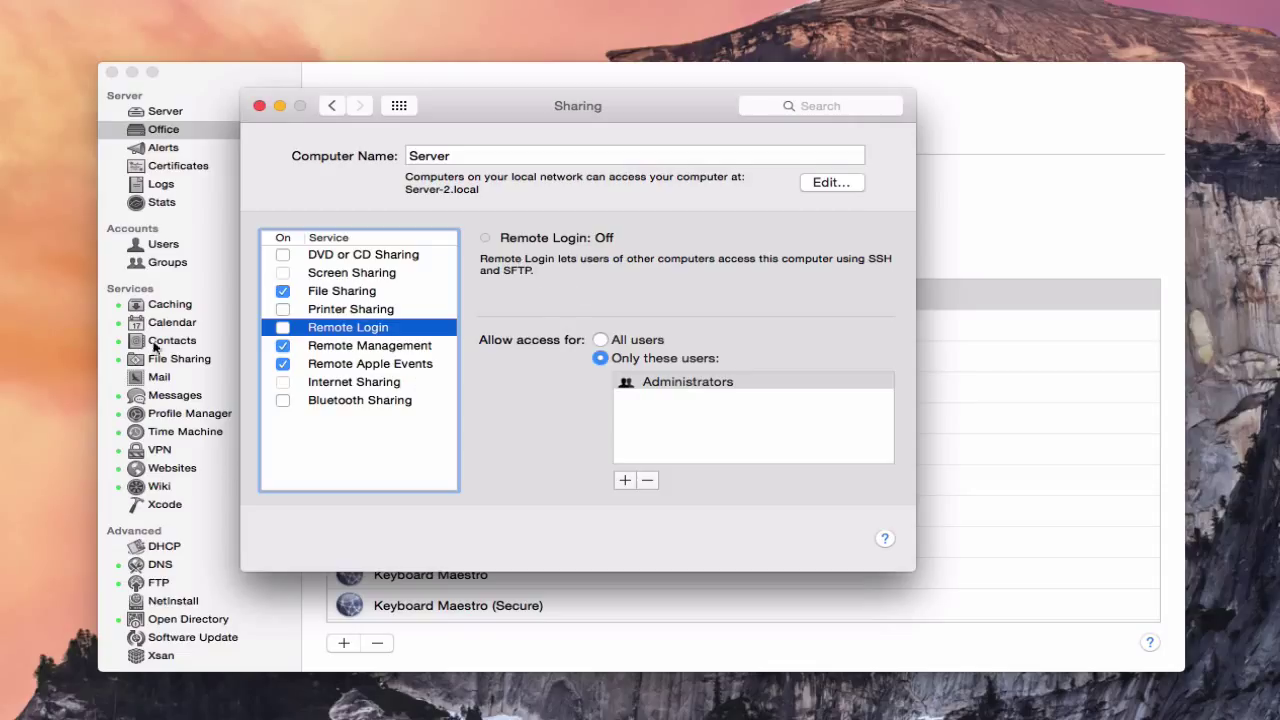
mouse_move(604, 276)
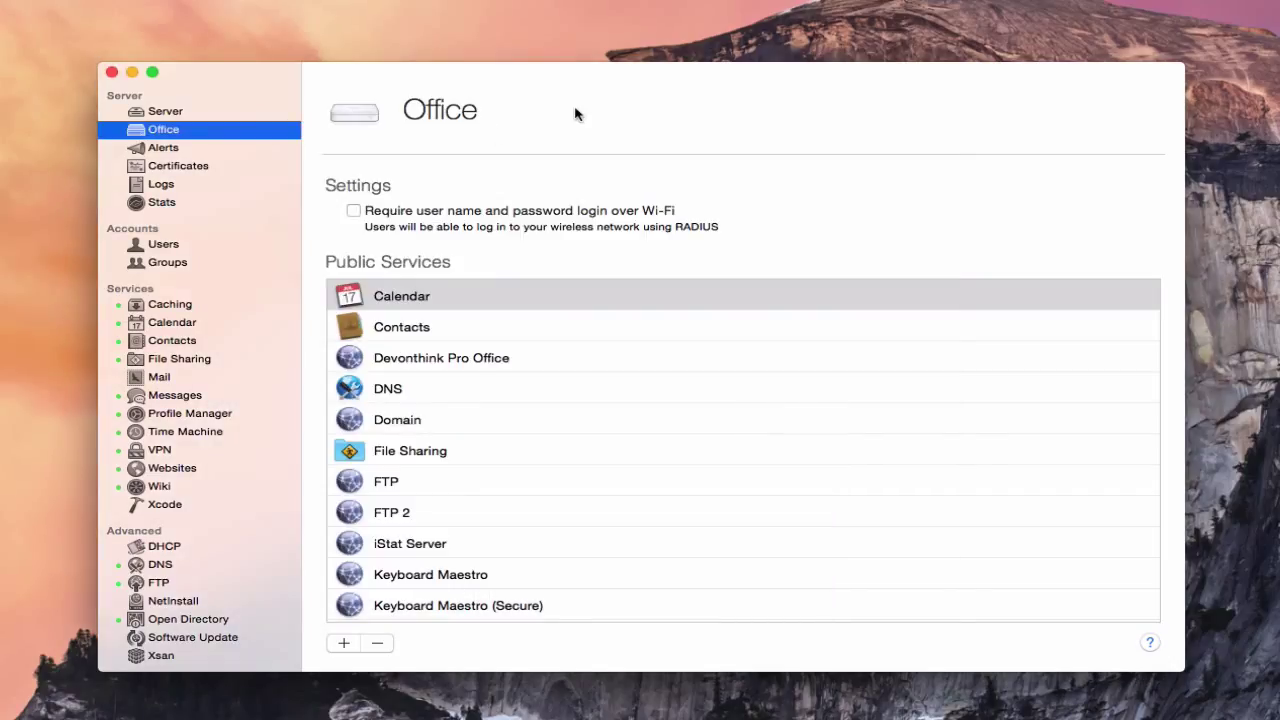
mouse_move(540, 360)
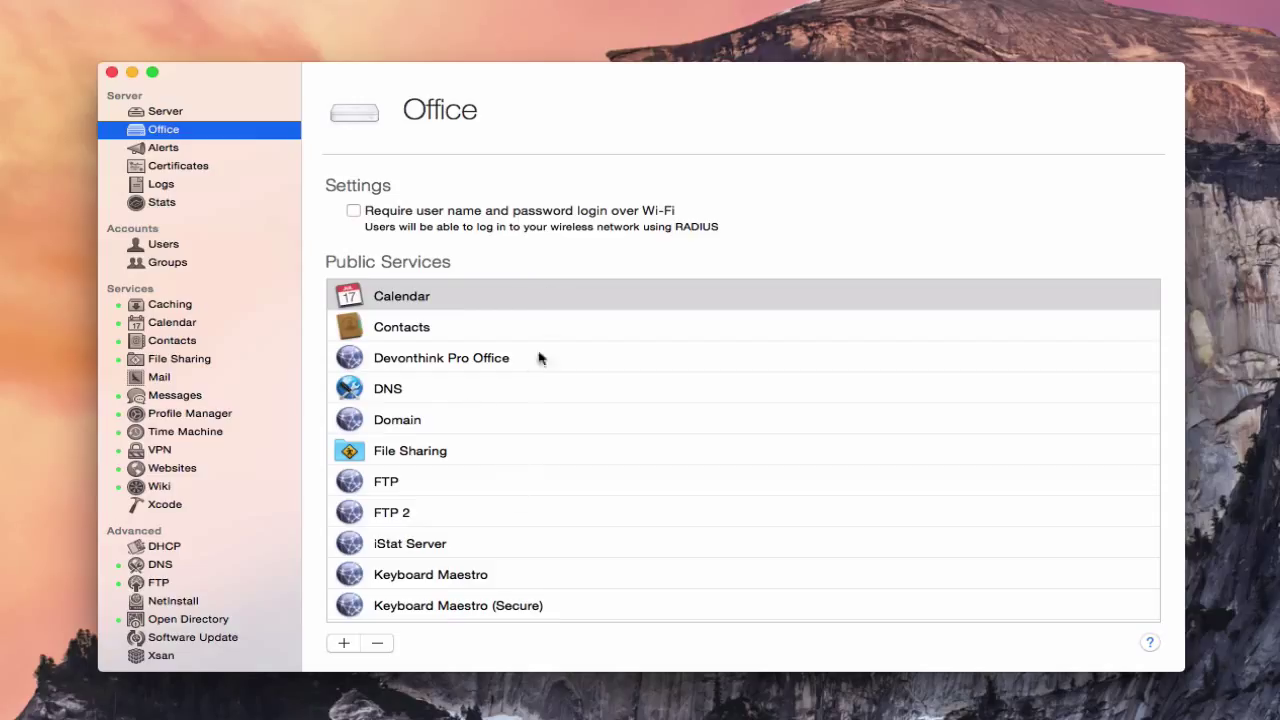
mouse_move(538, 392)
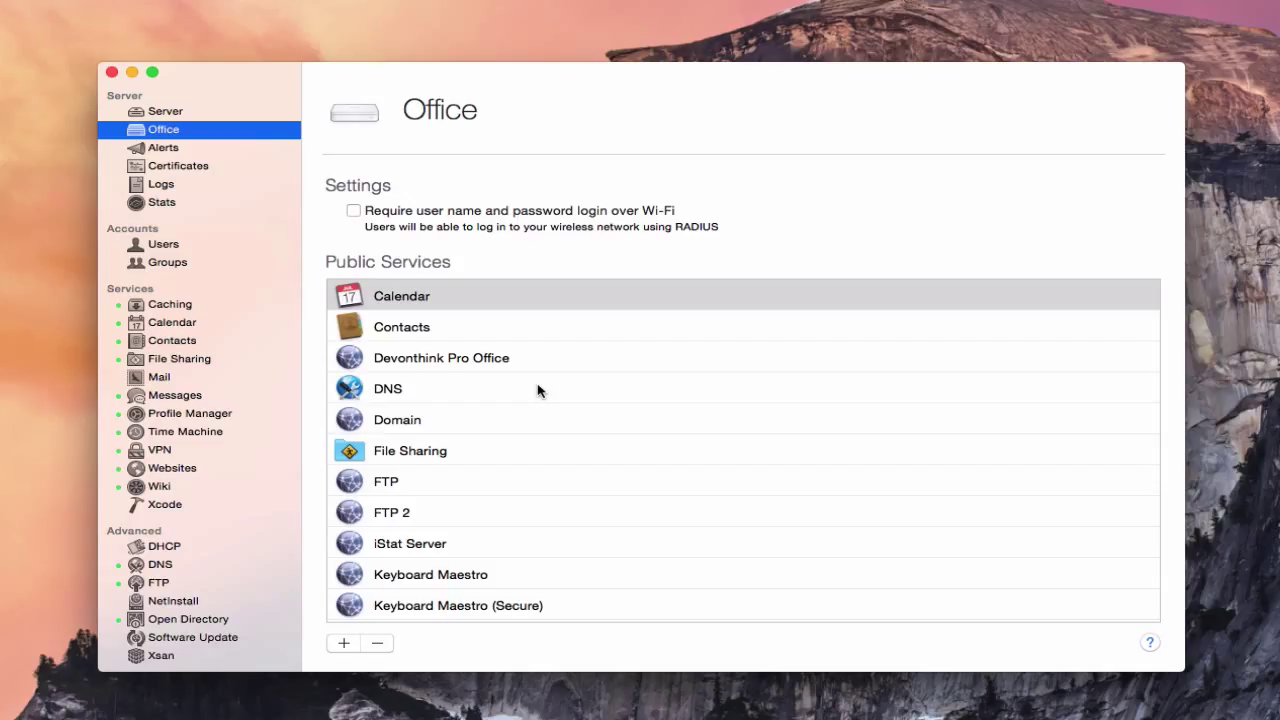
mouse_move(164, 588)
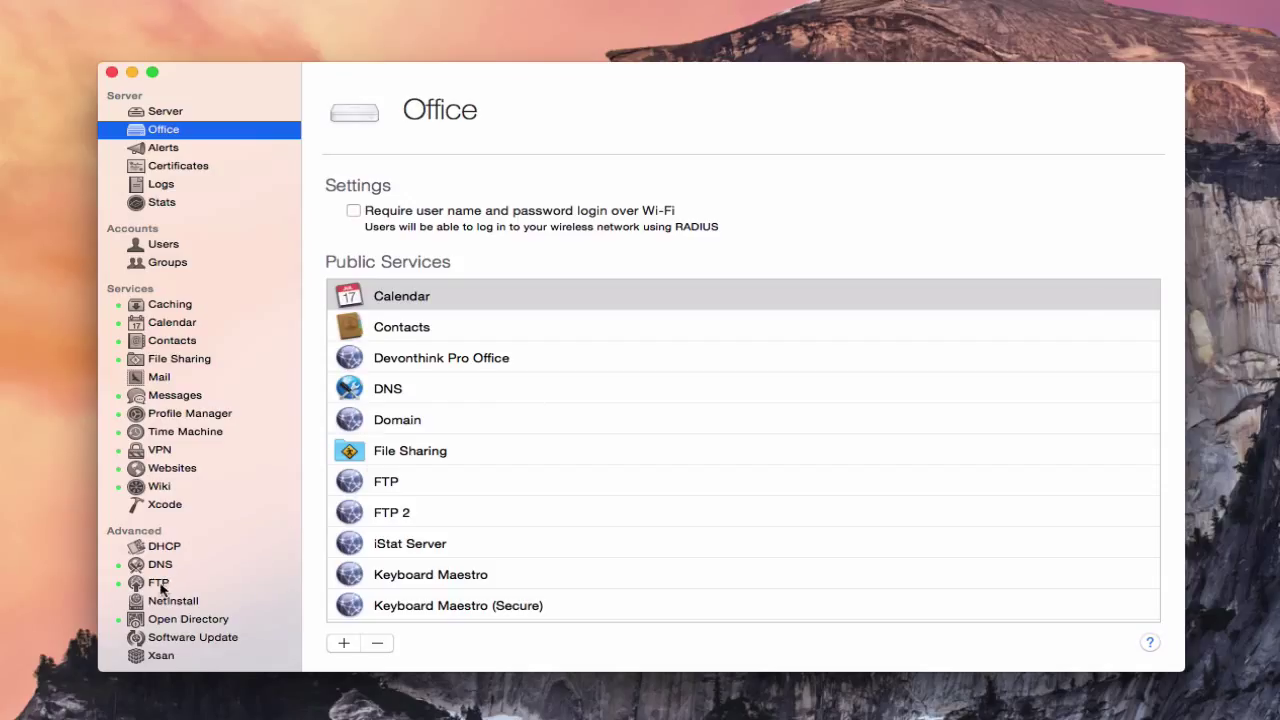
click(160, 582)
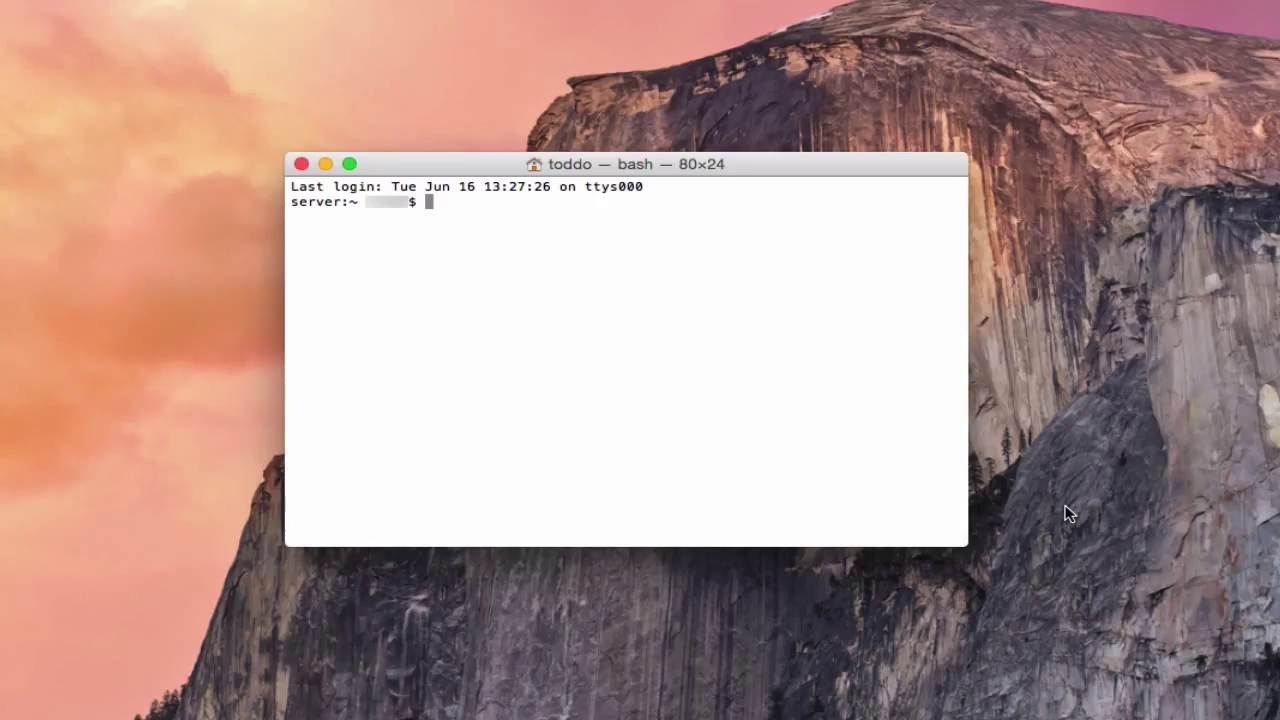
Step: Connect to the FTP server with 'ftp server.macscreencaster.com'
text(ftp)
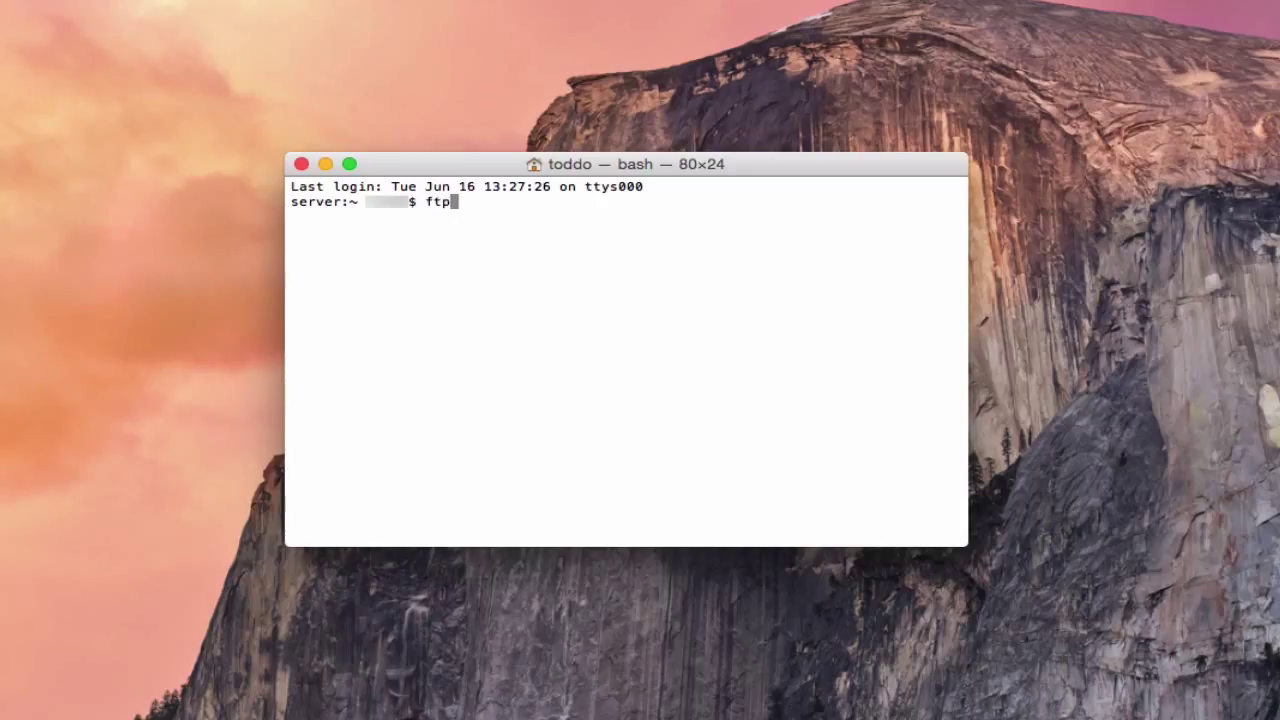
text(s)
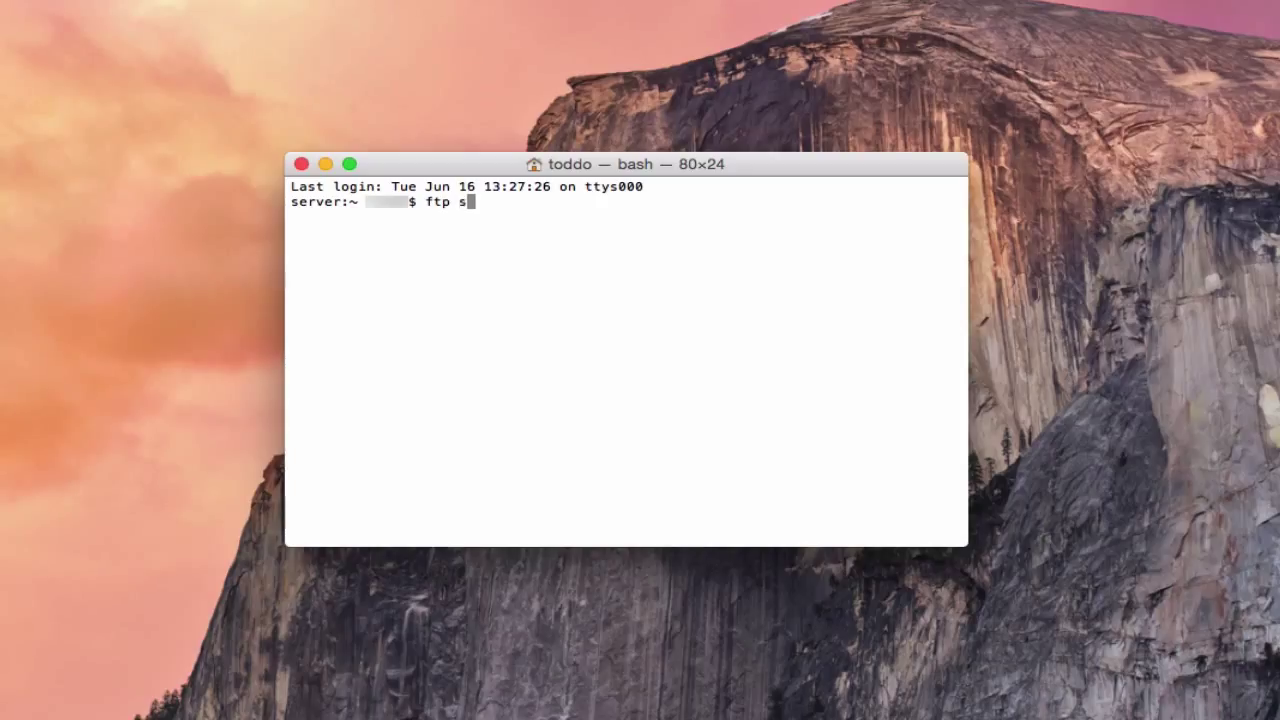
text(erver.macscr)
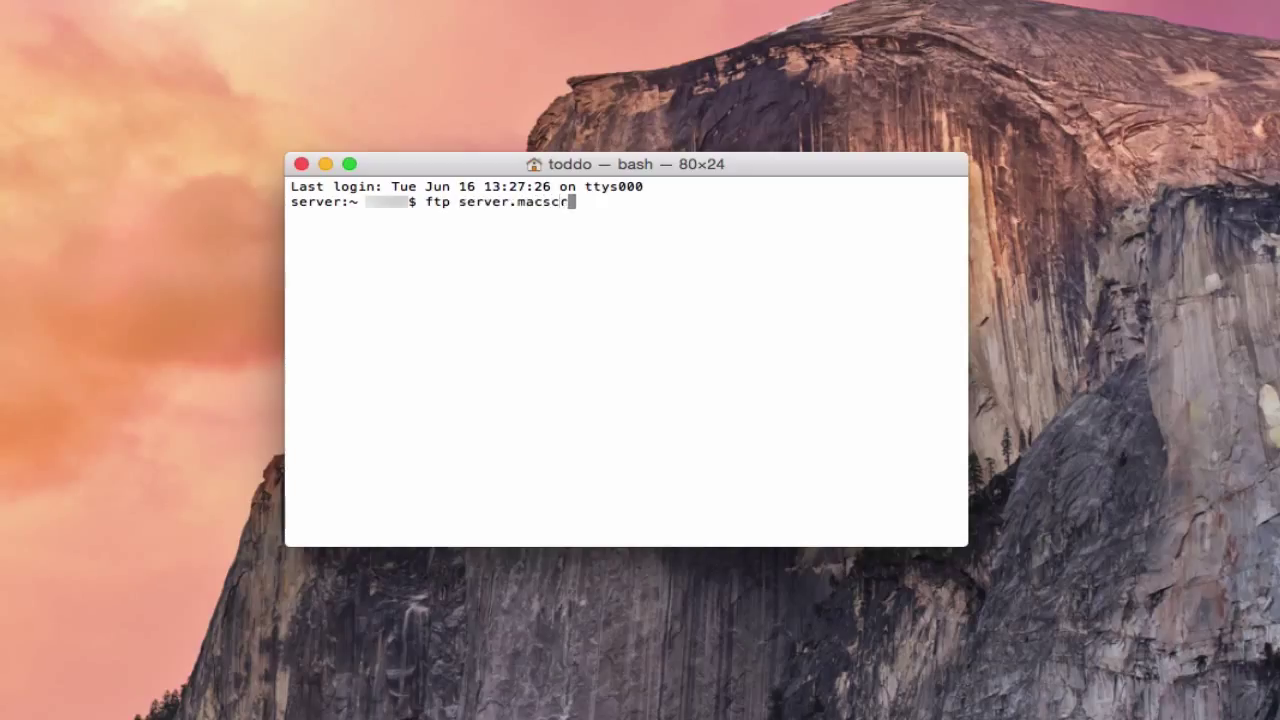
text(eencaster.com)
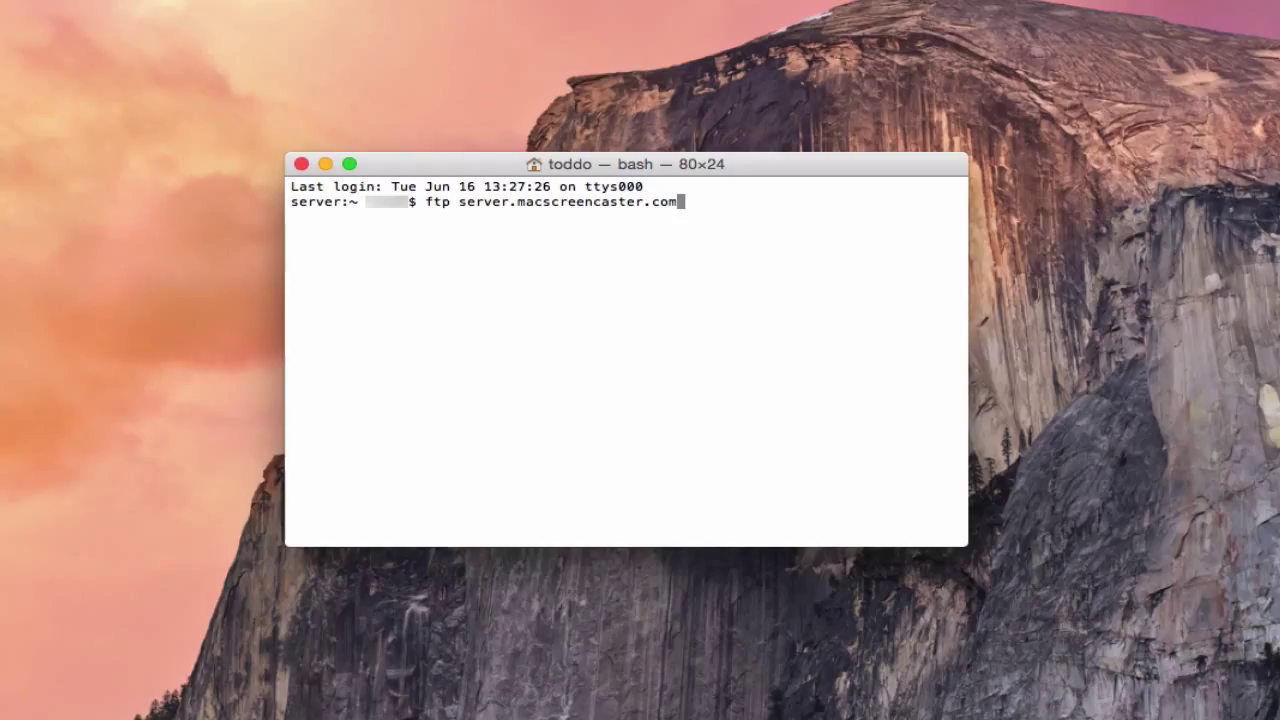
key(Return)
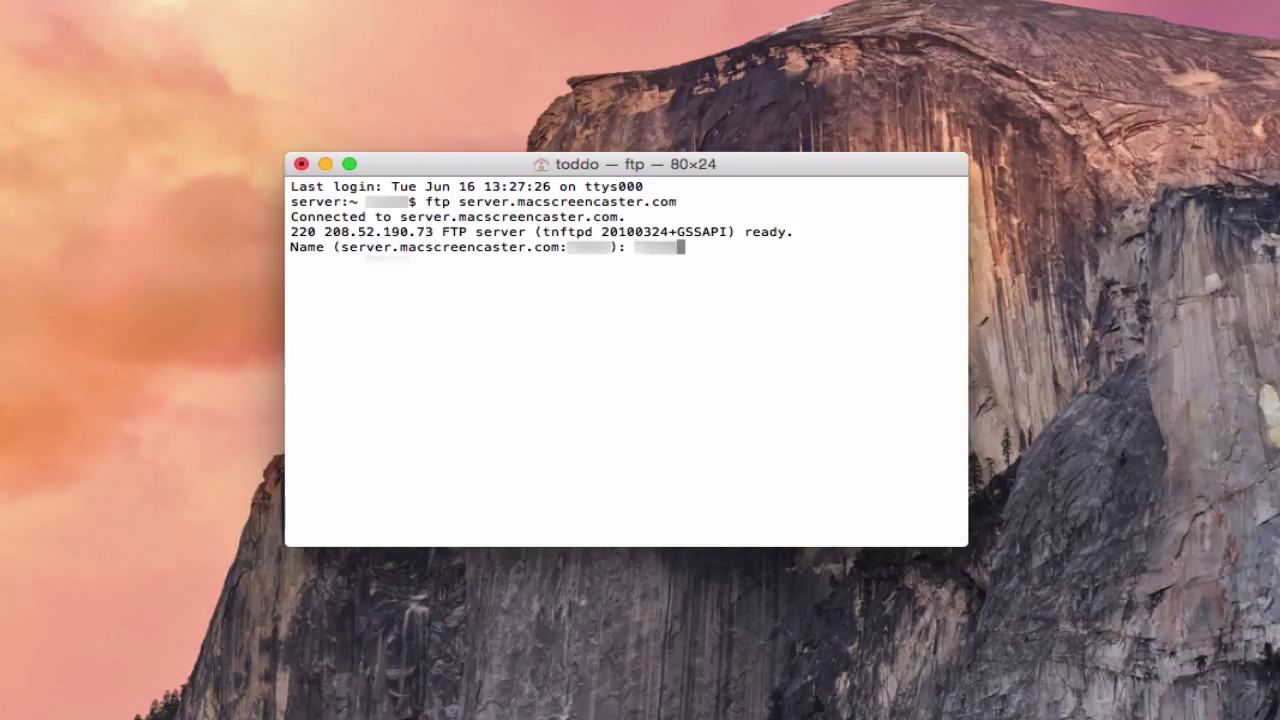
Step: Log in to the FTP session with the user name and password
key(Return)
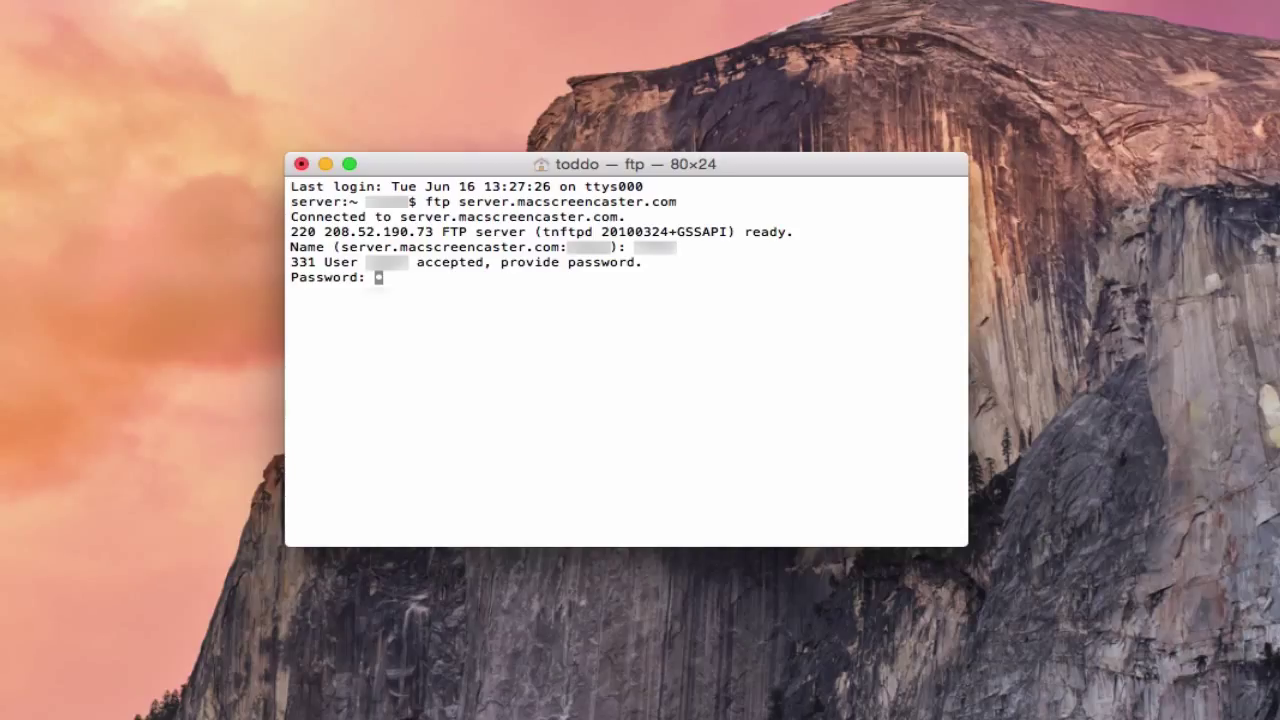
key(Return)
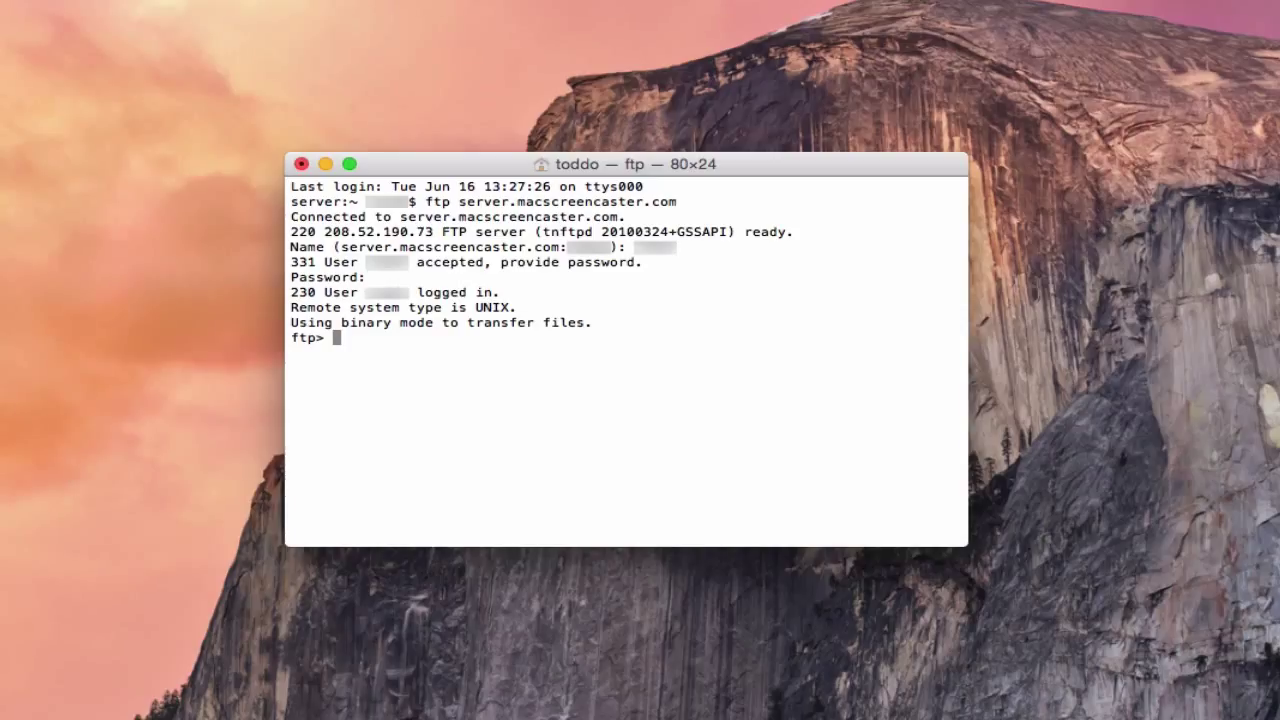
Step: Download CV.jpg from the server with 'get CV.jpg'
text(get)
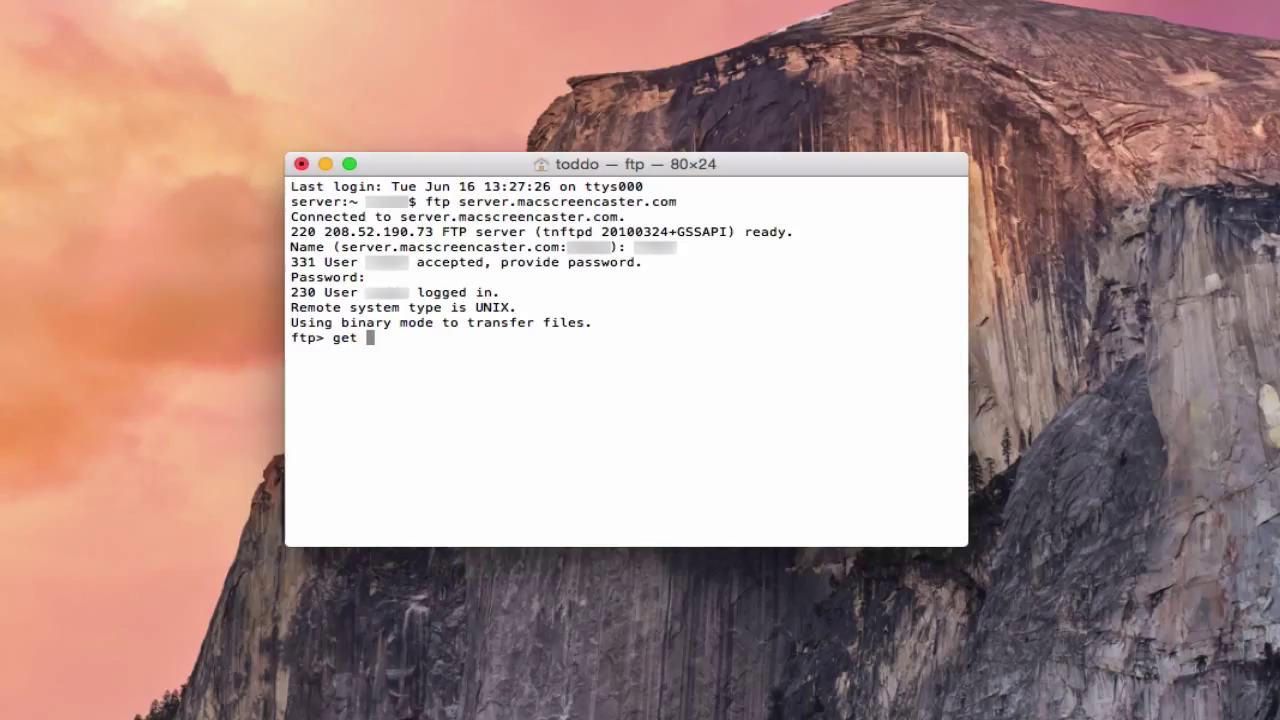
text(CV.)
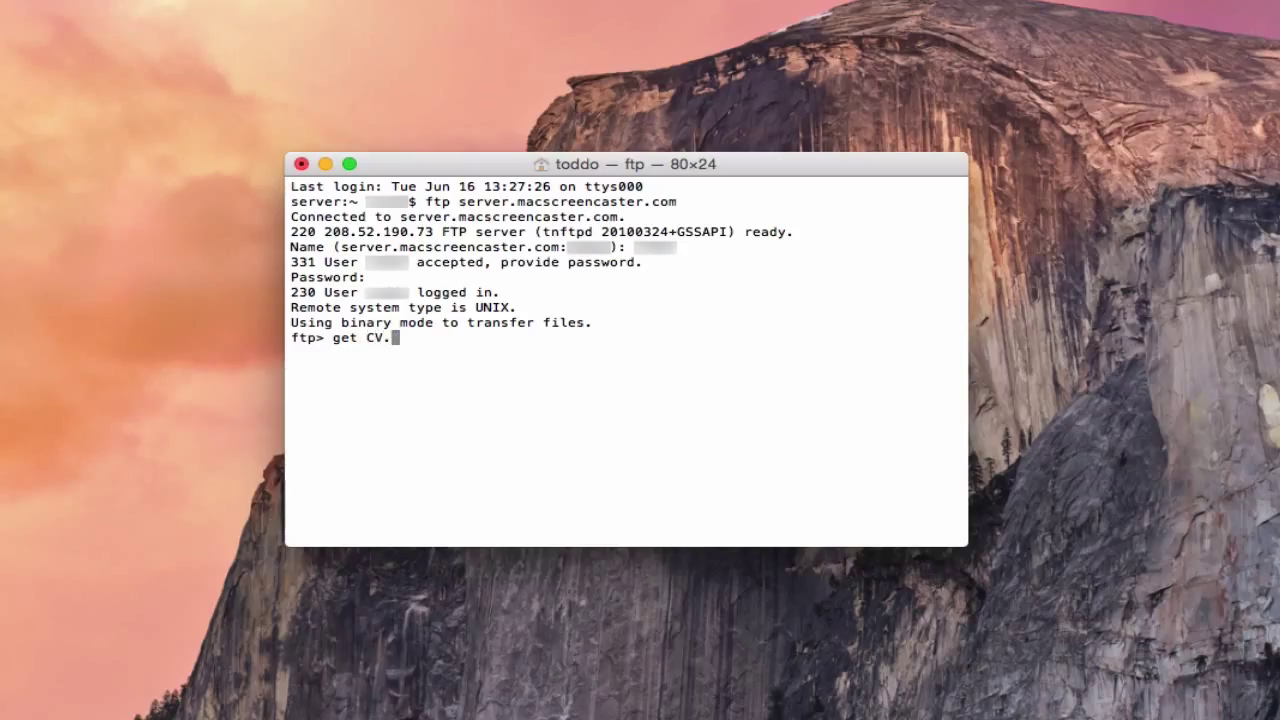
text(jpg)
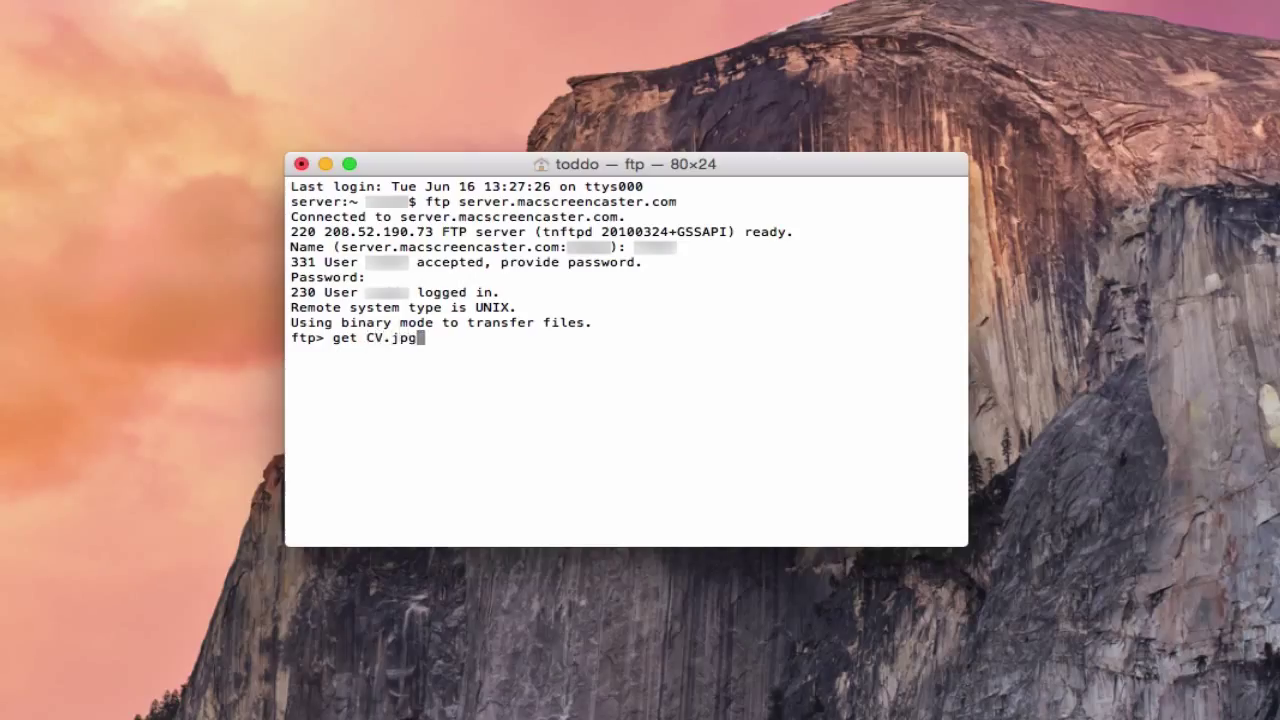
key(Return)
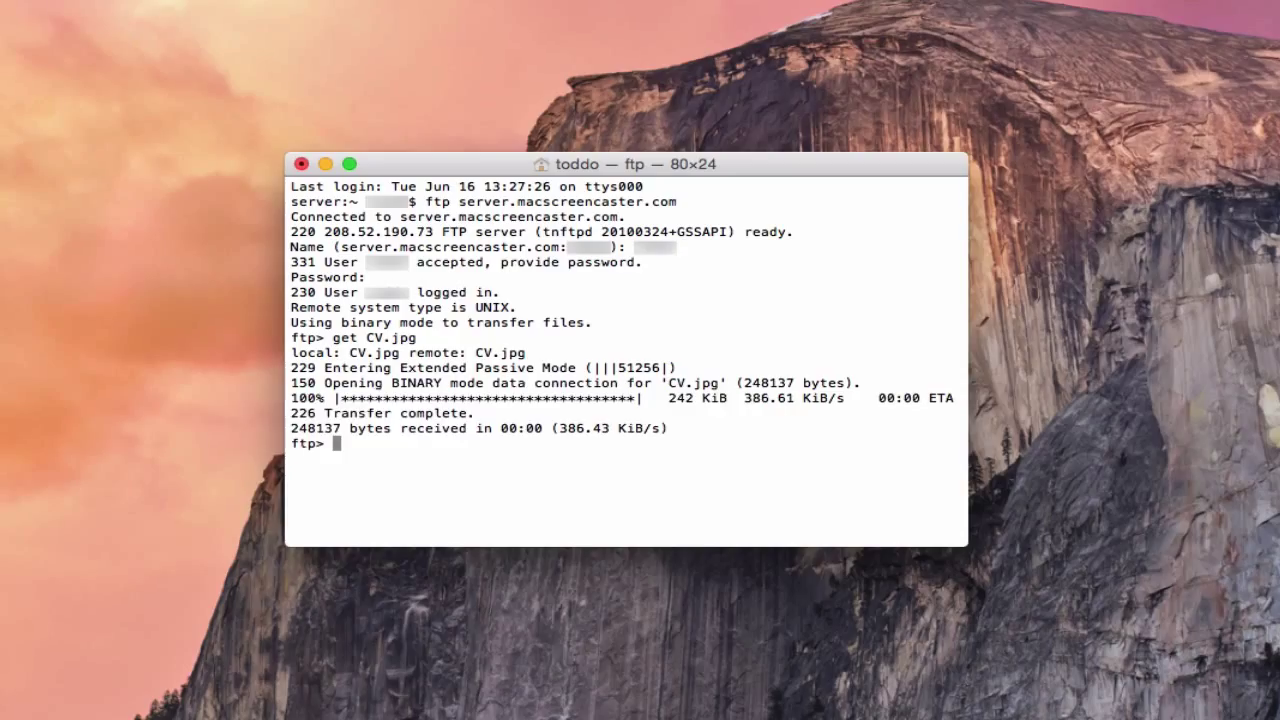
mouse_move(1162, 550)
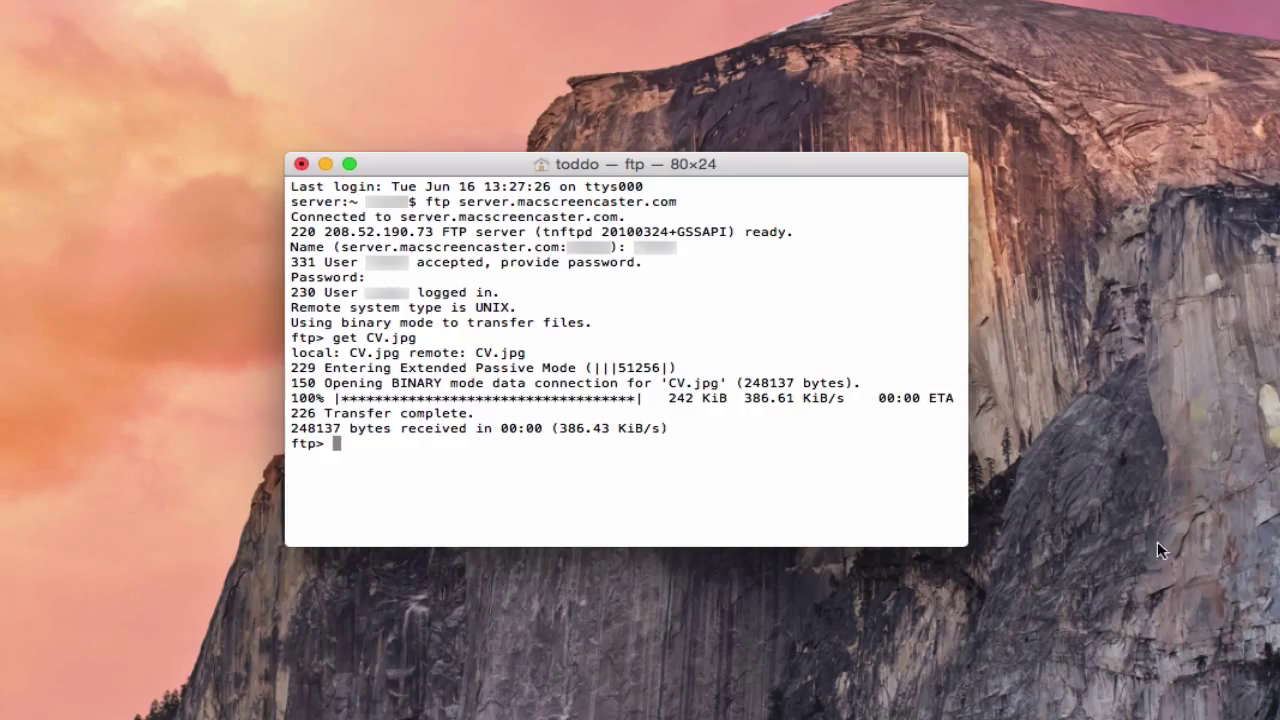
mouse_move(368, 432)
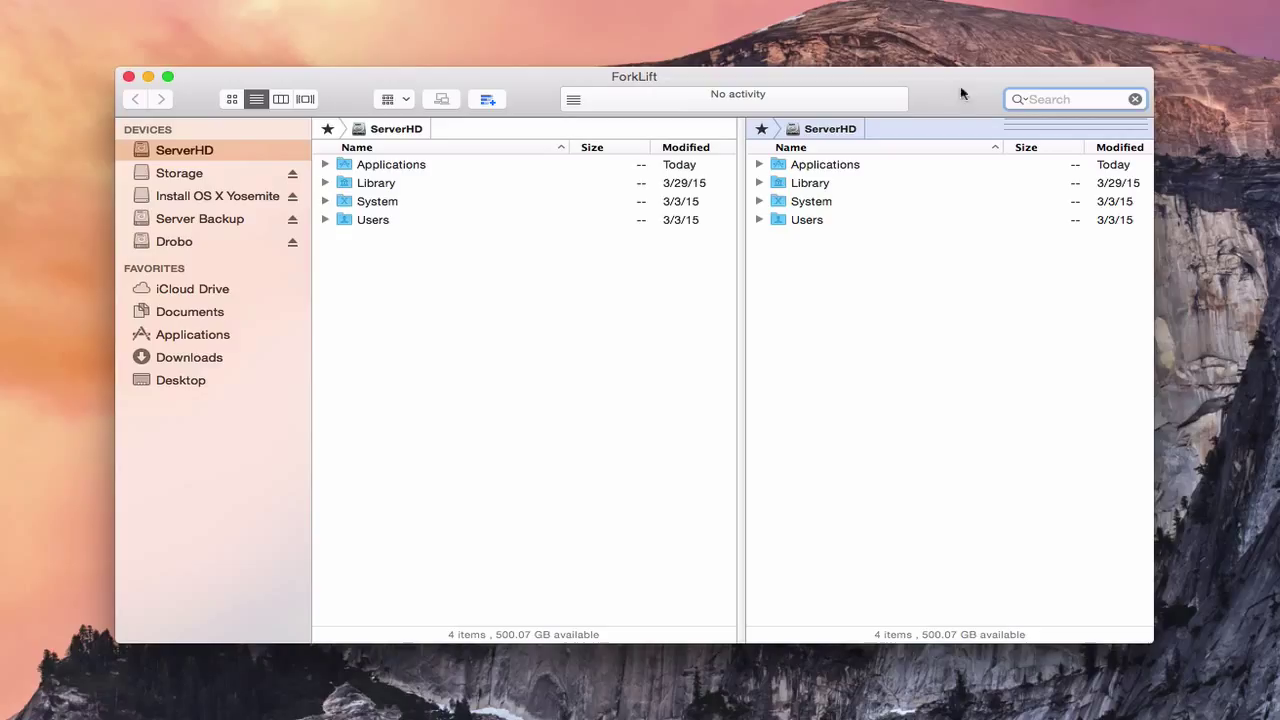
mouse_move(962, 84)
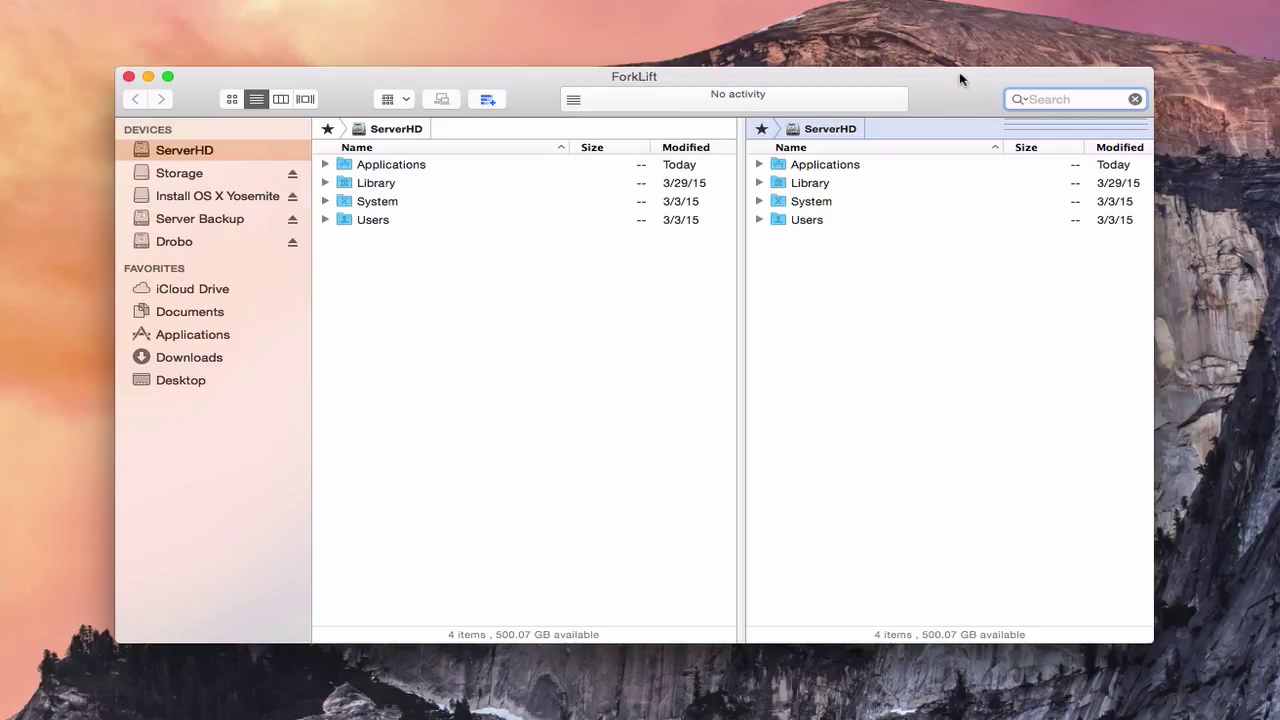
mouse_move(364, 236)
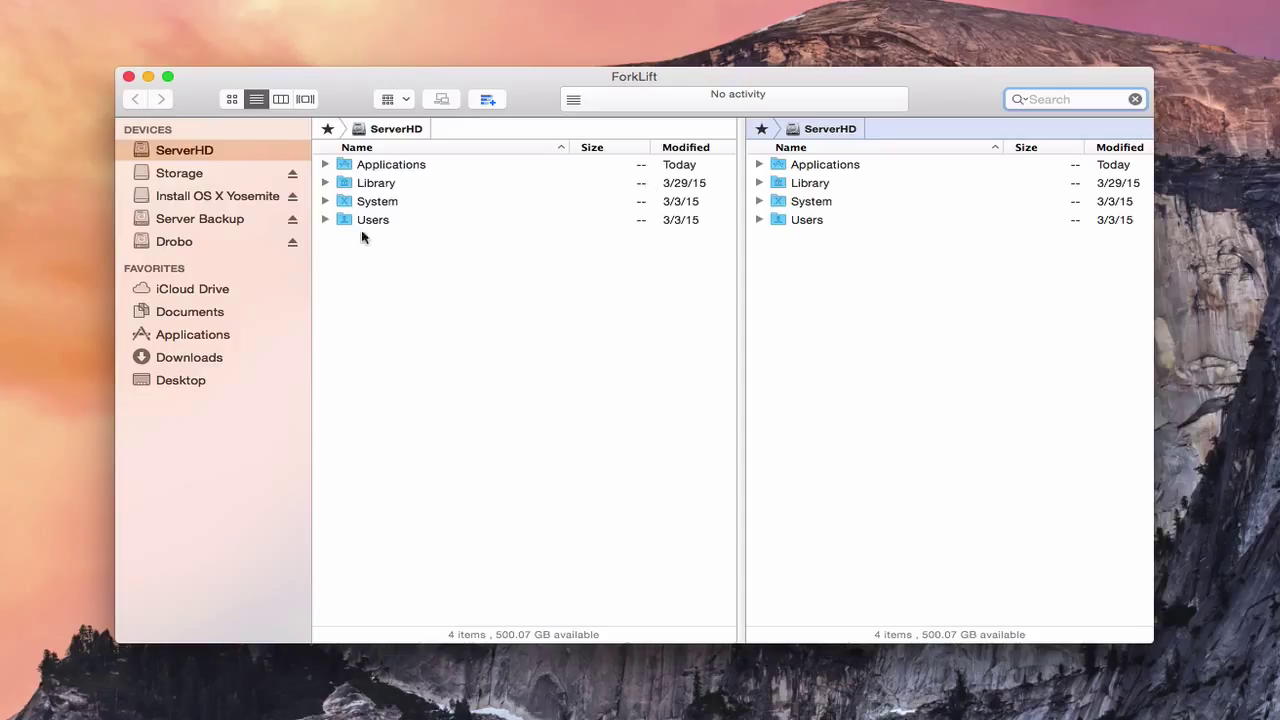
mouse_move(444, 110)
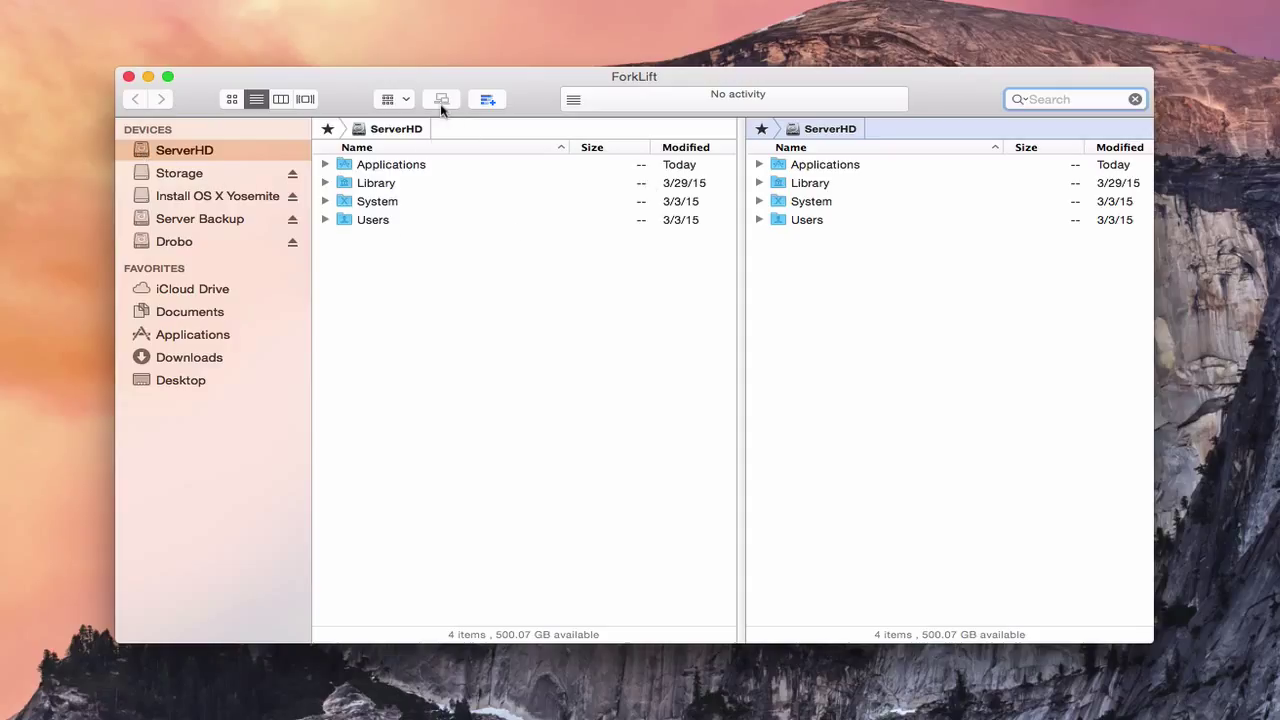
mouse_move(444, 138)
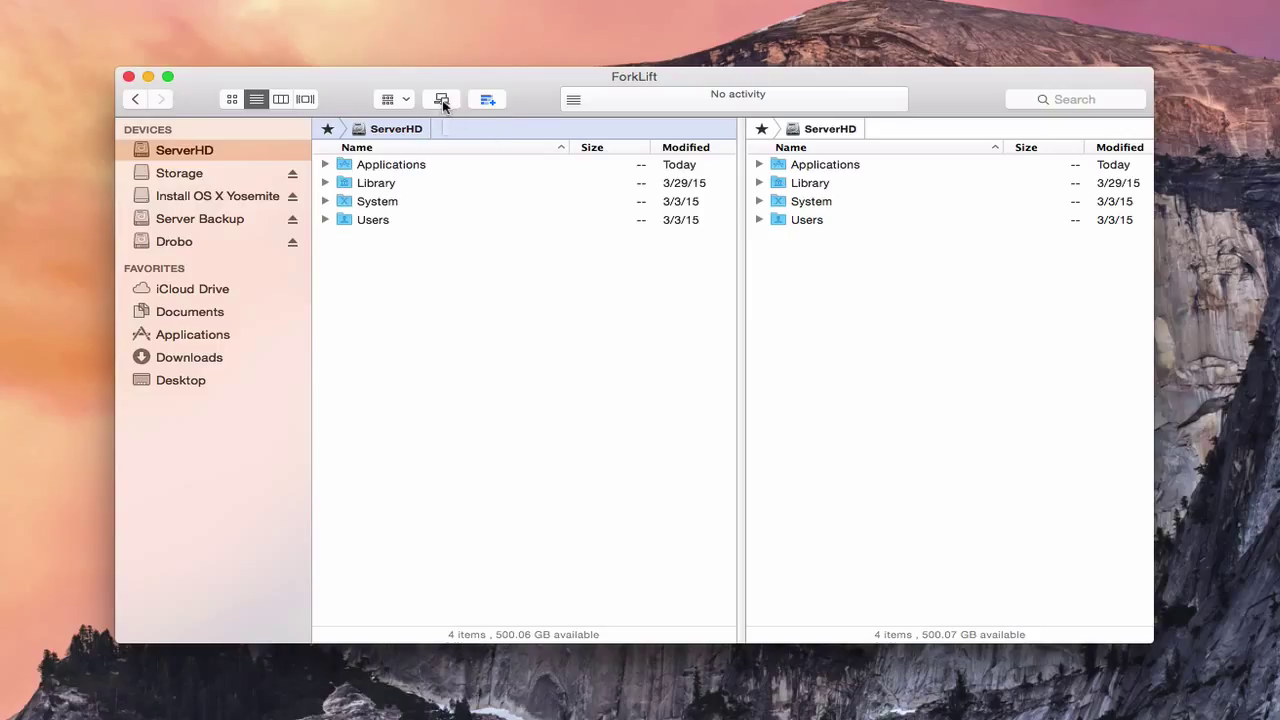
Step: Bring up ForkLift's connect-to-server form in the left pane
click(440, 98)
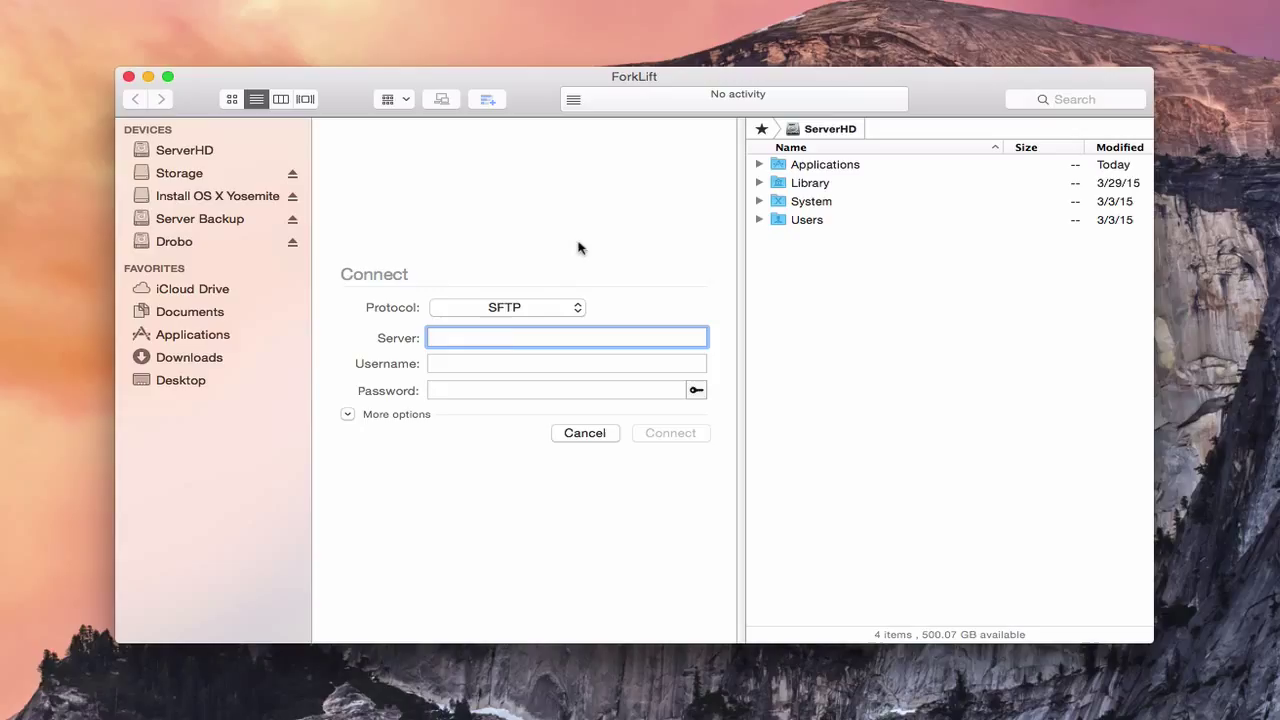
mouse_move(576, 316)
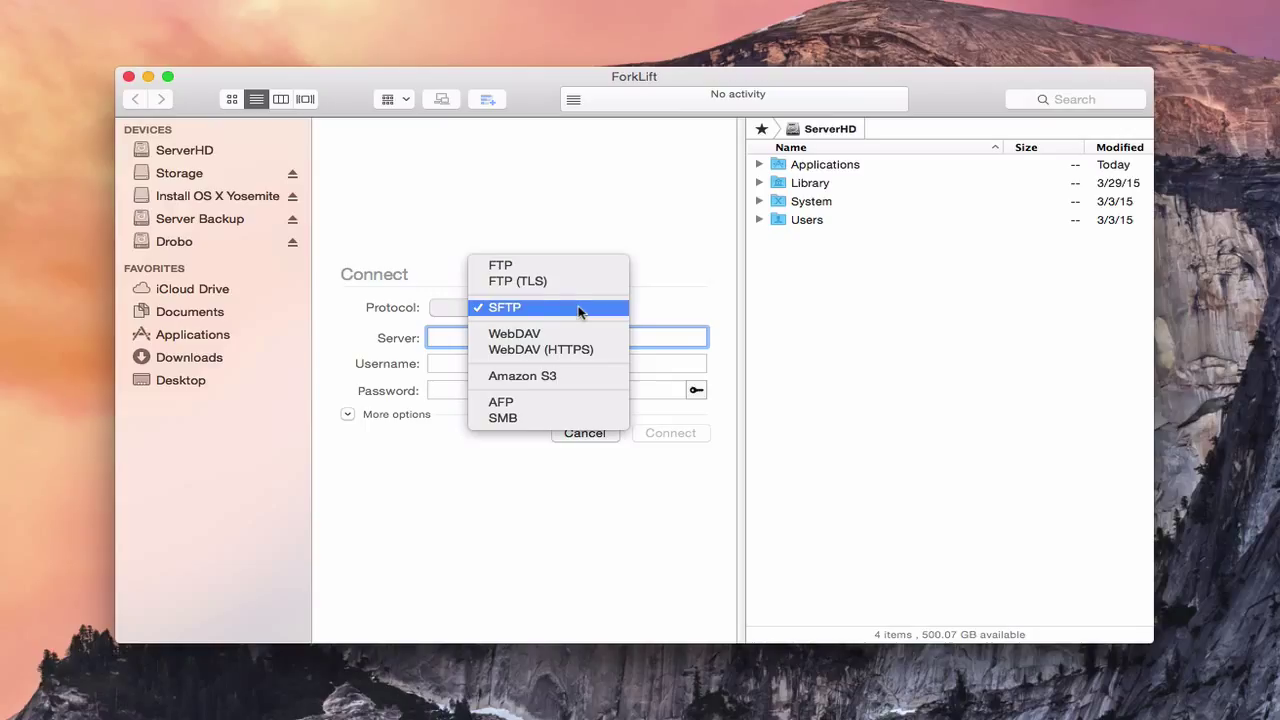
mouse_move(568, 276)
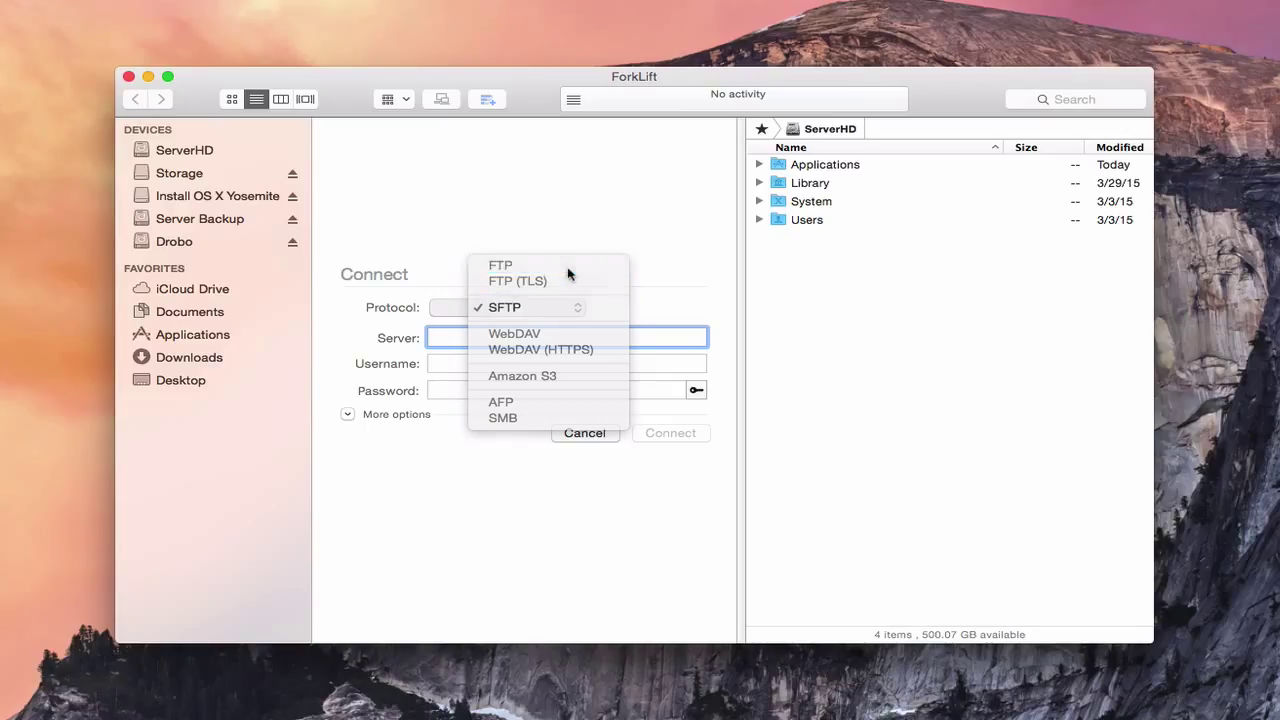
Step: Enter server.macscreencaster.com with the username and password for an FTP connection
click(500, 264)
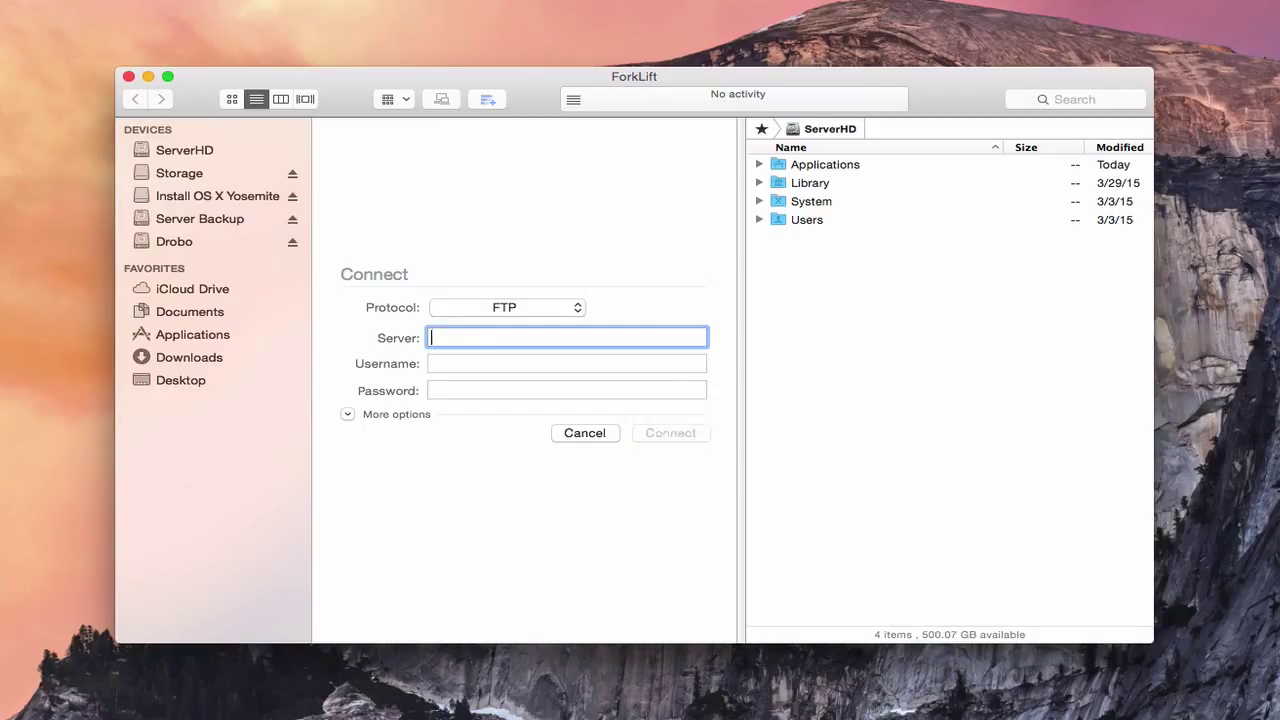
text(server.macscr)
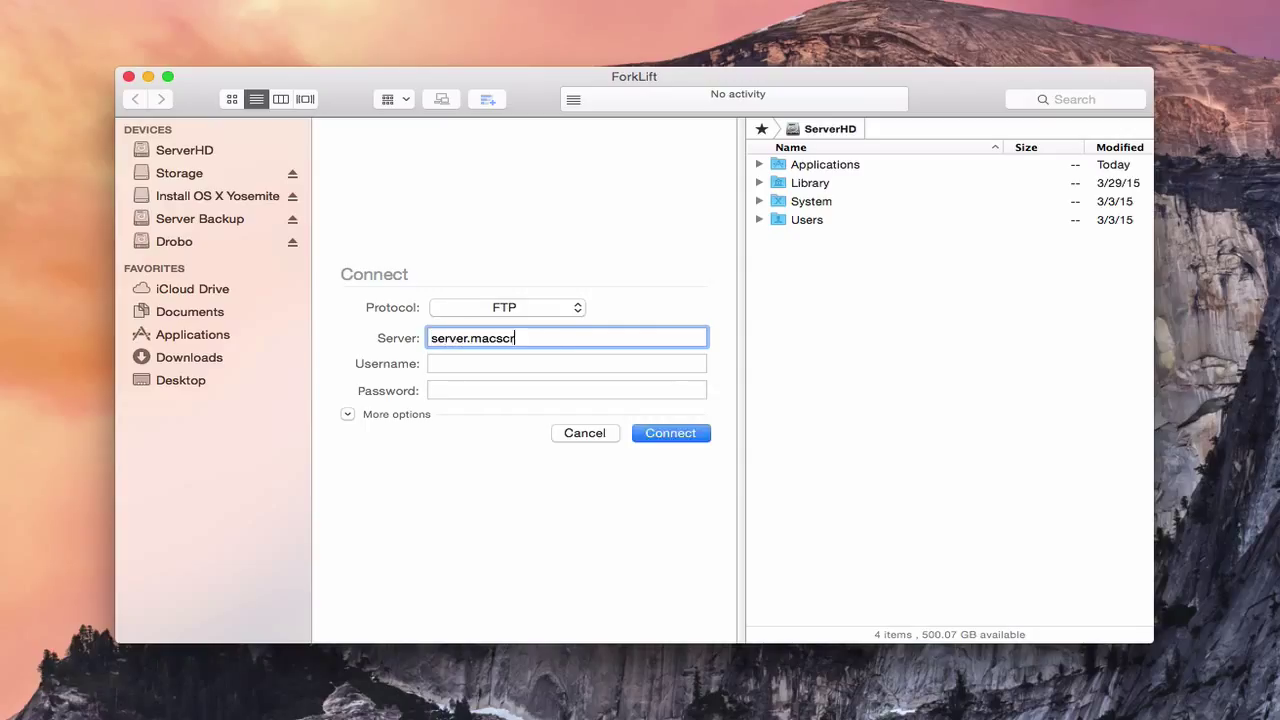
text(eencaster.com)
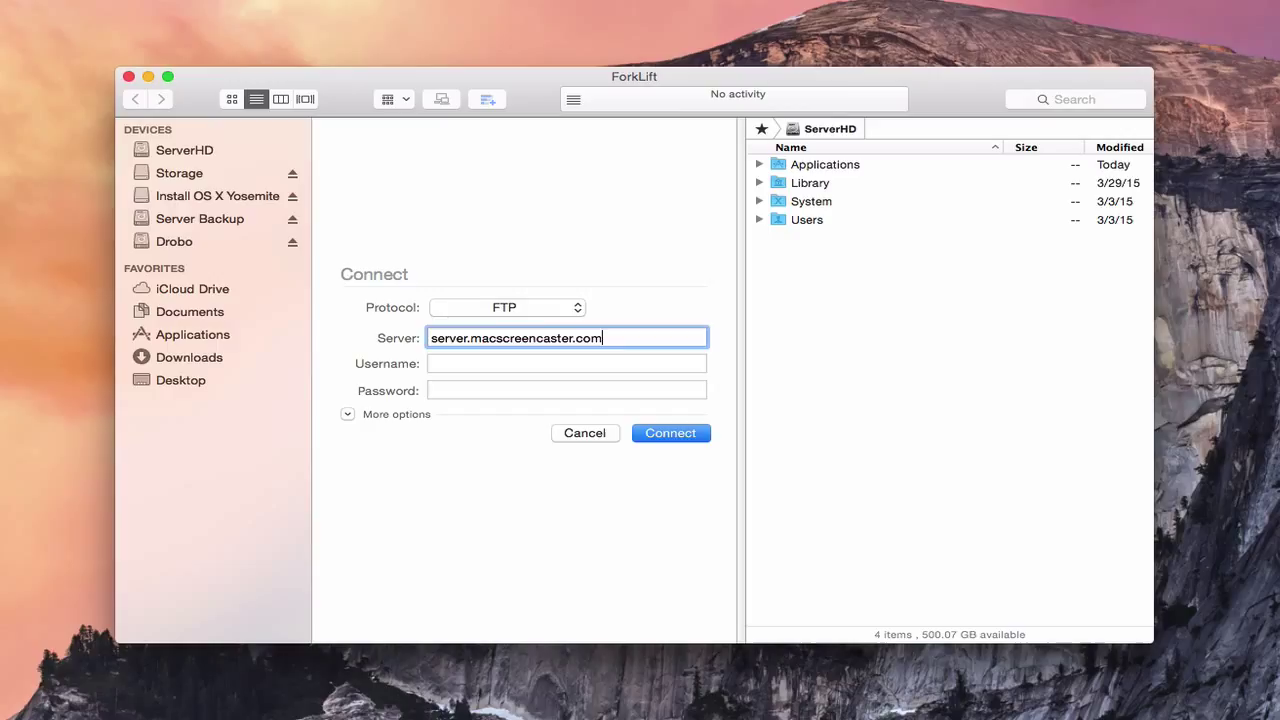
click(566, 364)
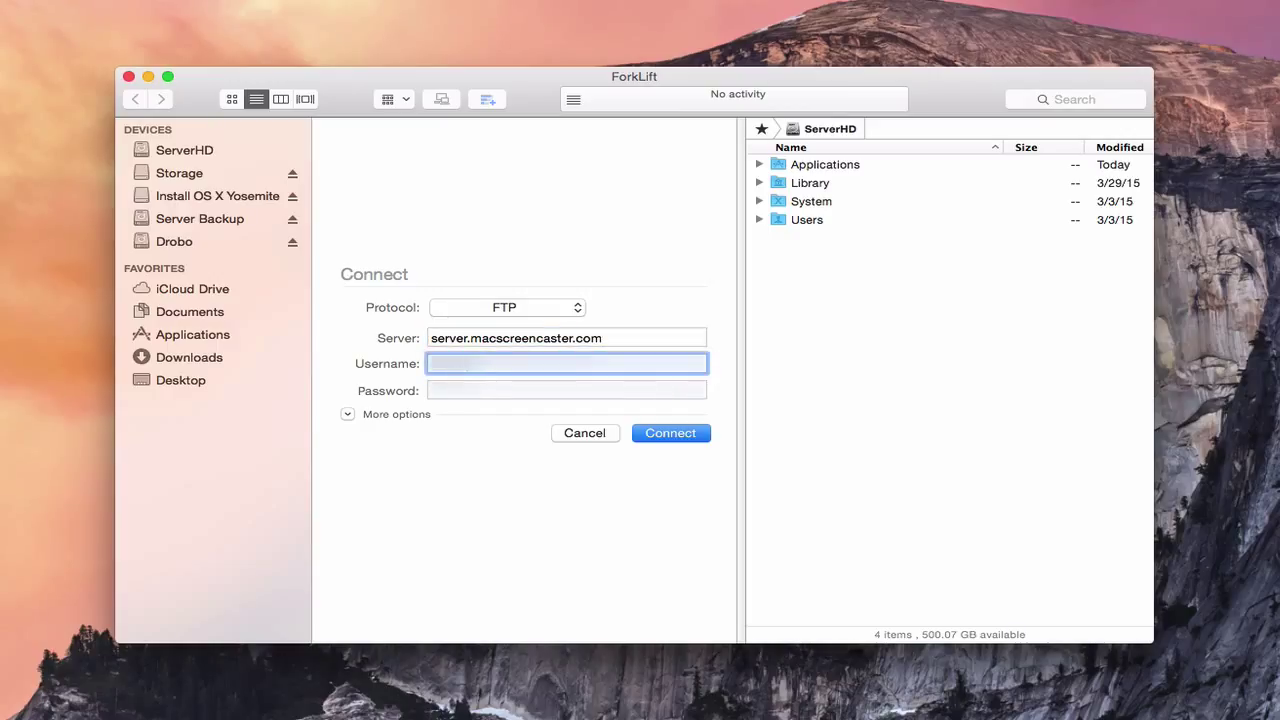
click(566, 390)
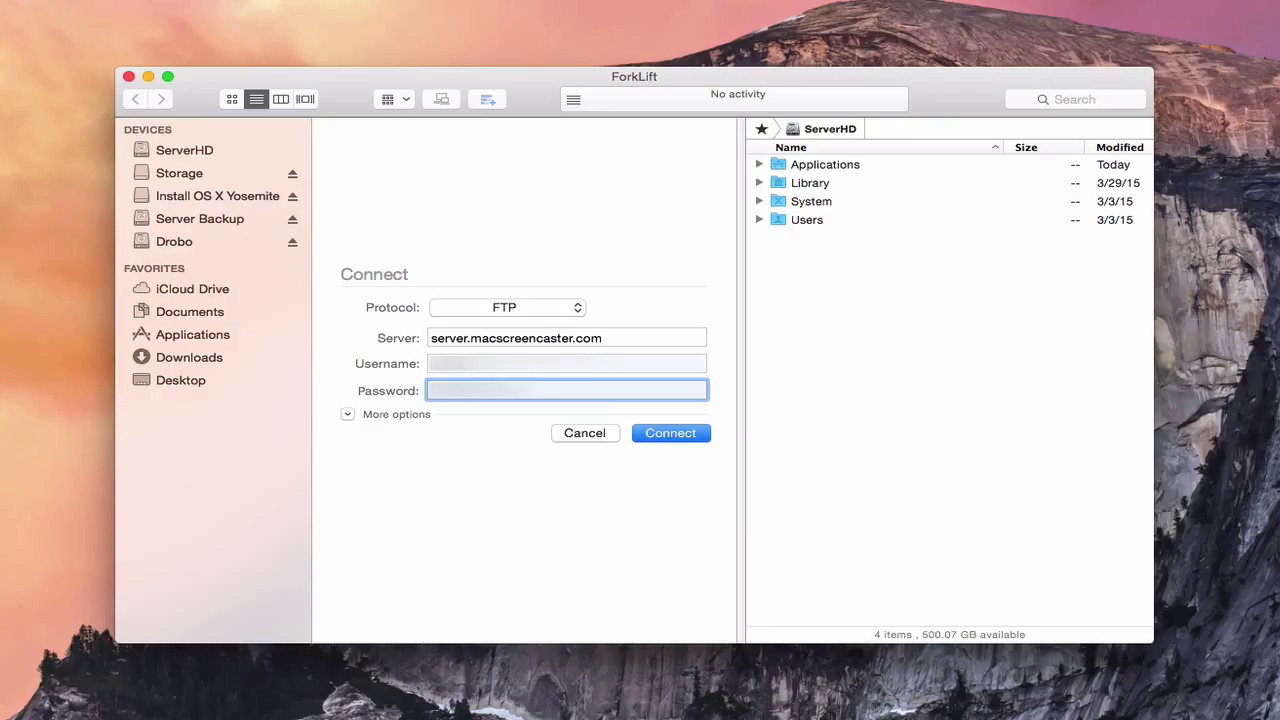
Step: Connect and show the FTP server's files, CV.jpg, in the left pane
click(670, 432)
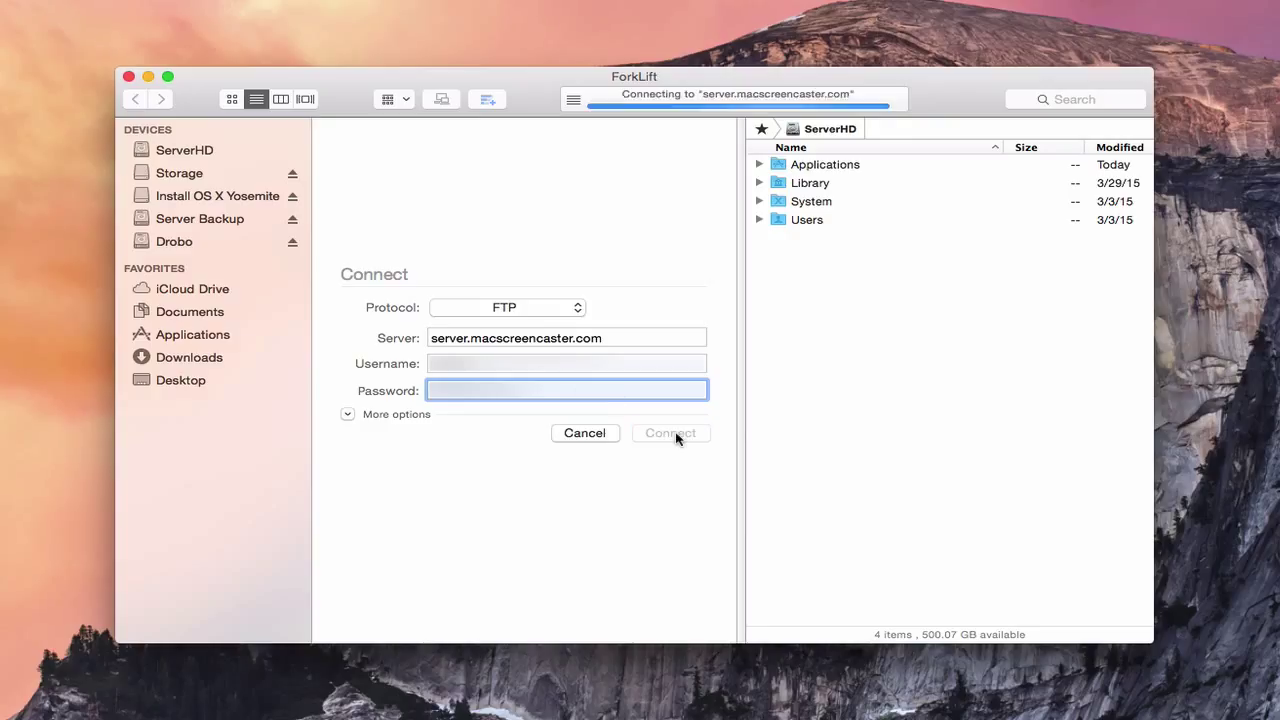
click(670, 432)
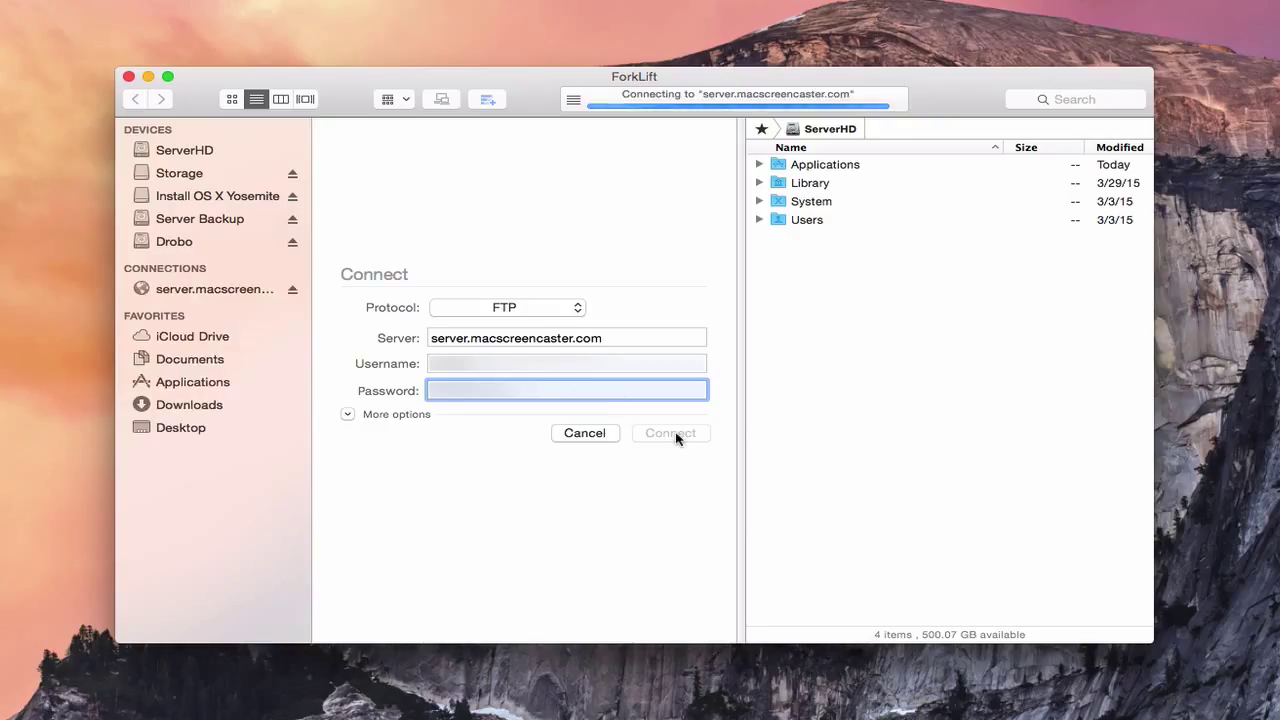
click(670, 432)
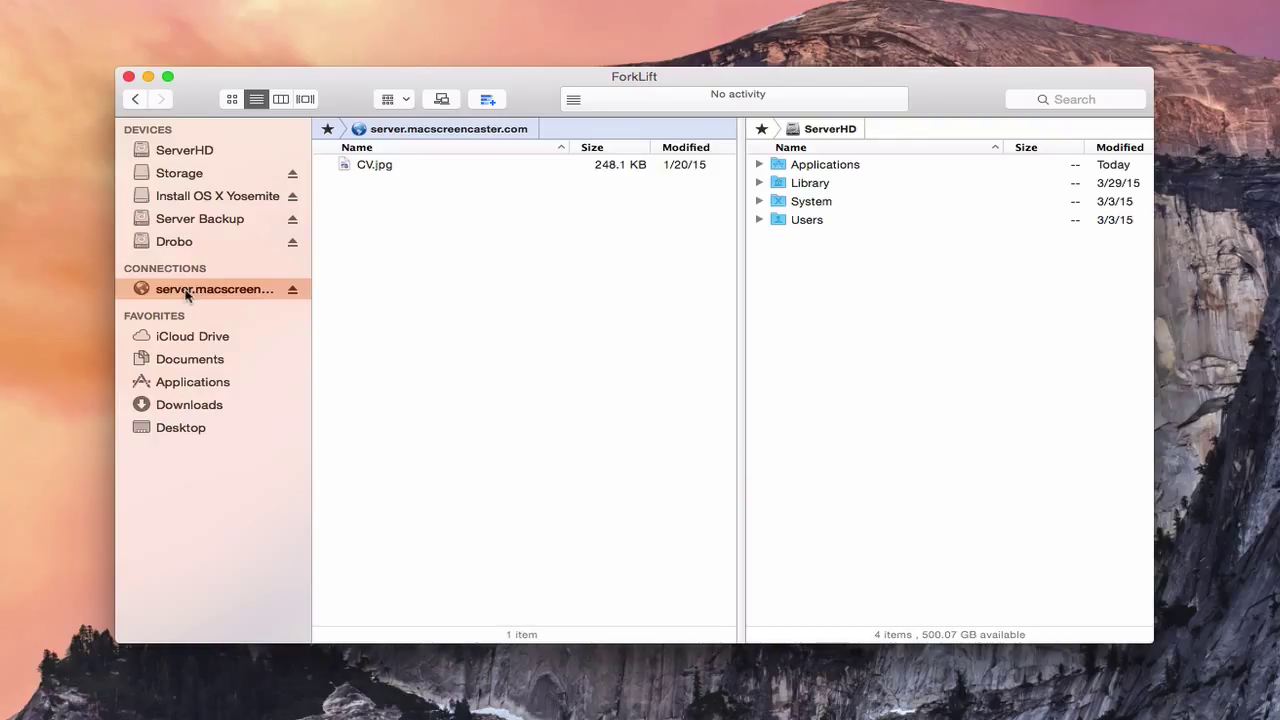
mouse_move(360, 170)
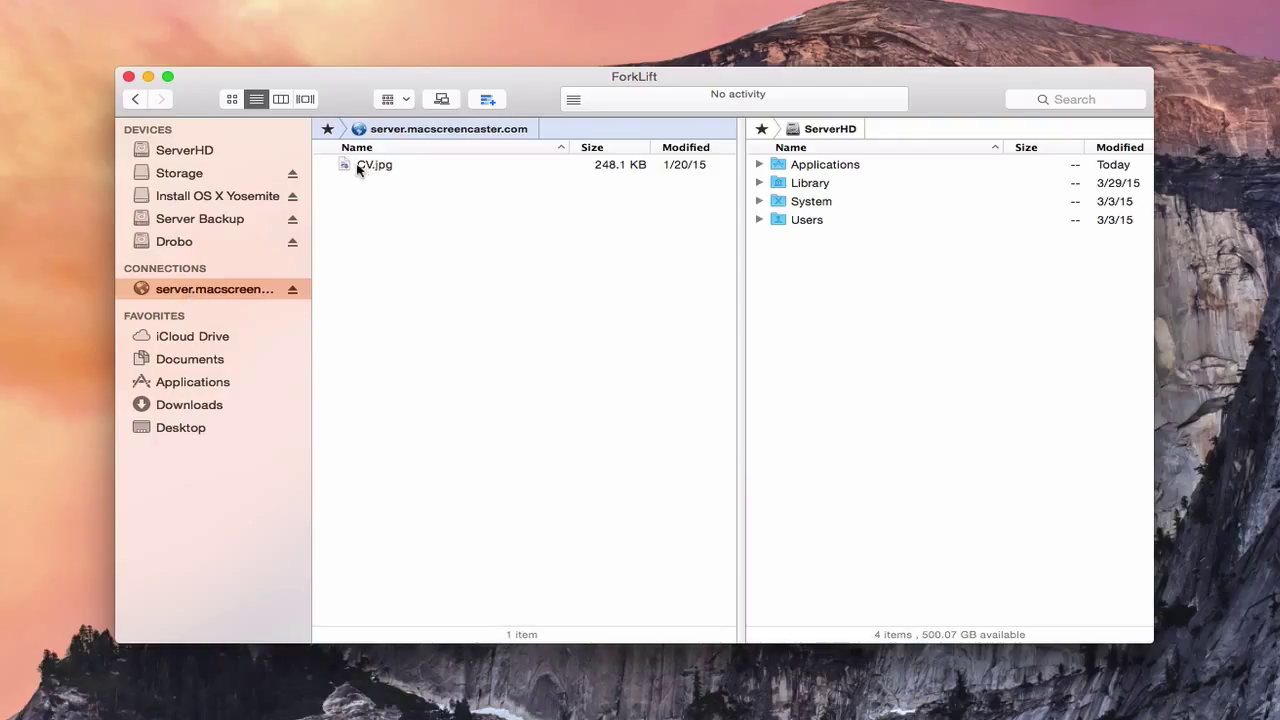
Step: Copy CV.jpg from the FTP listing in ForkLift onto the desktop by dragging it out
click(374, 164)
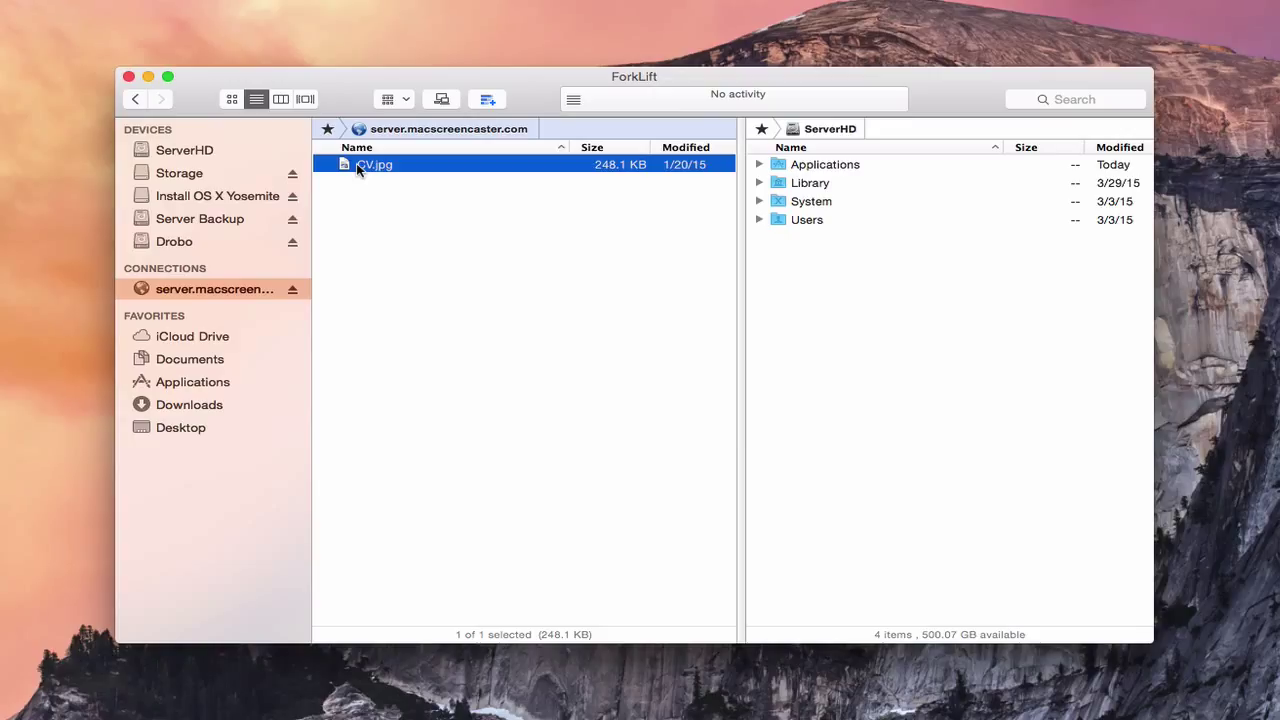
mouse_move(348, 172)
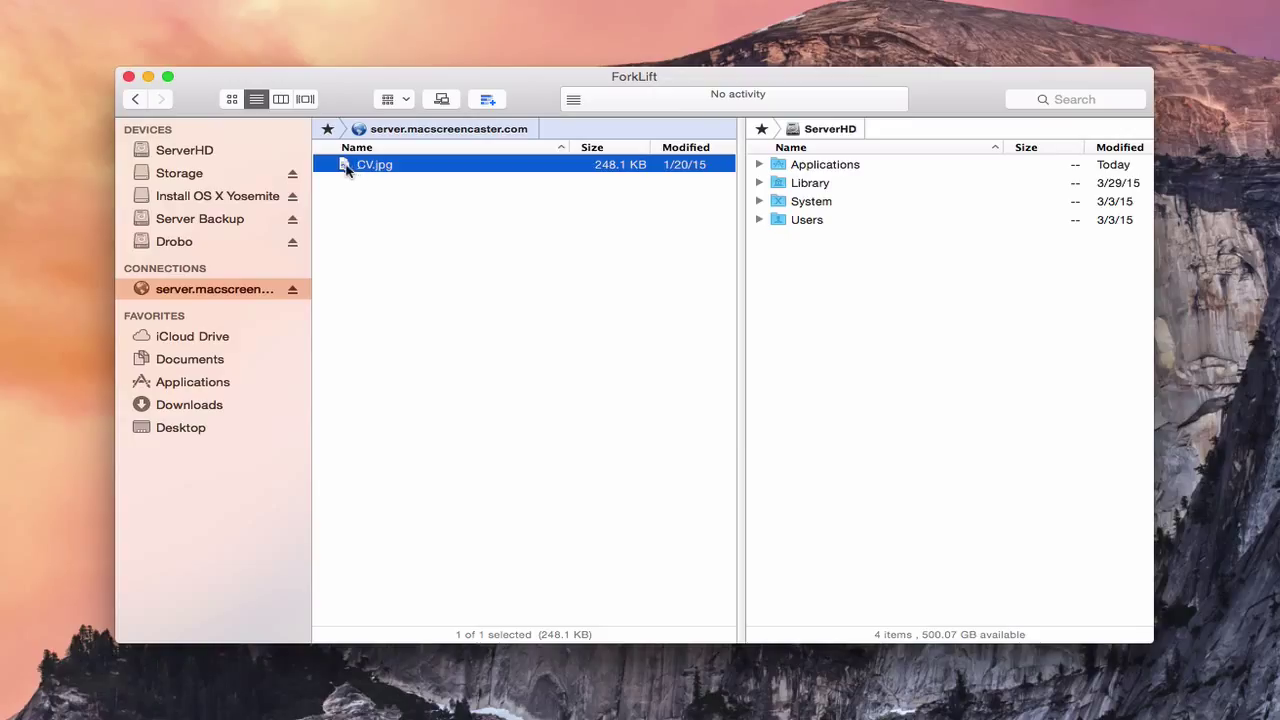
mouse_move(336, 176)
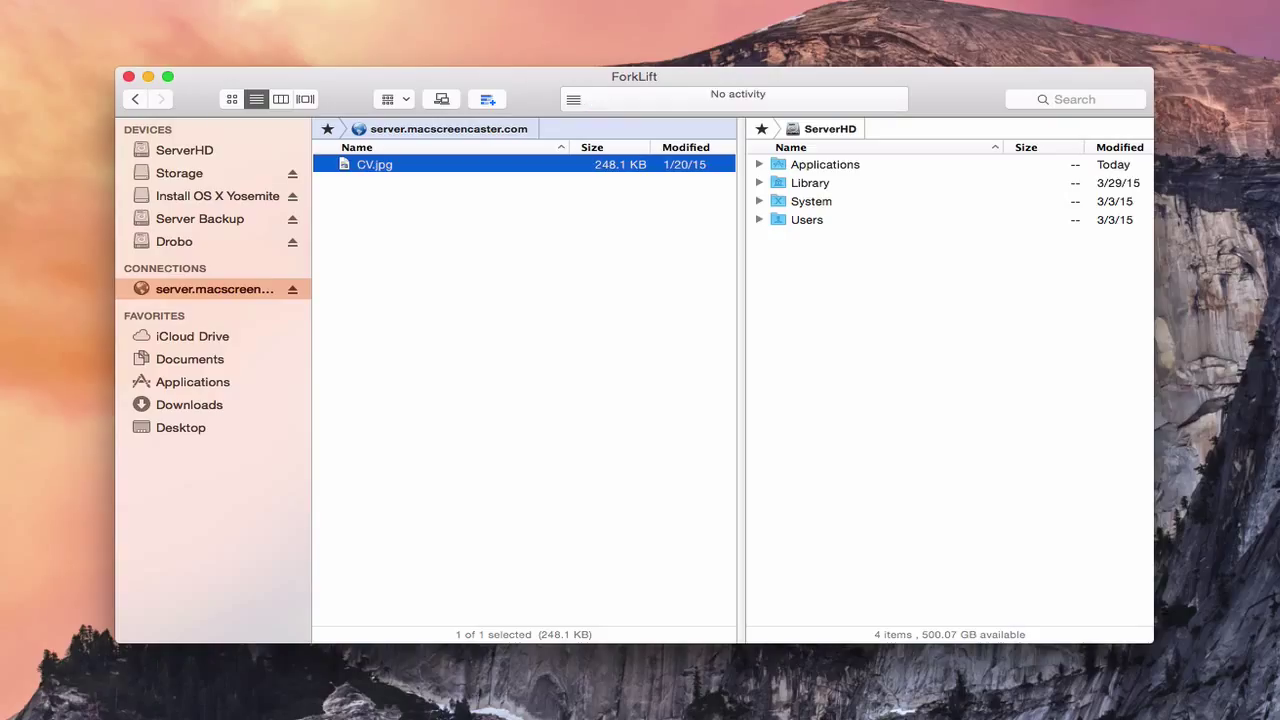
drag(374, 164, 1200, 372)
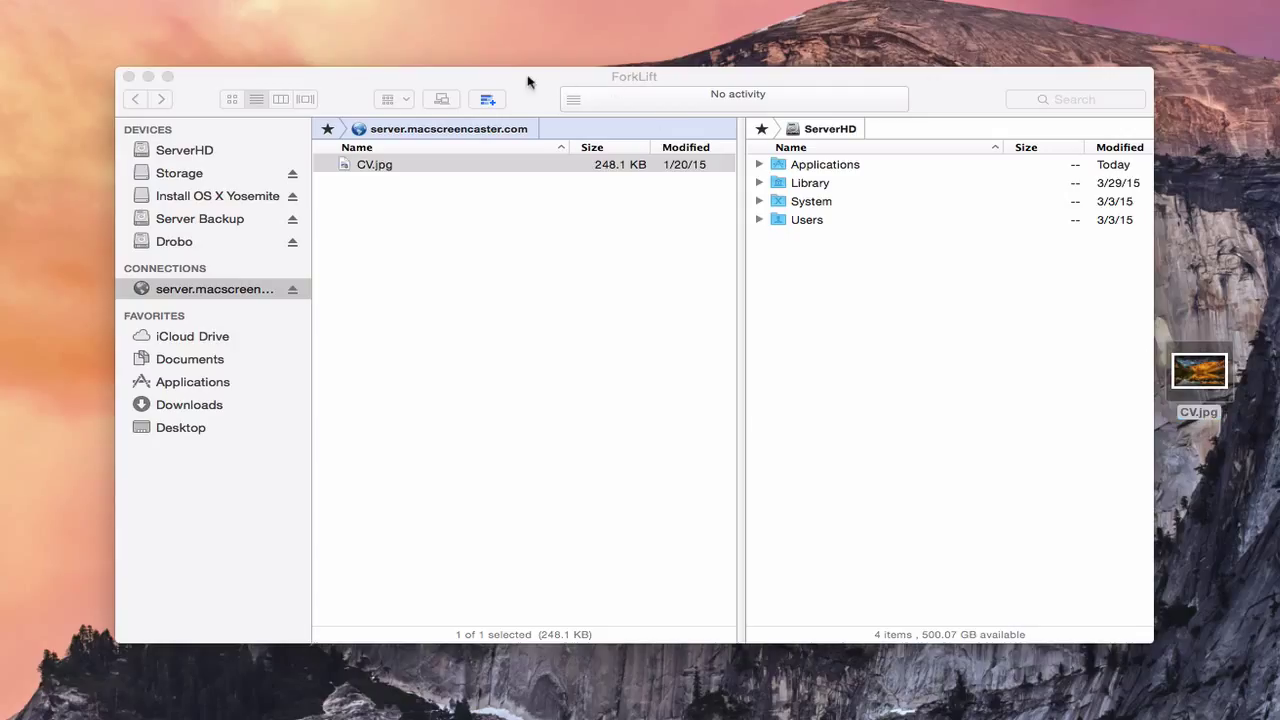
click(374, 164)
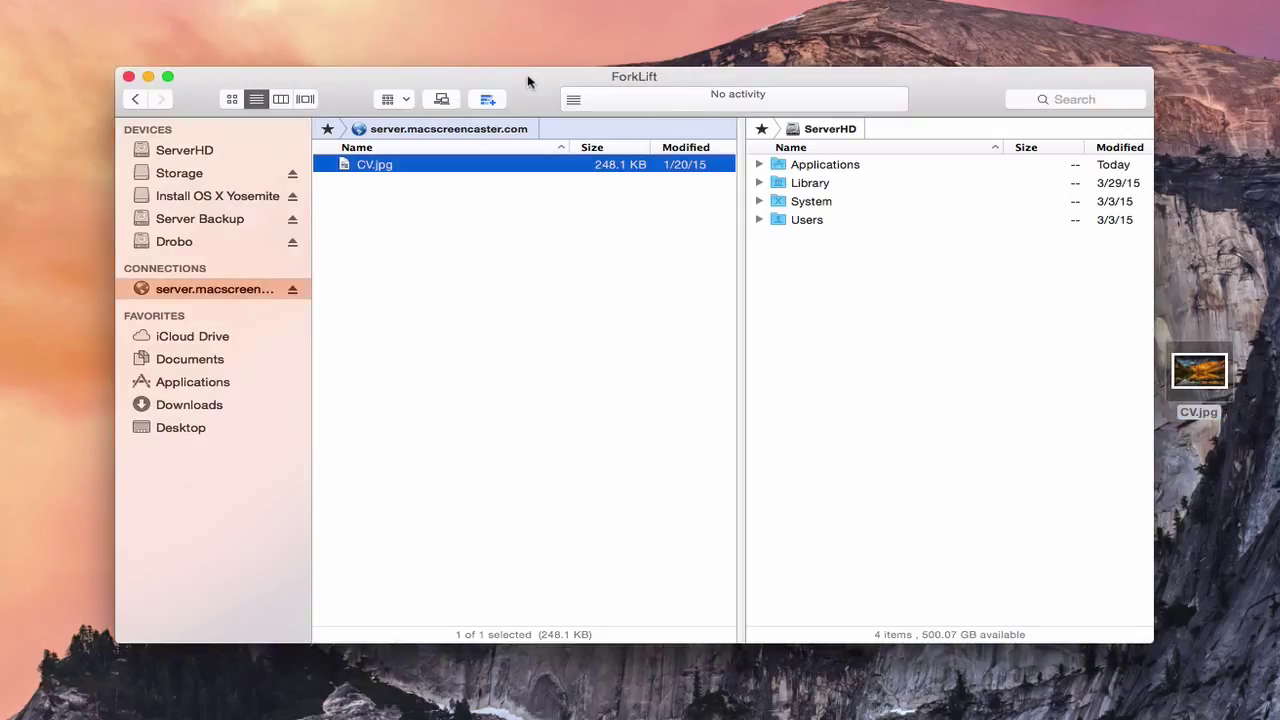